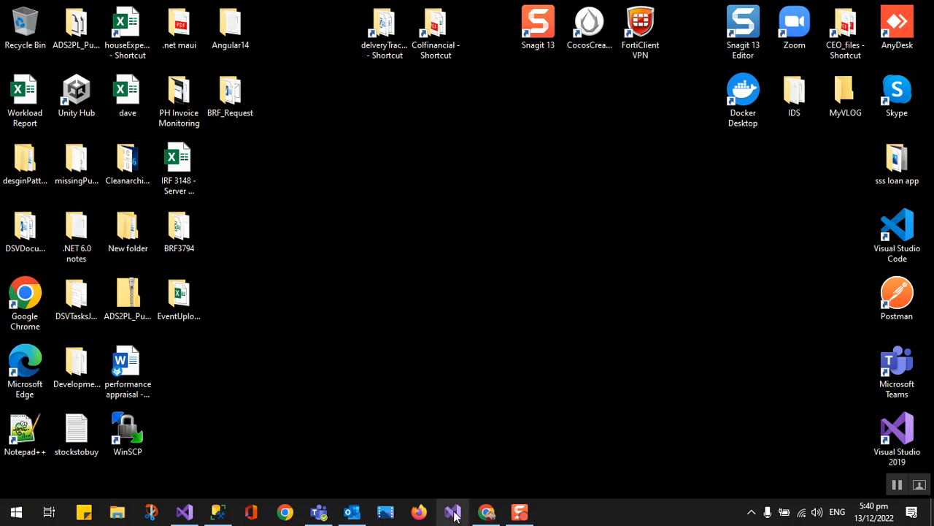
# Launch Visual Studio 2022 and begin creating a new project
pyautogui.click(452, 511)
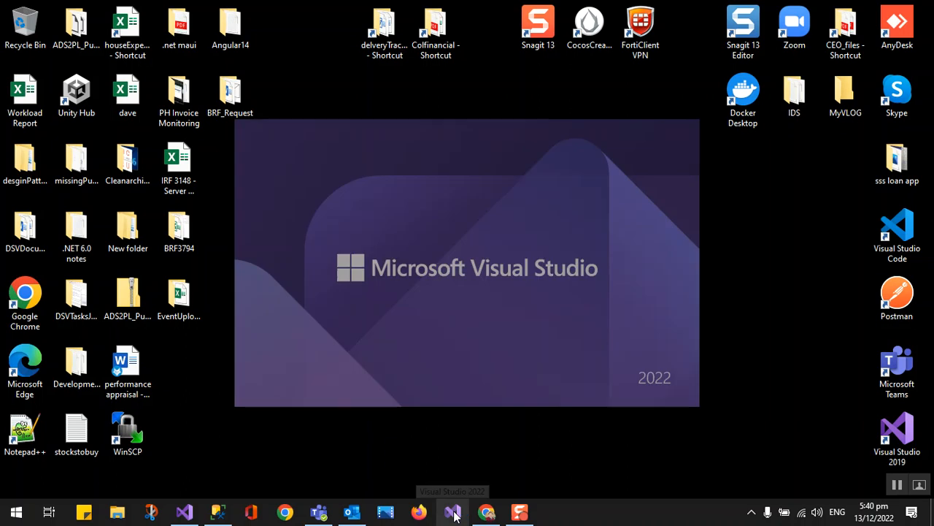
pyautogui.click(453, 511)
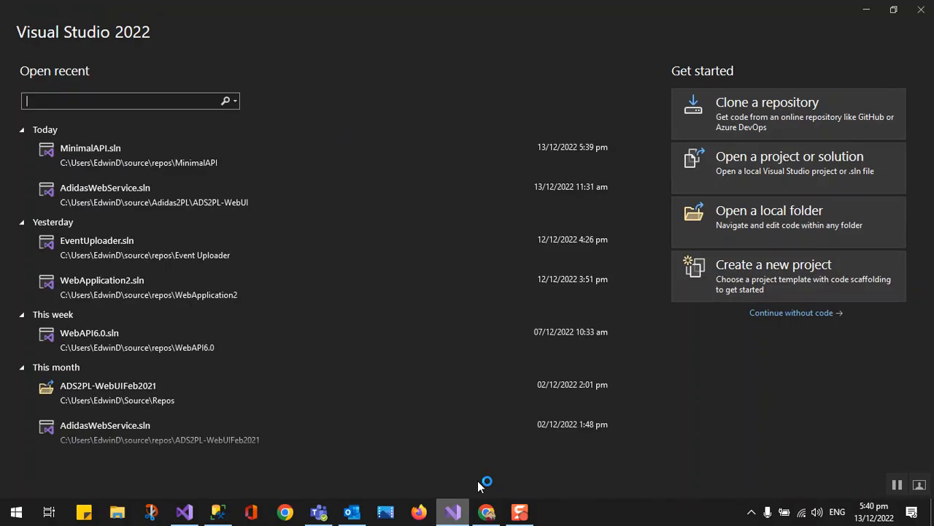
pyautogui.moveTo(803, 283)
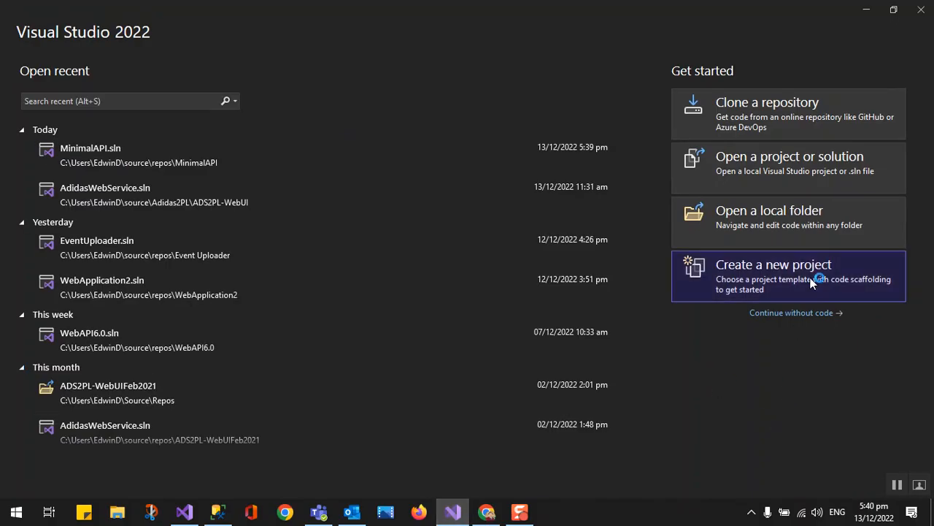
pyautogui.click(774, 265)
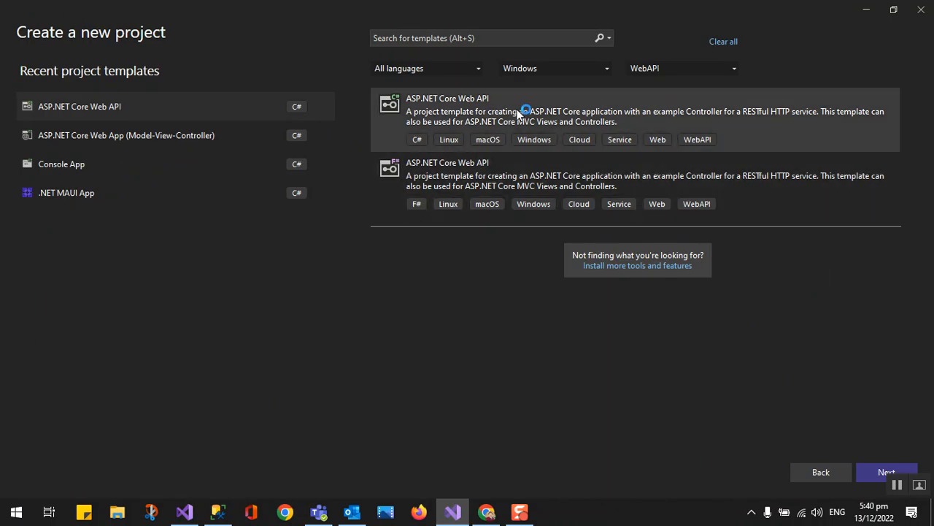
pyautogui.moveTo(864, 367)
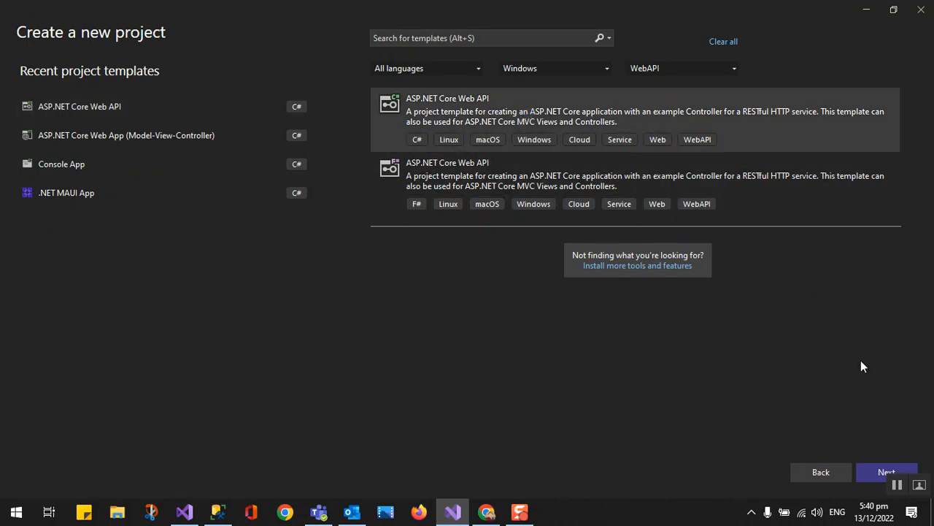
# Proceed with the ASP.NET Core Web API template and name the project MInimalDemoAPI
pyautogui.click(886, 472)
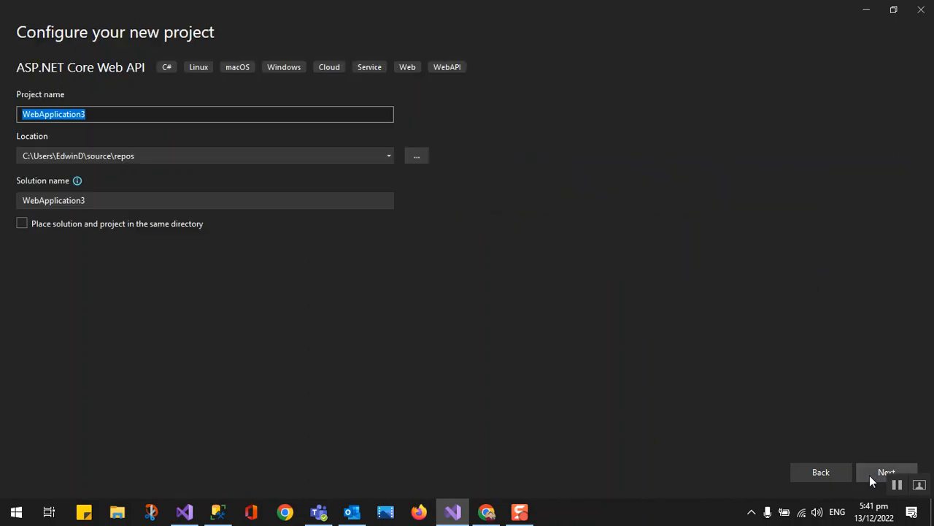
pyautogui.click(105, 113)
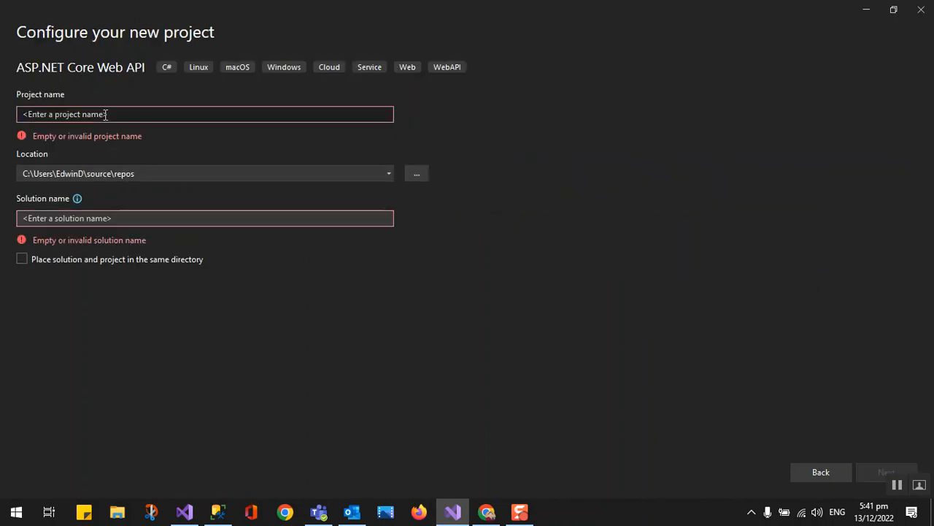
pyautogui.write('MInimal')
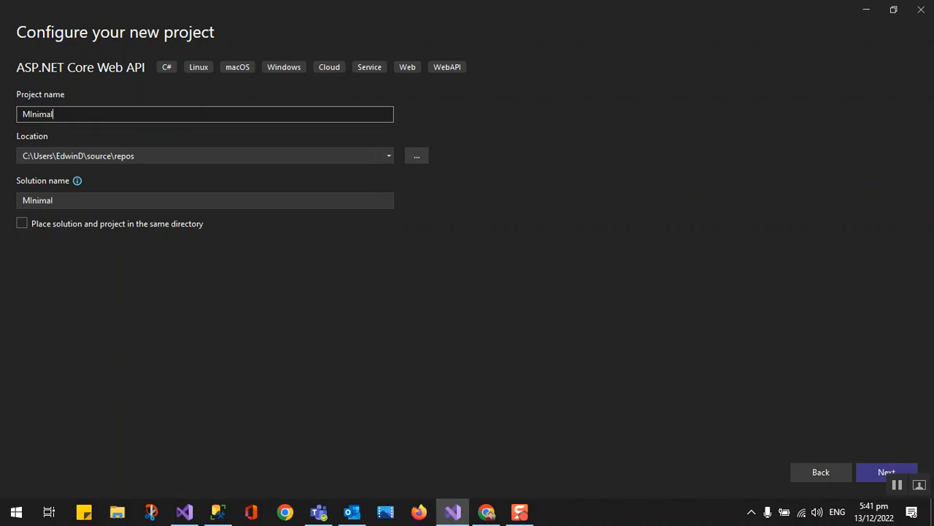
pyautogui.write('DemoAPI')
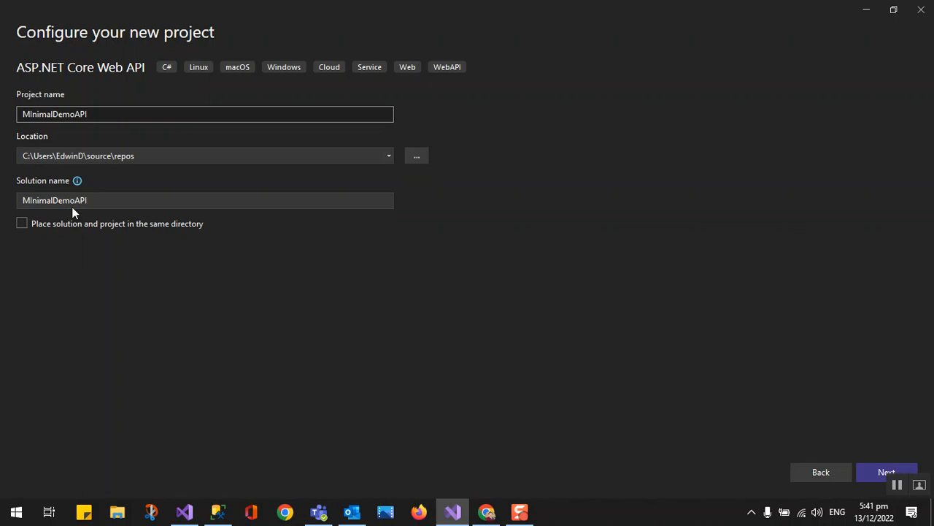
pyautogui.moveTo(883, 461)
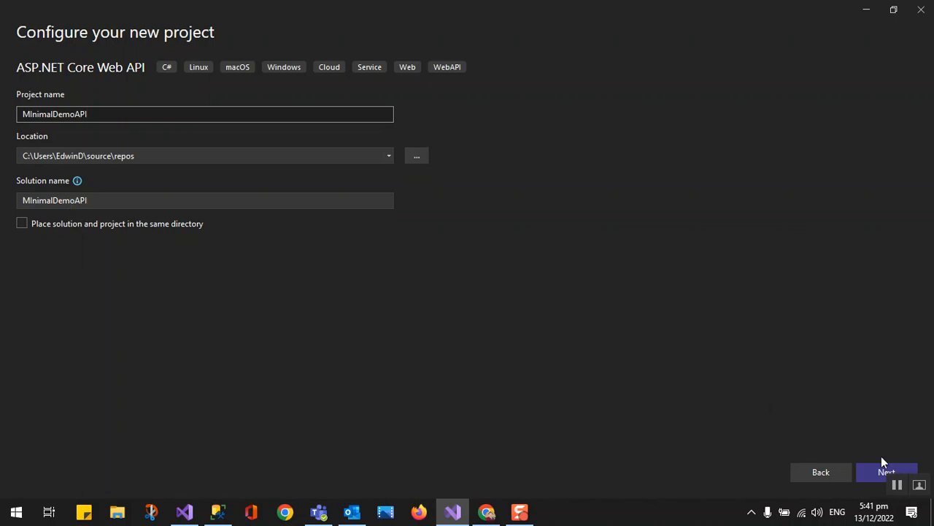
# Review the additional settings, keeping framework .NET 7.0 and authentication type None
pyautogui.click(887, 472)
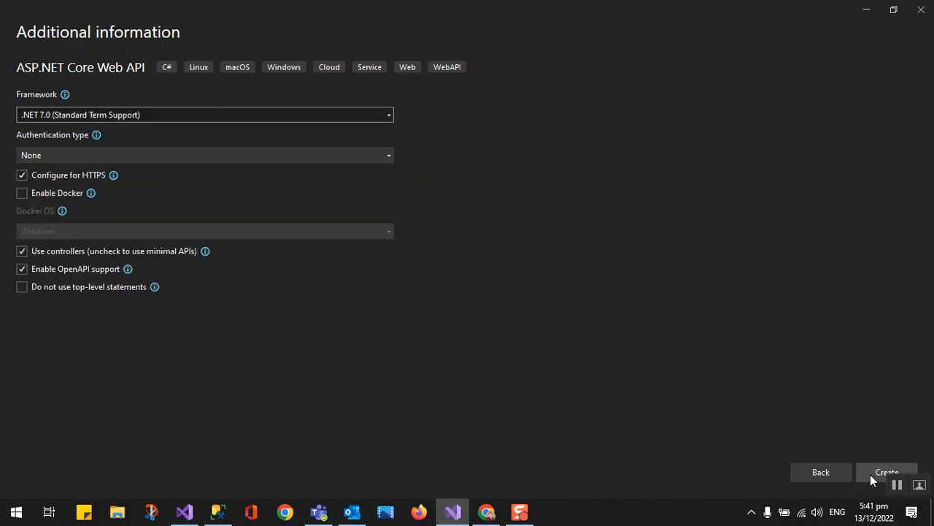
pyautogui.moveTo(610, 318)
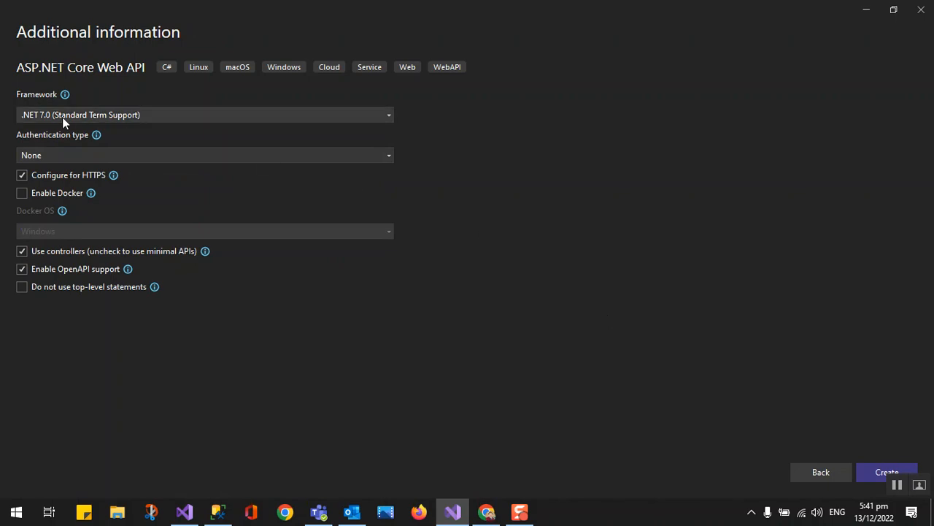
pyautogui.moveTo(385, 125)
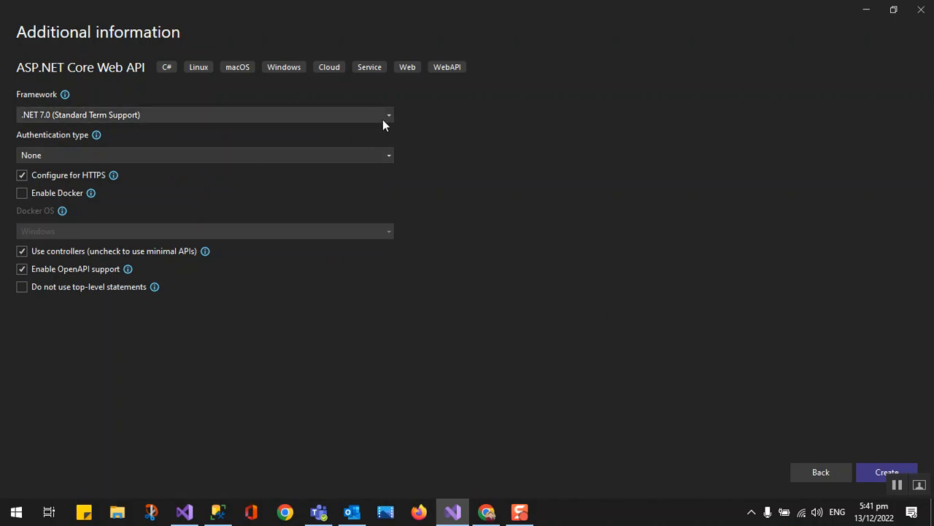
pyautogui.click(387, 114)
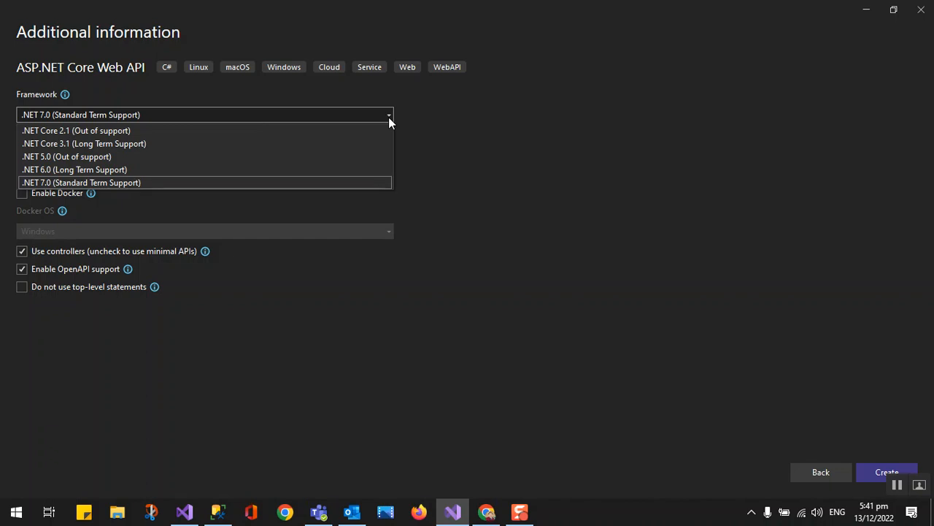
pyautogui.moveTo(175, 170)
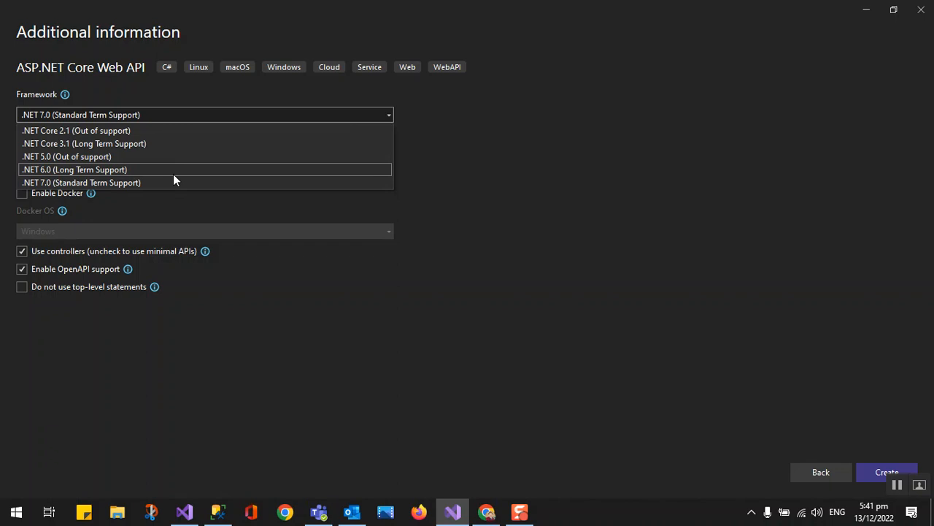
pyautogui.moveTo(183, 182)
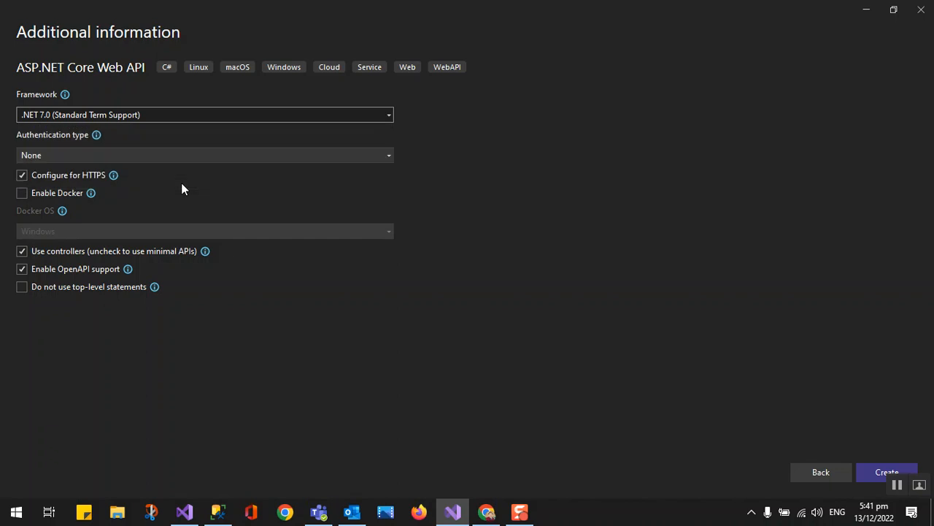
pyautogui.moveTo(368, 171)
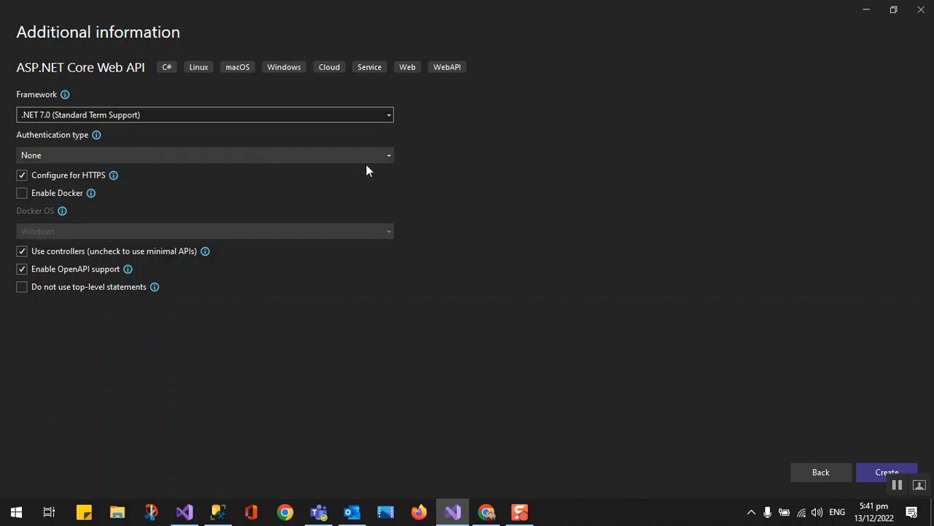
pyautogui.click(387, 154)
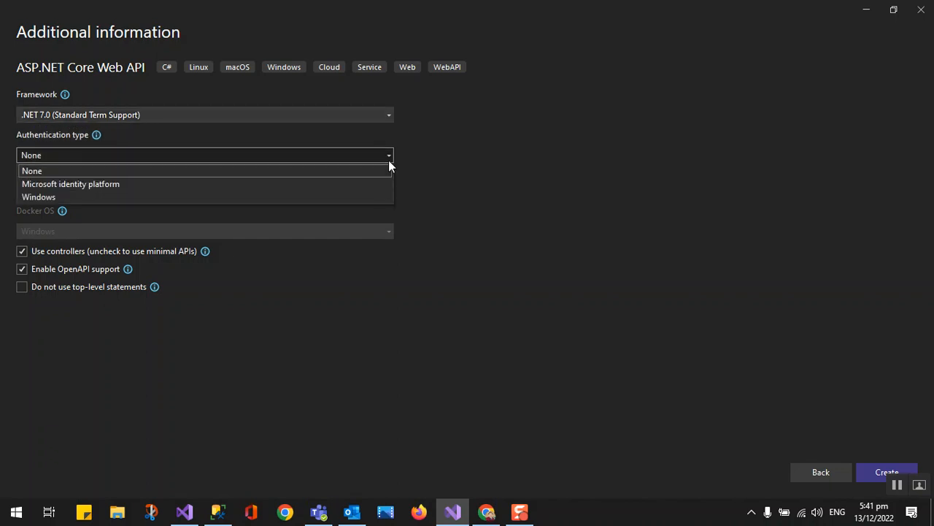
pyautogui.click(32, 169)
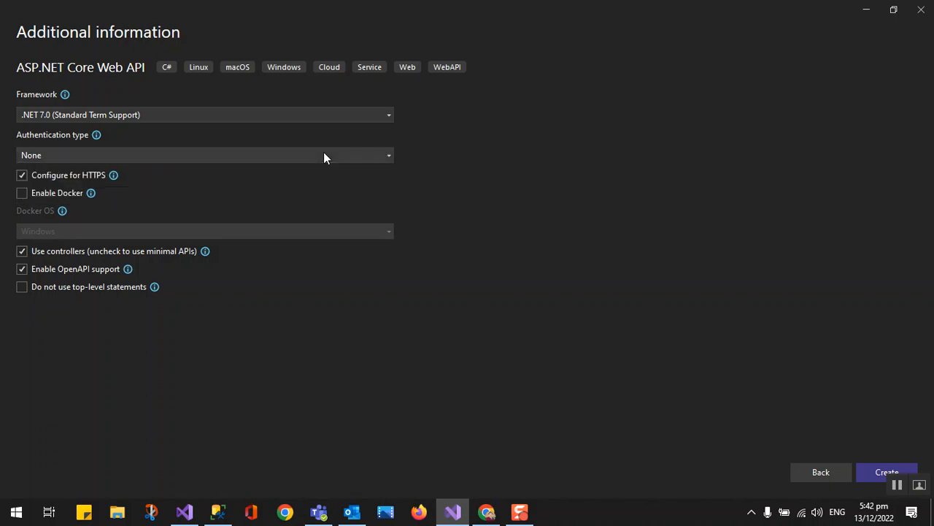
pyautogui.moveTo(184, 414)
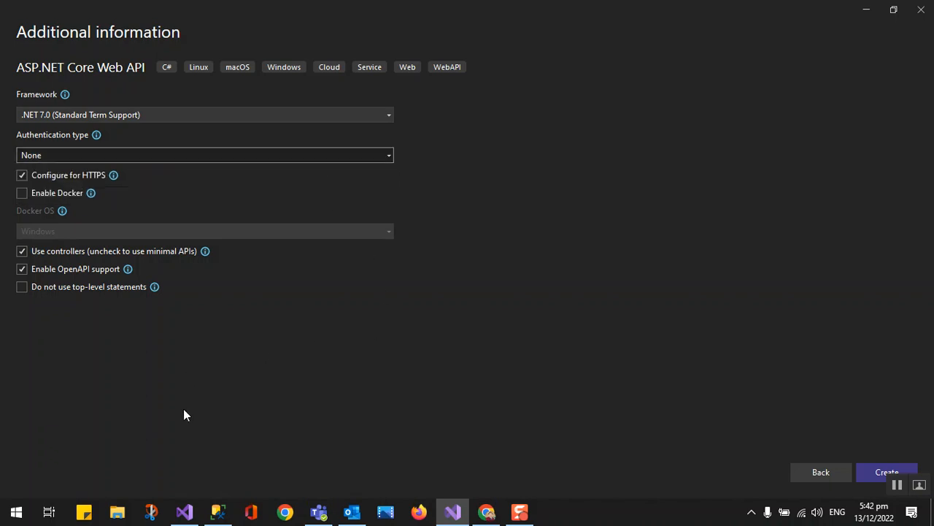
pyautogui.moveTo(90, 261)
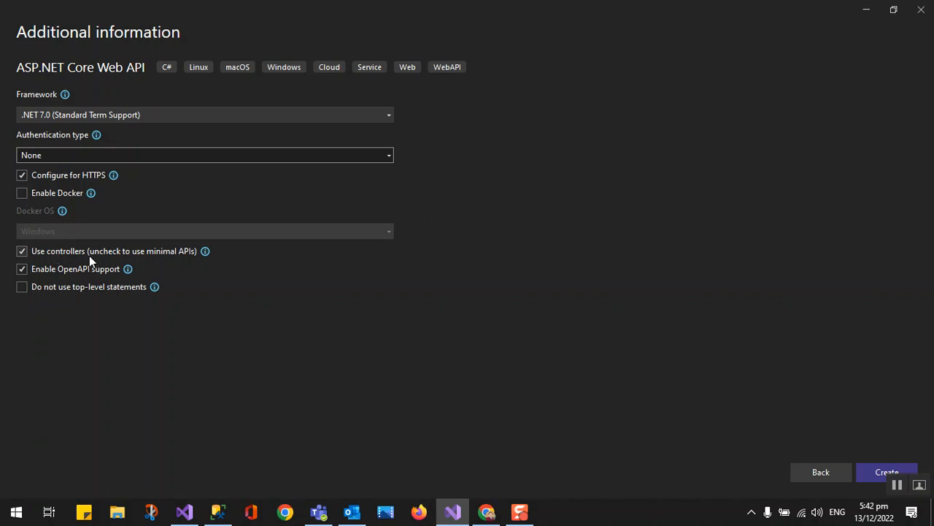
pyautogui.moveTo(166, 269)
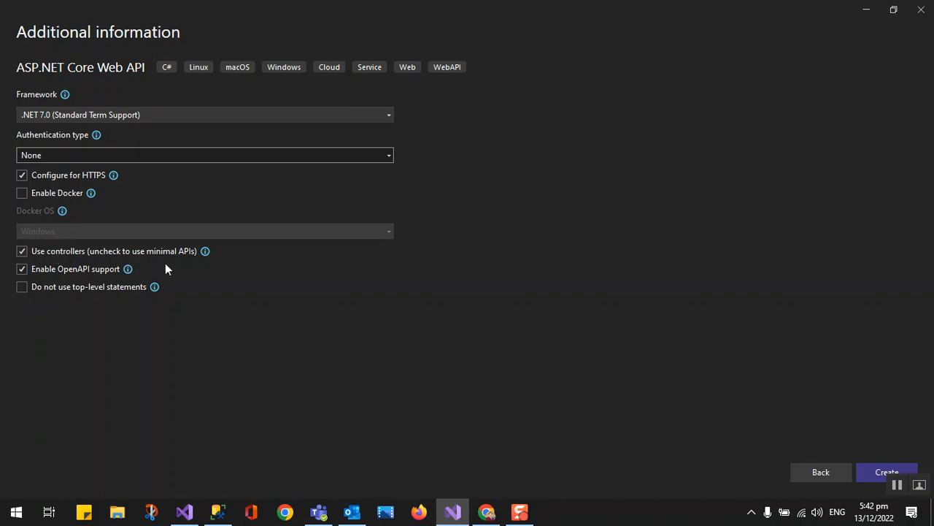
# Uncheck 'Use controllers' to use minimal APIs, keeping OpenAPI support enabled
pyautogui.click(22, 251)
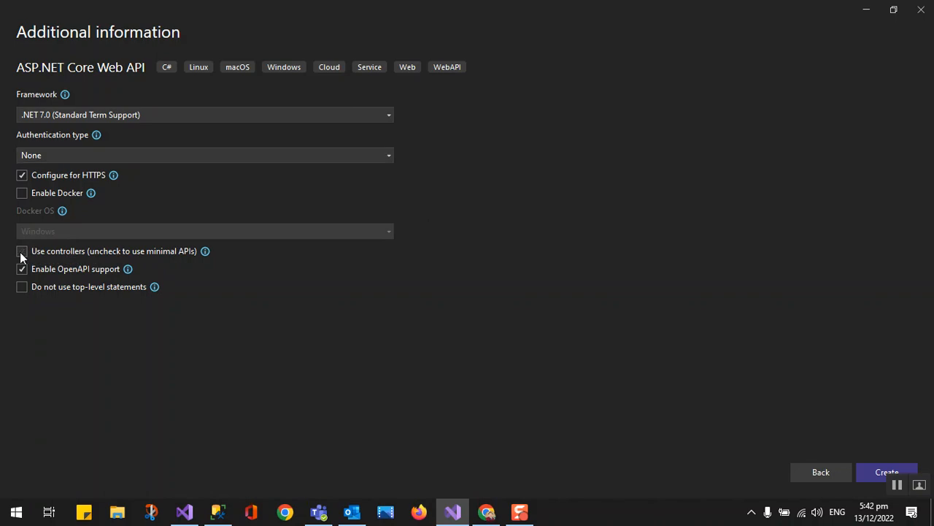
pyautogui.click(22, 251)
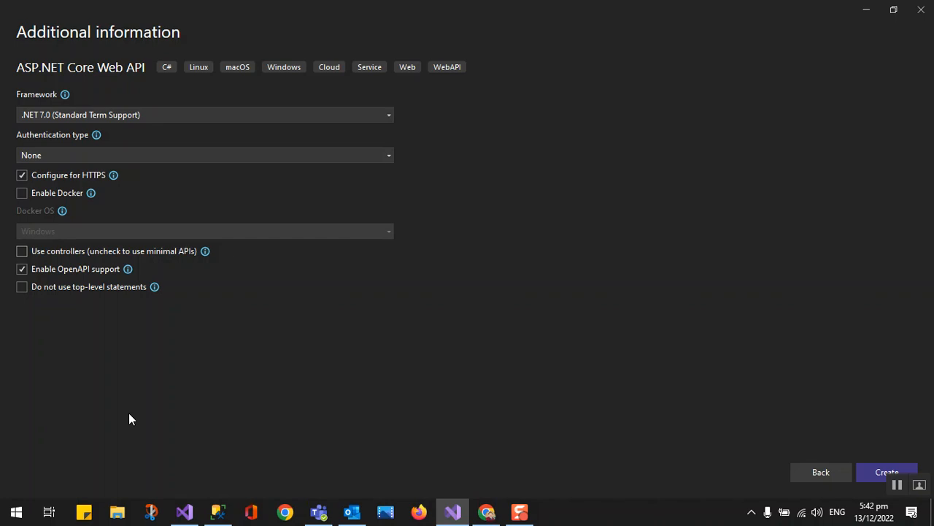
pyautogui.moveTo(119, 315)
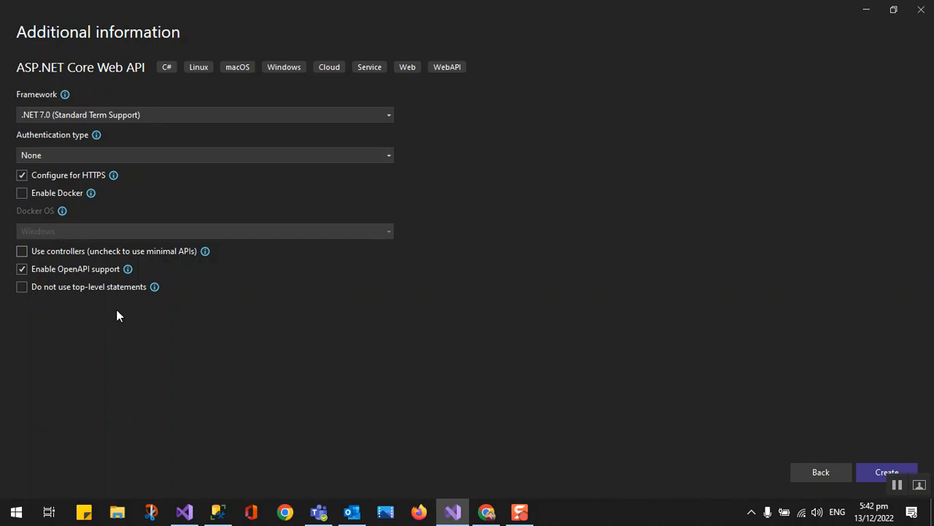
pyautogui.moveTo(87, 275)
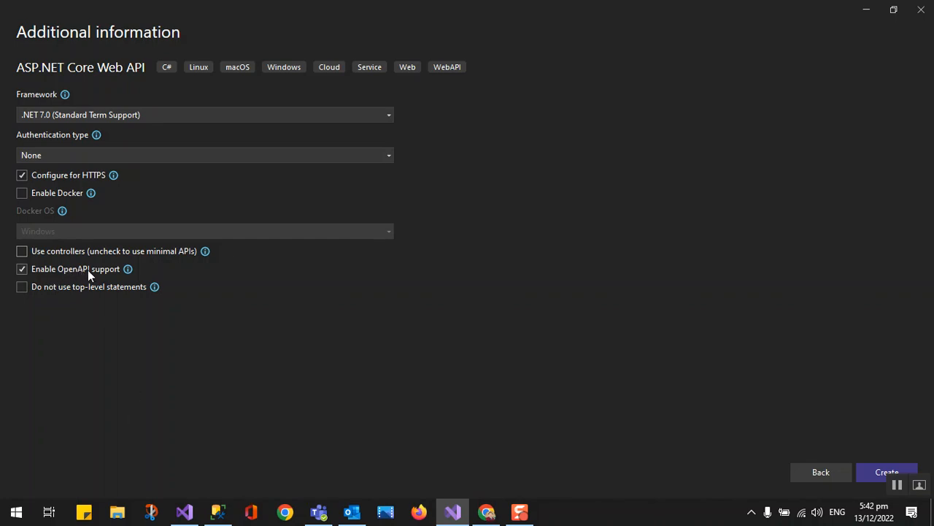
pyautogui.moveTo(312, 347)
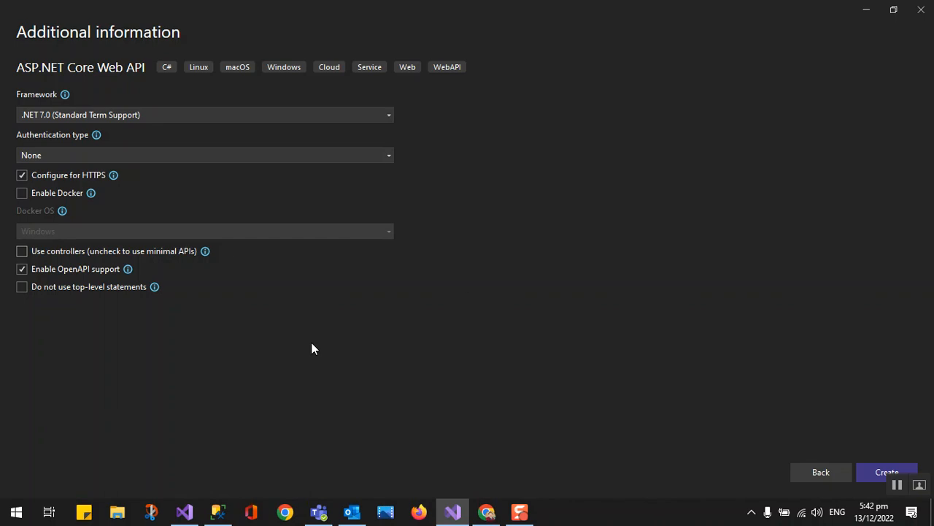
pyautogui.moveTo(631, 342)
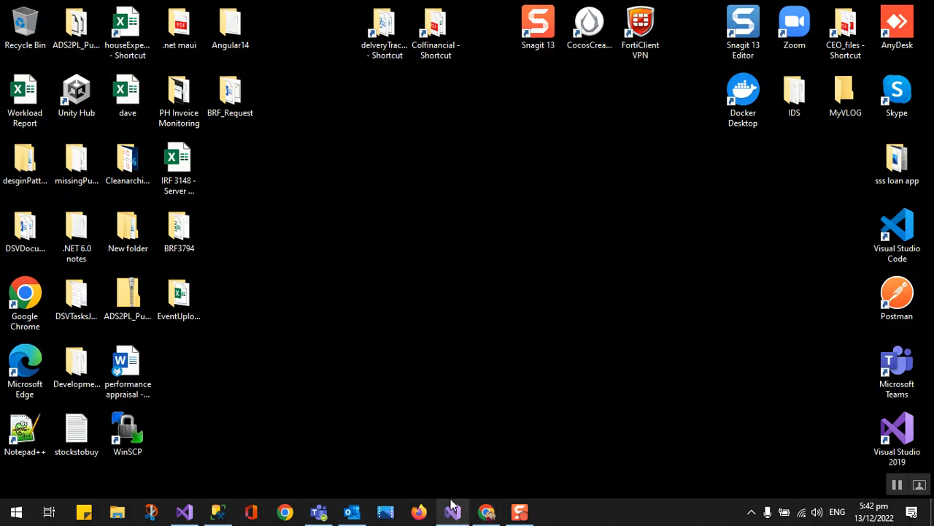
pyautogui.click(453, 511)
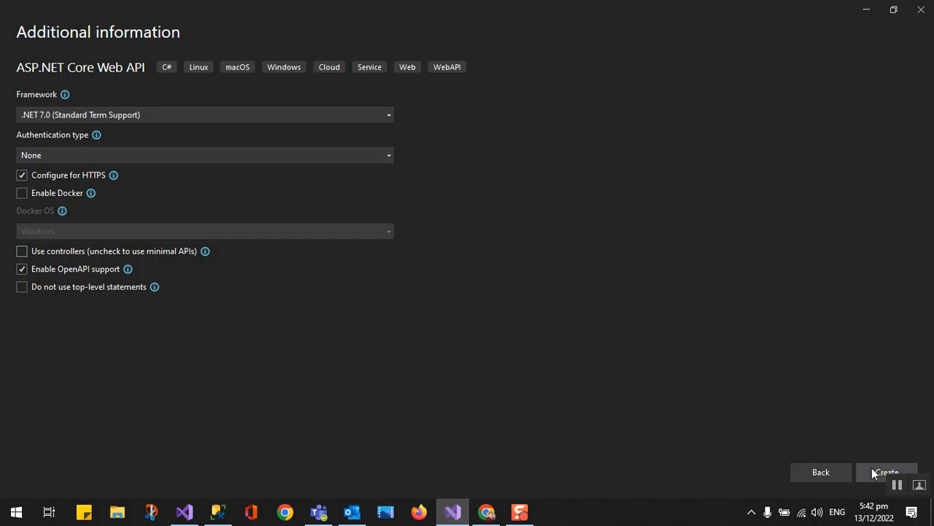
# Create the MInimalDemoAPI project and show its files in Solution Explorer
pyautogui.click(884, 472)
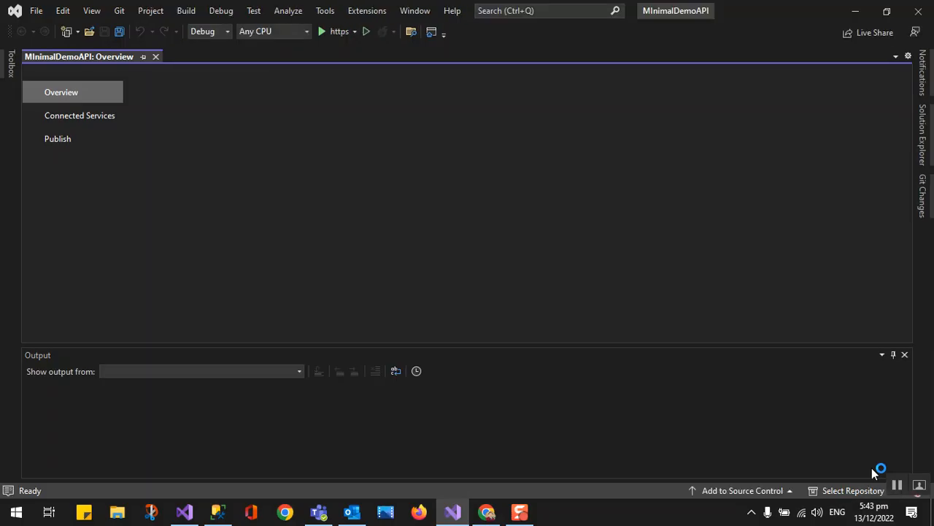
pyautogui.click(62, 92)
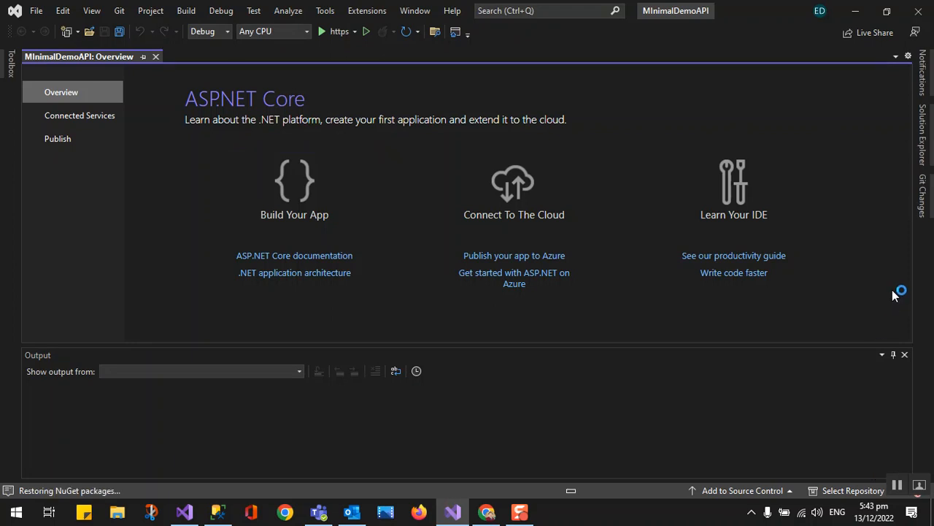
pyautogui.click(922, 139)
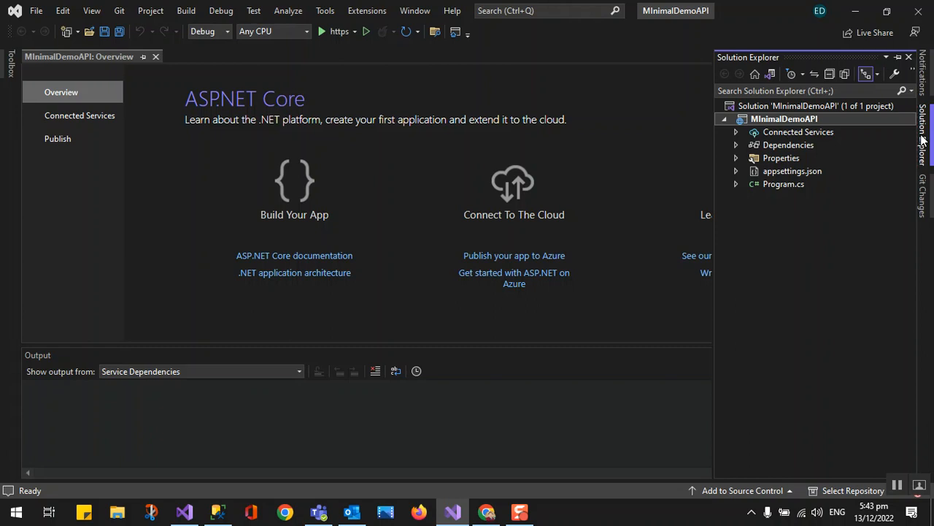
pyautogui.moveTo(762, 306)
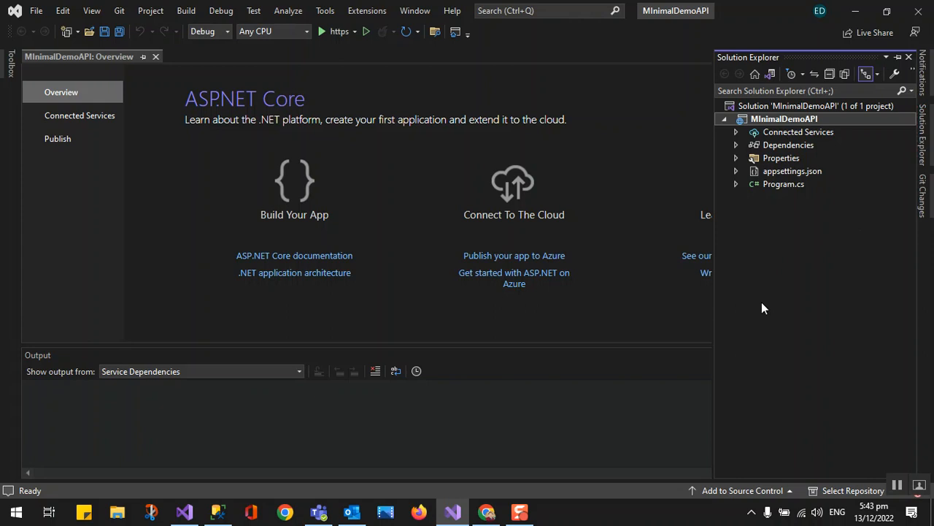
pyautogui.moveTo(789, 110)
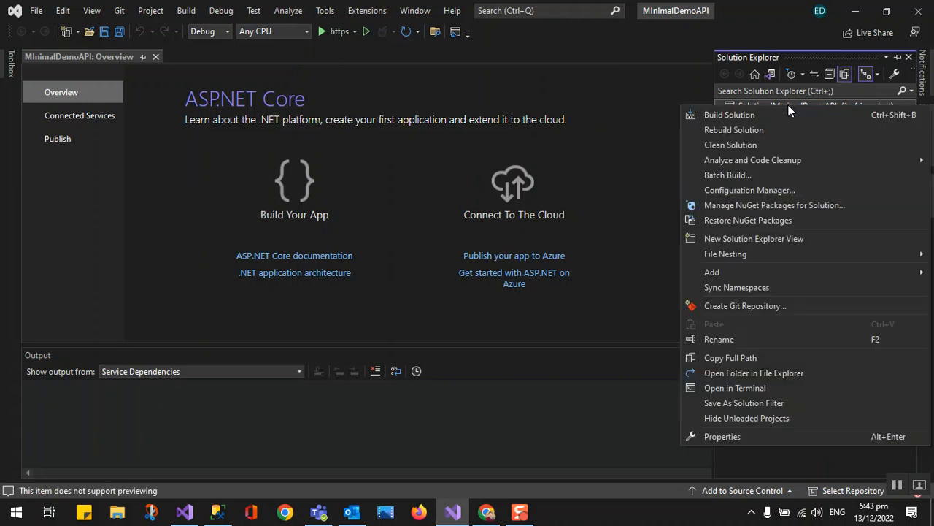
# Add a new C# ASP.NET Core Web API project named RegularAPIDEMO to the solution
pyautogui.click(713, 272)
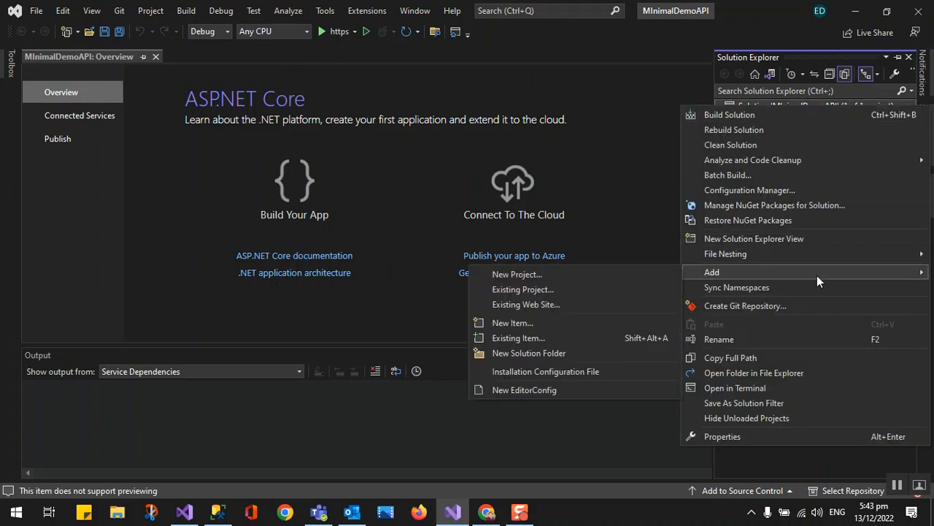
pyautogui.click(517, 275)
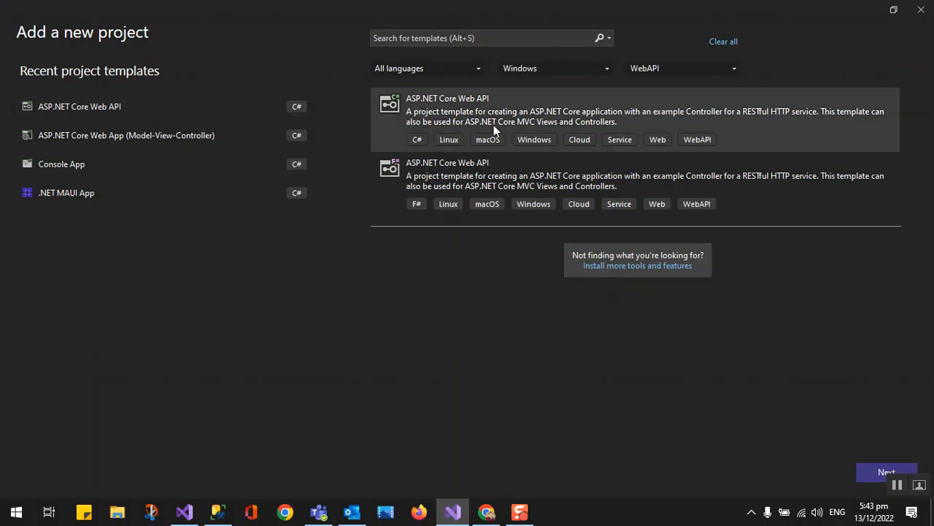
pyautogui.click(886, 472)
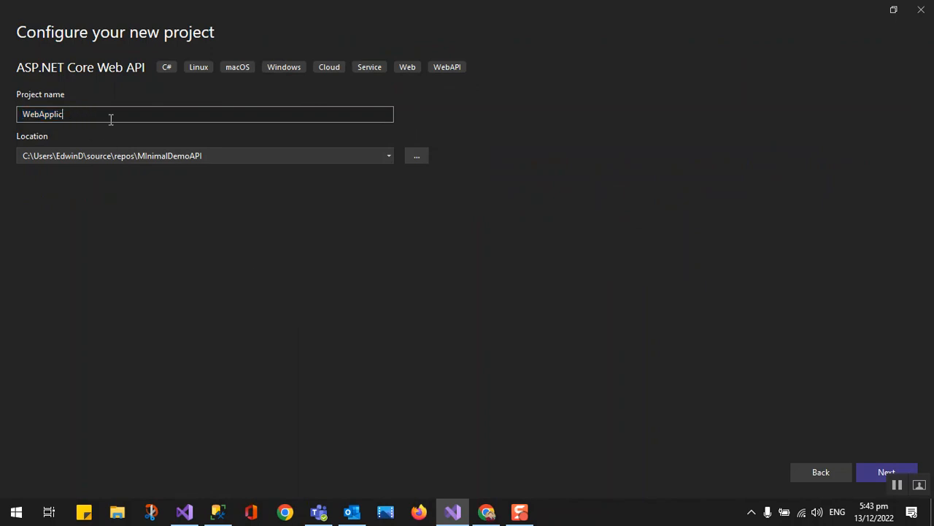
pyautogui.write('Regularp')
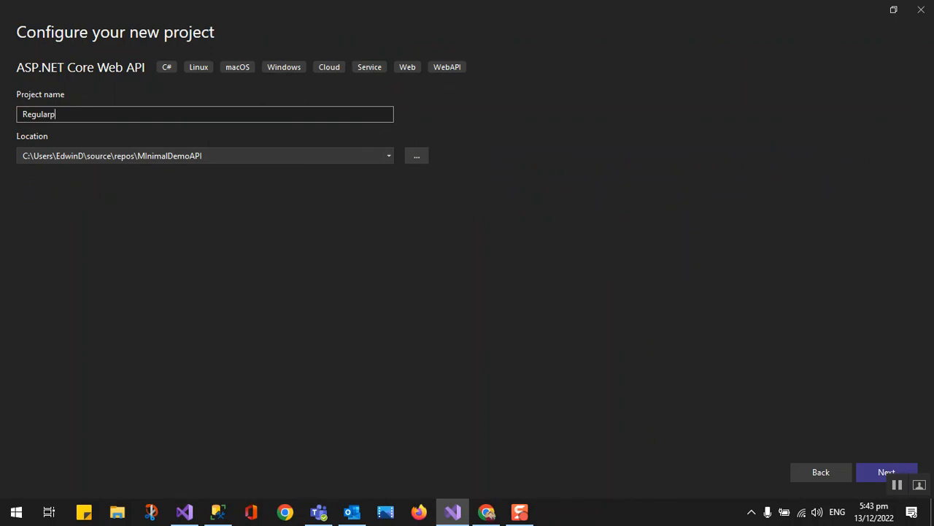
pyautogui.write('APIDEMO')
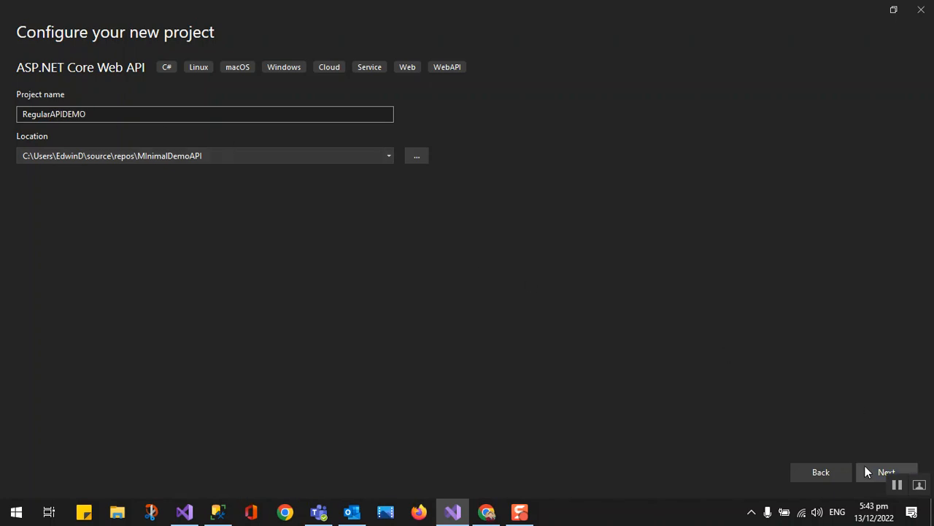
pyautogui.click(887, 472)
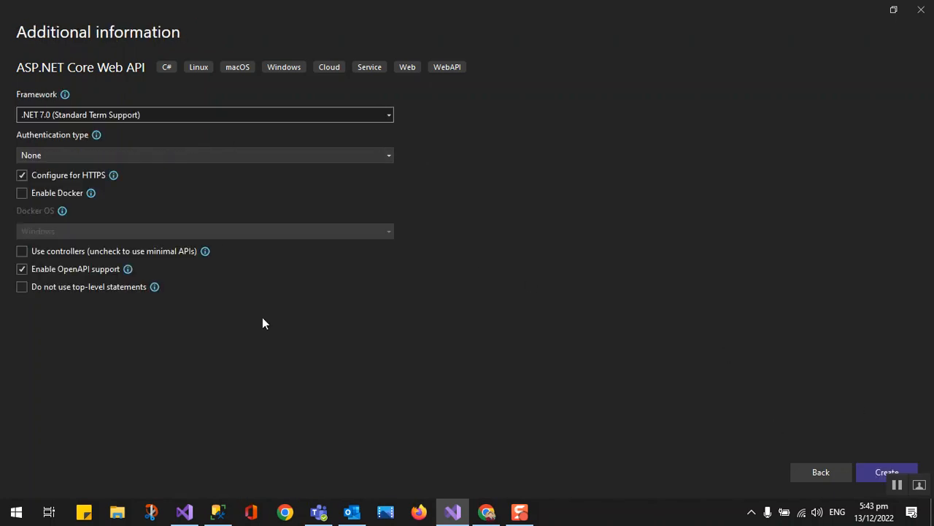
pyautogui.moveTo(276, 358)
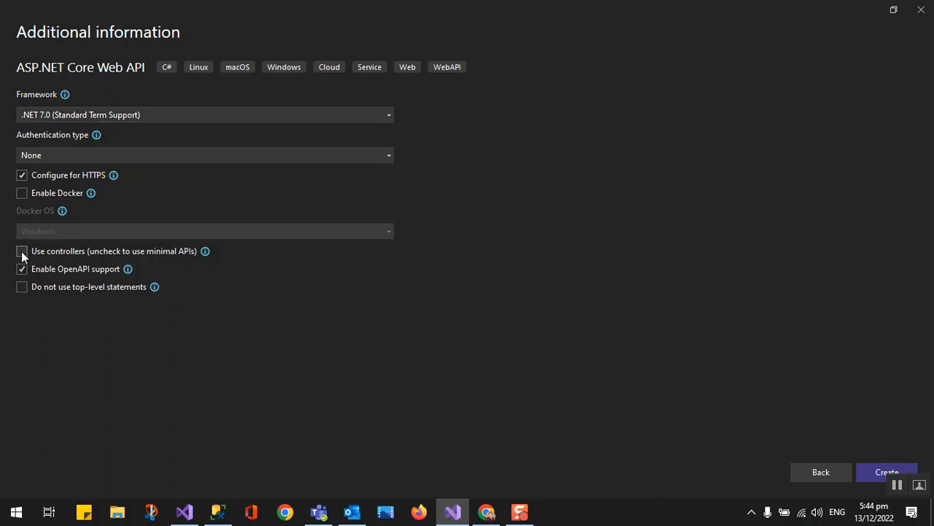
# Enable controllers for RegularAPIDEMO, create it, and show both projects in Solution Explorer
pyautogui.click(21, 251)
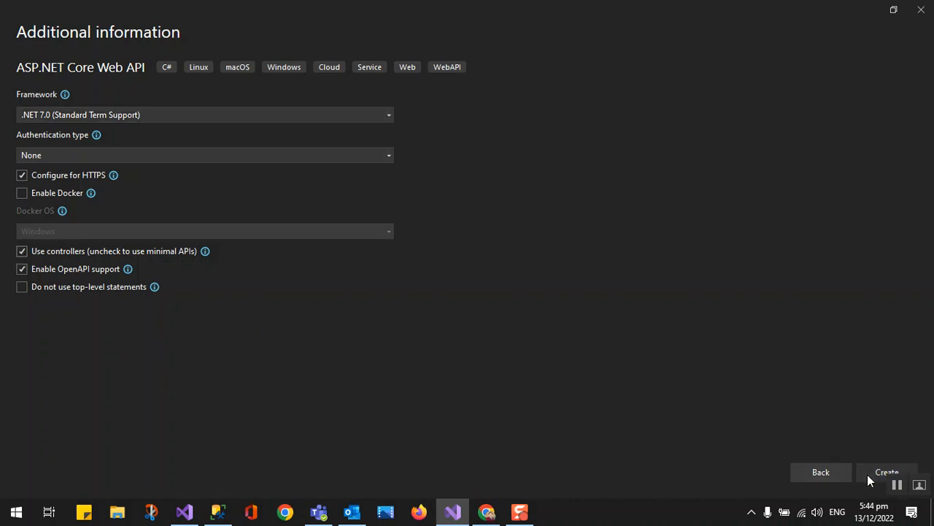
pyautogui.click(888, 472)
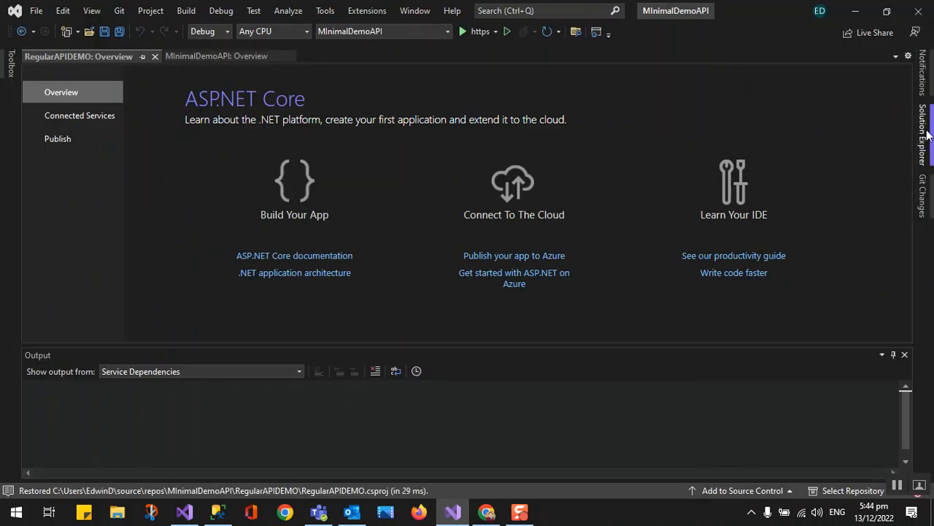
pyautogui.click(922, 134)
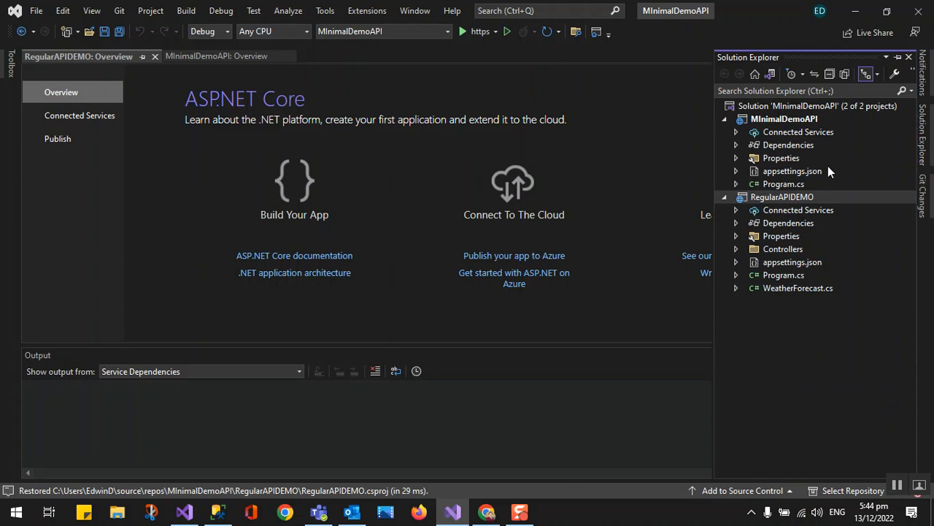
pyautogui.moveTo(803, 203)
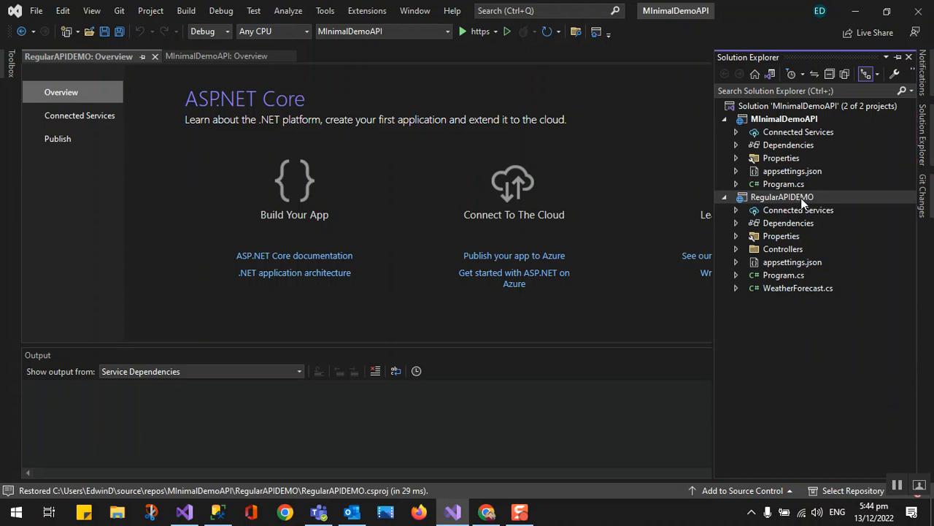
pyautogui.moveTo(788, 291)
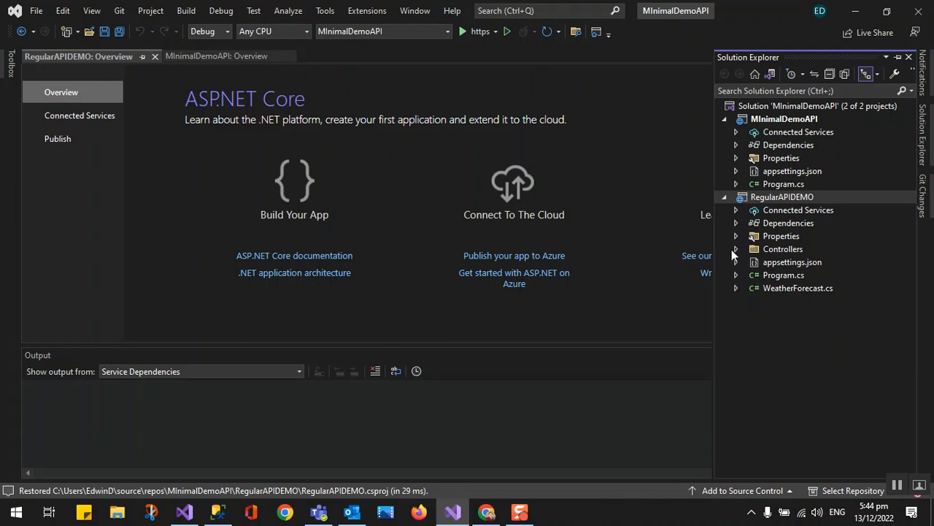
# Peek at RegularAPIDEMO's Controllers folder, then open MInimalDemoAPI's appsettings.json and Program.cs
pyautogui.click(736, 248)
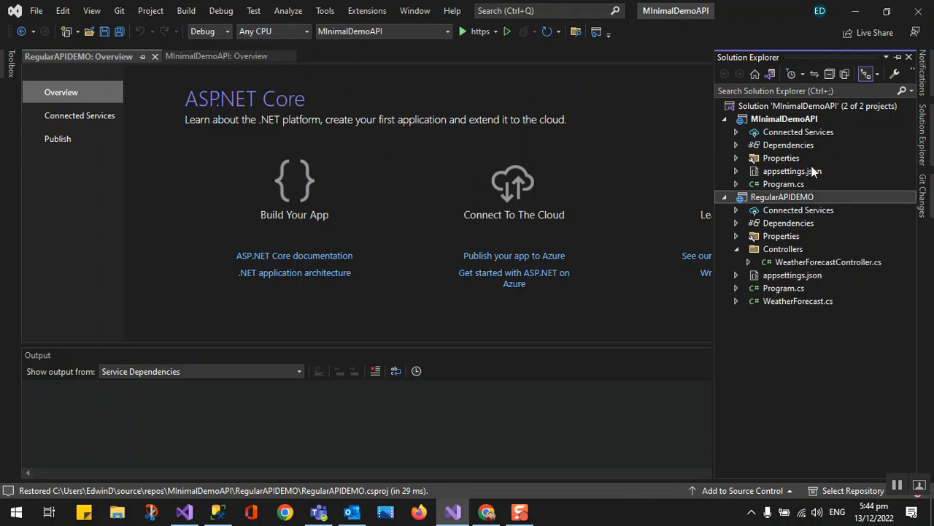
pyautogui.moveTo(736, 248)
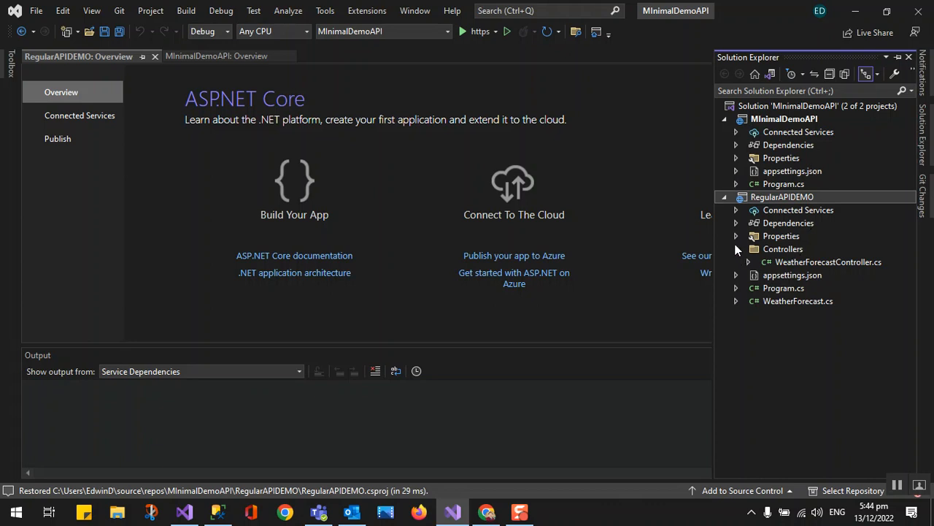
pyautogui.click(736, 249)
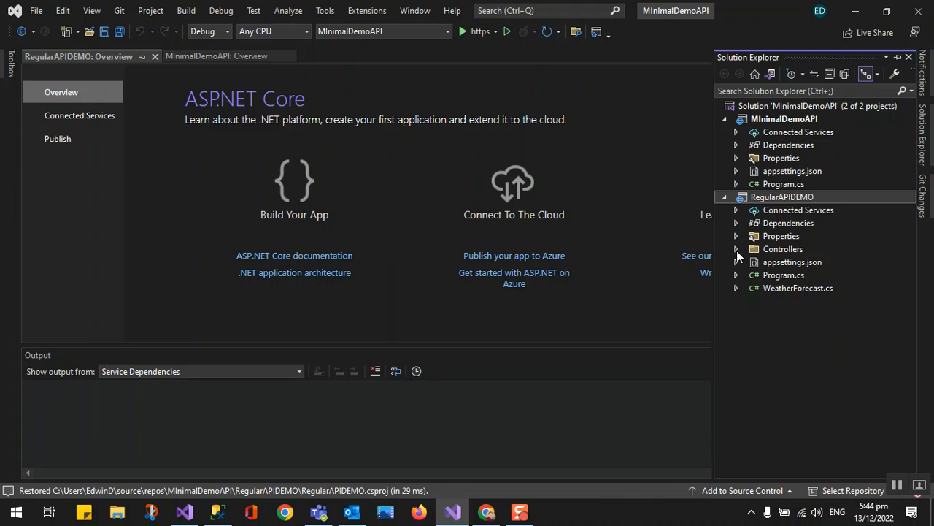
pyautogui.moveTo(765, 266)
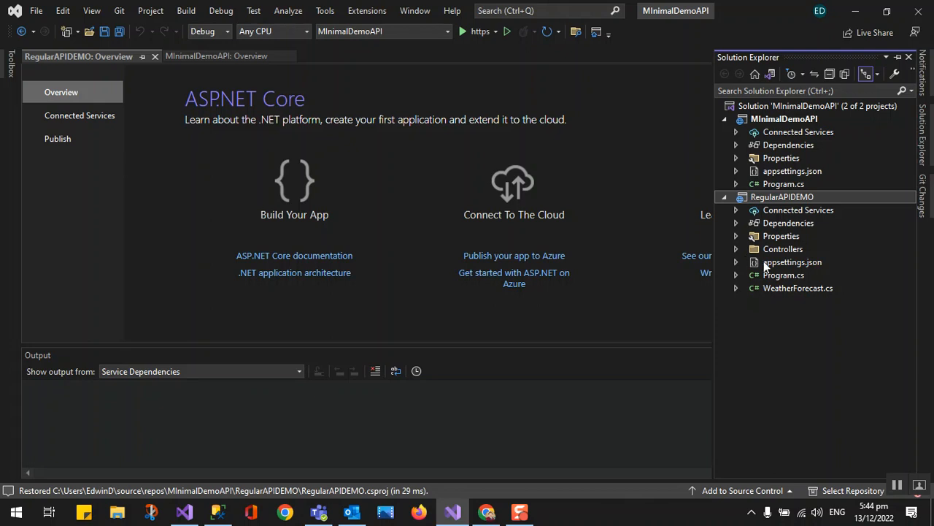
pyautogui.moveTo(841, 334)
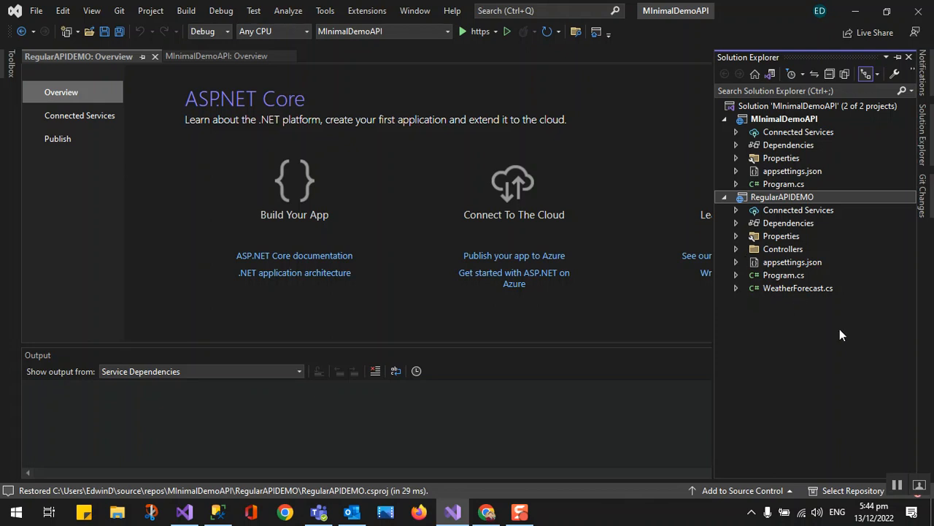
pyautogui.moveTo(809, 179)
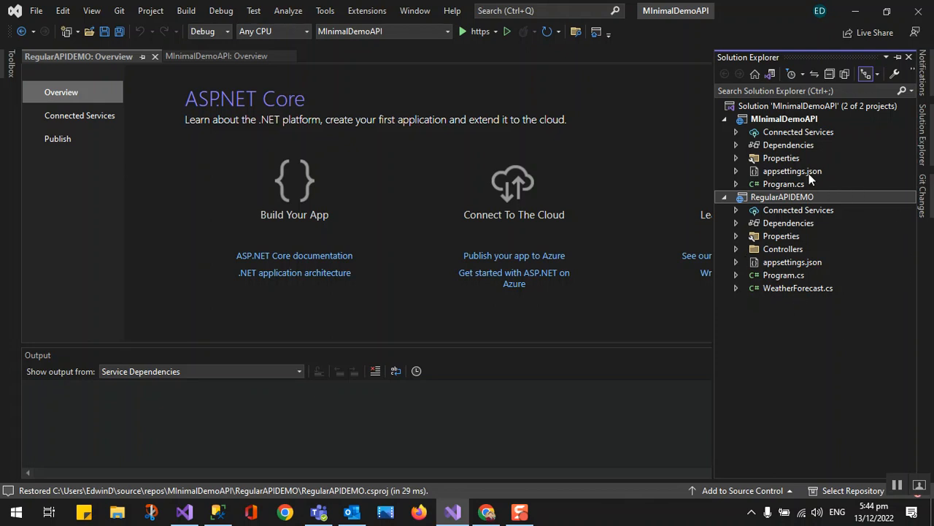
pyautogui.doubleClick(792, 171)
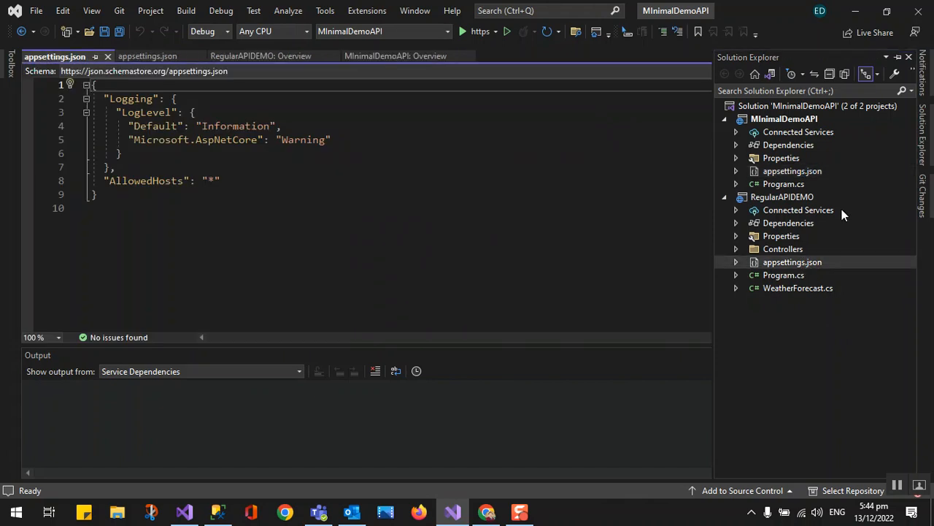
pyautogui.moveTo(780, 192)
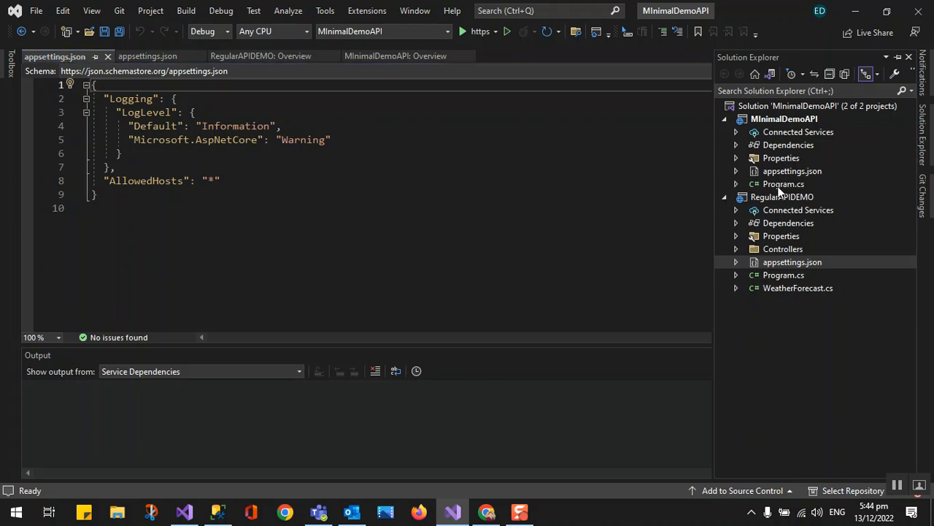
pyautogui.click(783, 184)
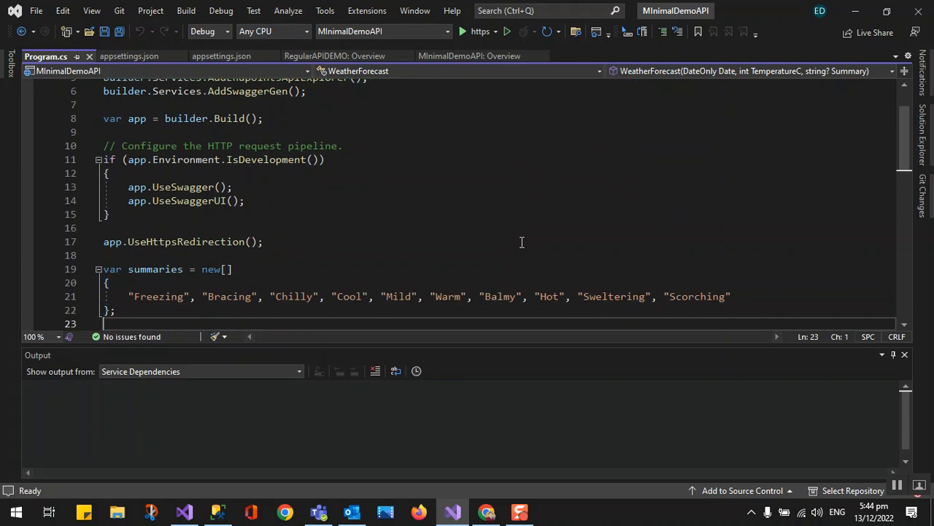
# Review the MapGet /weatherforecast endpoint, then bring up RegularAPIDEMO's Program.cs for comparison
pyautogui.scroll(-3)
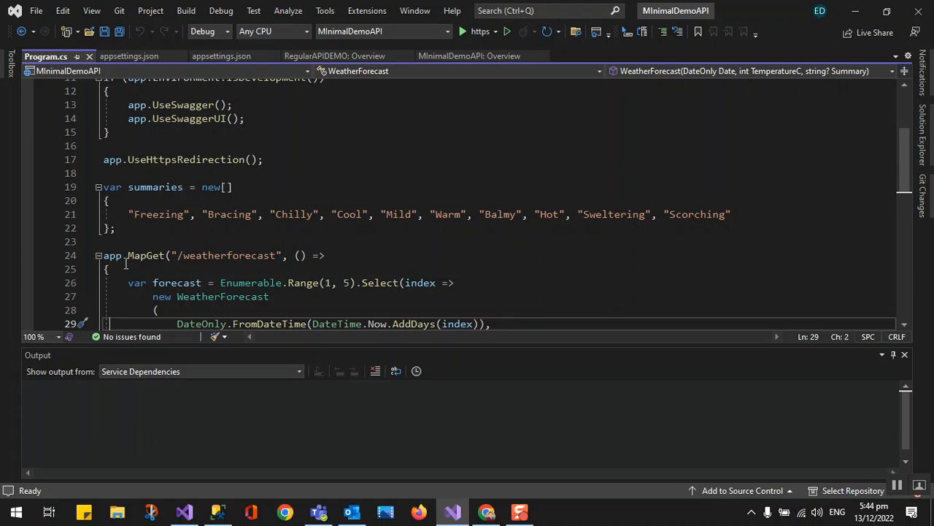
pyautogui.doubleClick(146, 254)
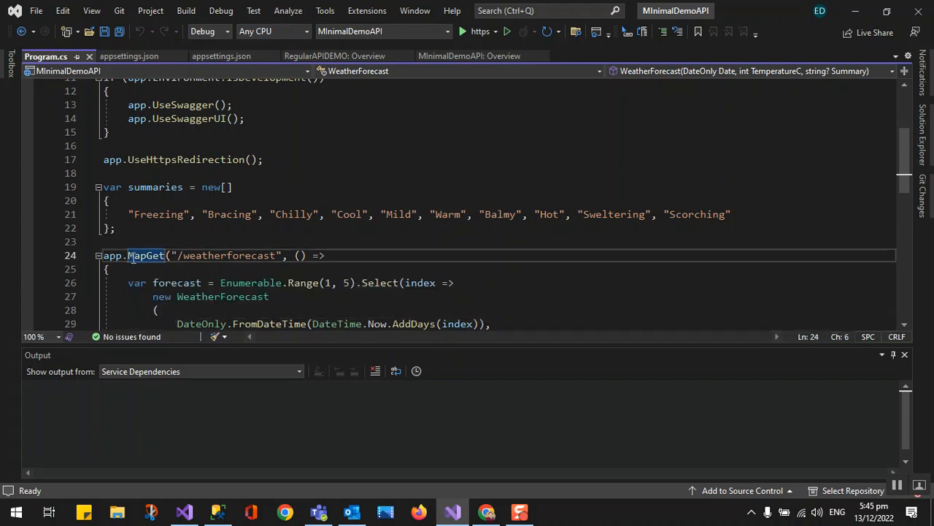
pyautogui.moveTo(263, 256)
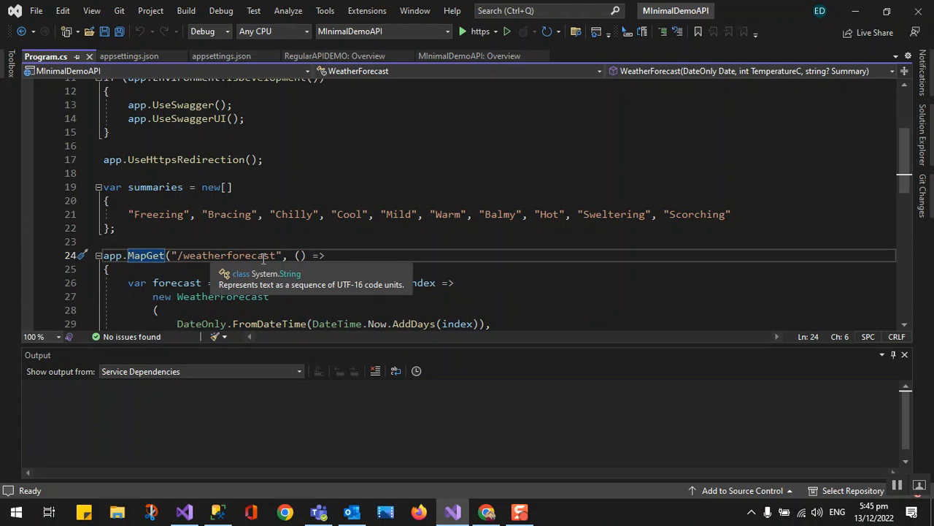
pyautogui.click(153, 309)
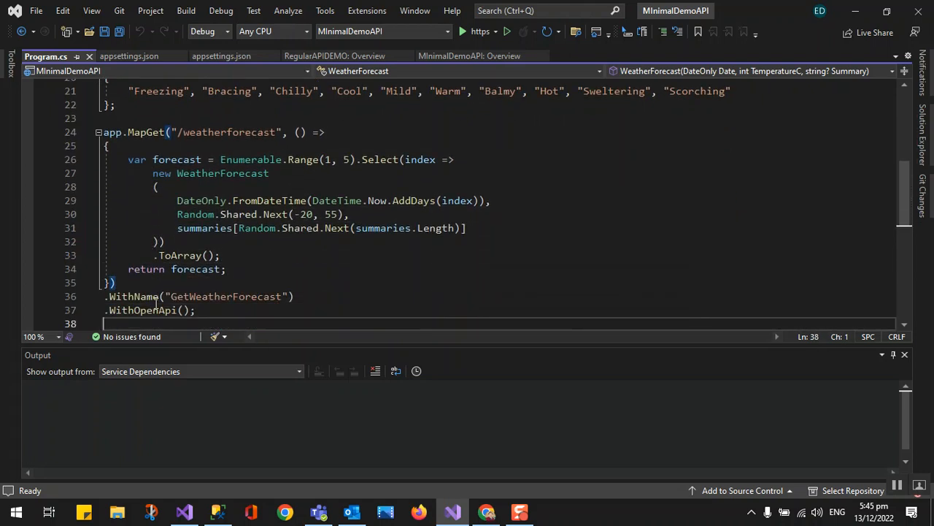
pyautogui.scroll(-3)
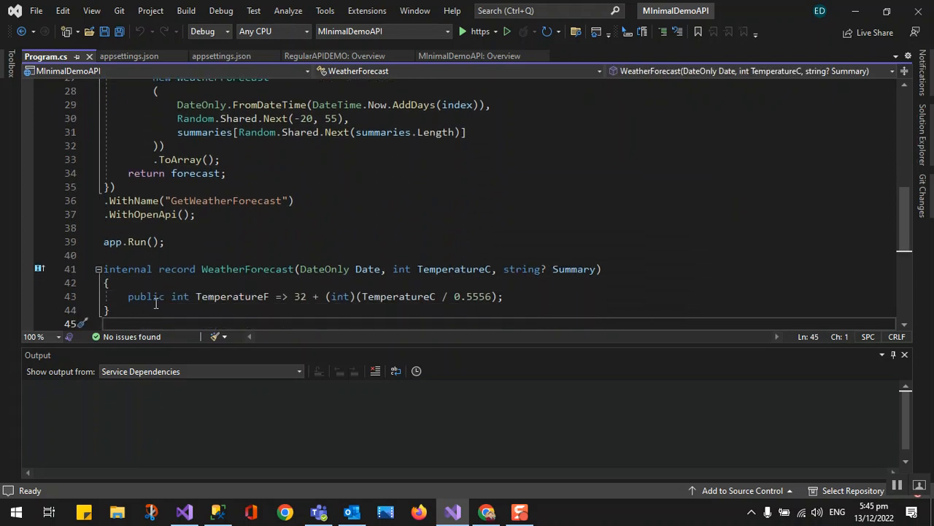
pyautogui.click(922, 132)
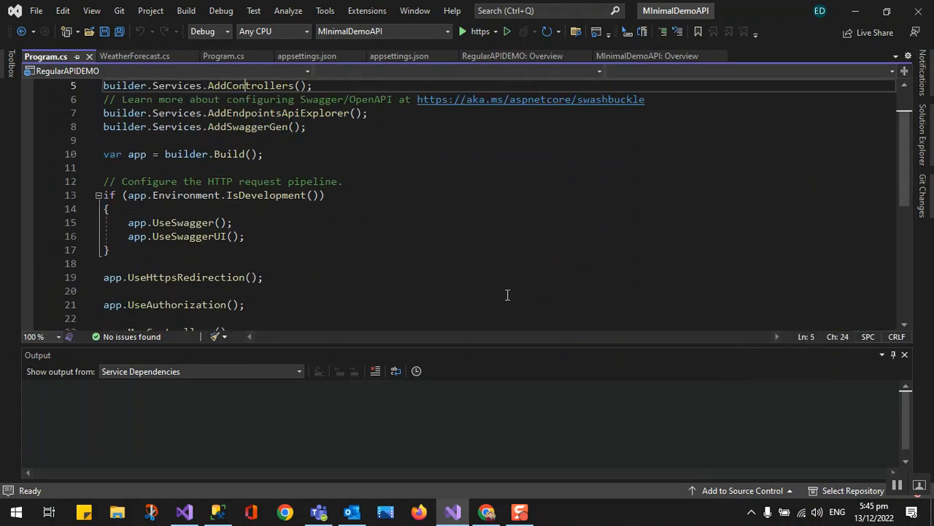
# Open RegularAPIDEMO's WeatherForecastController.cs from Solution Explorer
pyautogui.scroll(3)
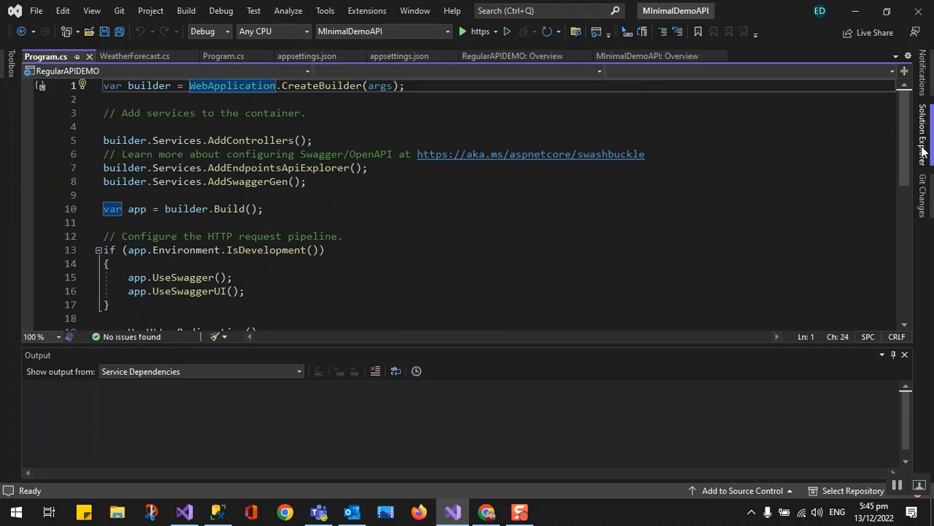
pyautogui.click(921, 151)
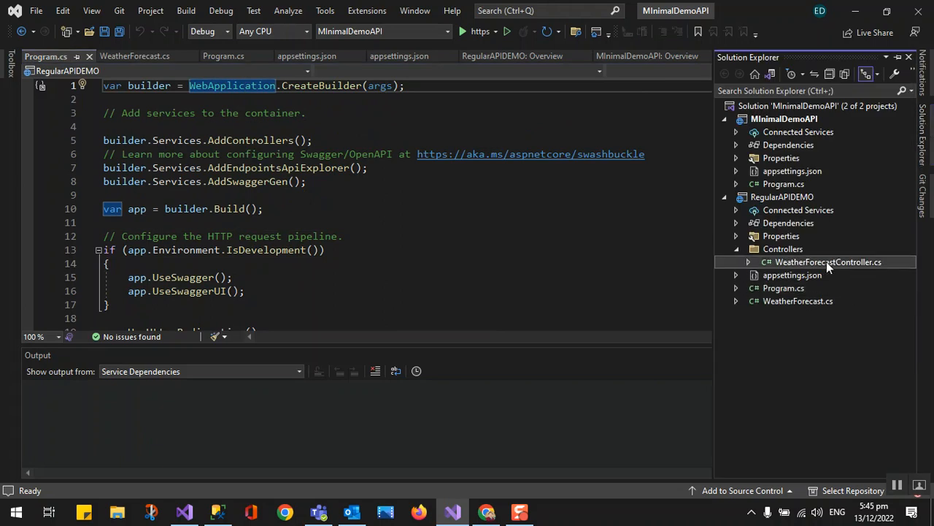
pyautogui.doubleClick(829, 262)
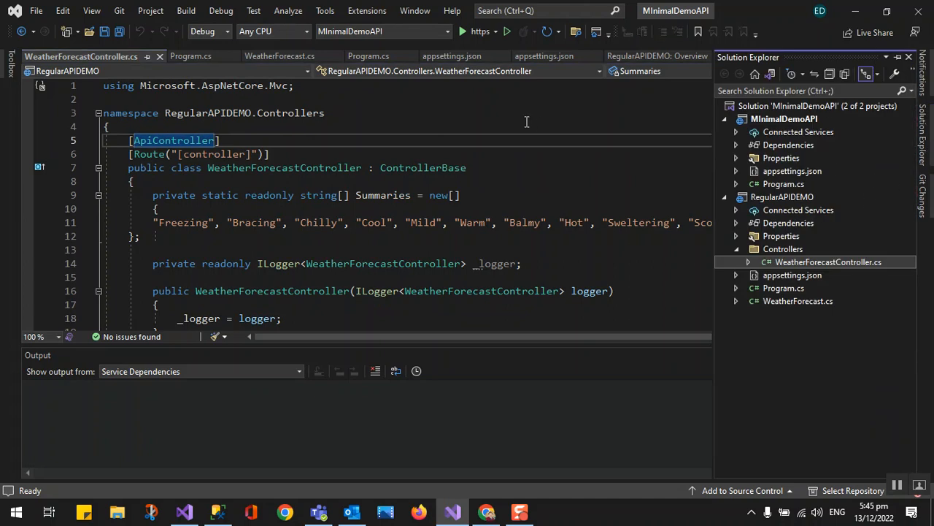
pyautogui.moveTo(695, 164)
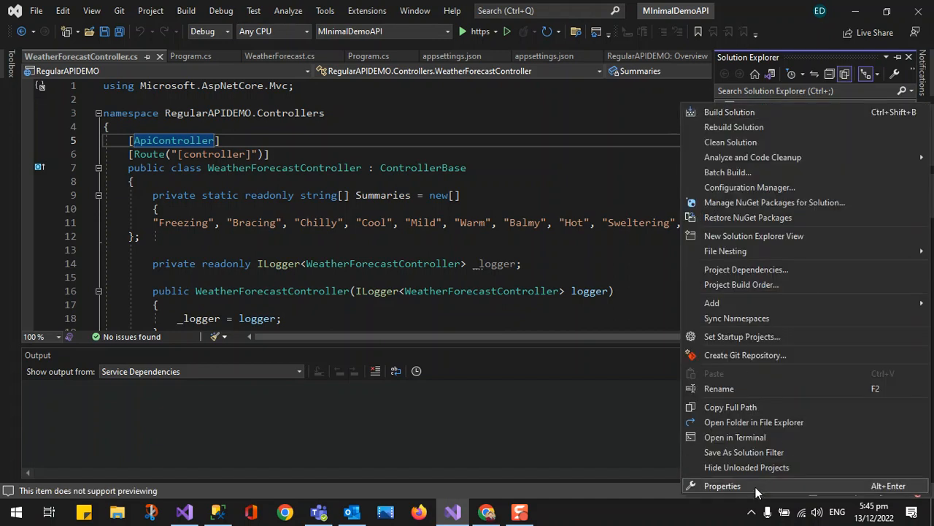
# Set the solution to multiple startup projects with both MInimalDemoAPI and RegularAPIDEMO set to Start
pyautogui.click(742, 336)
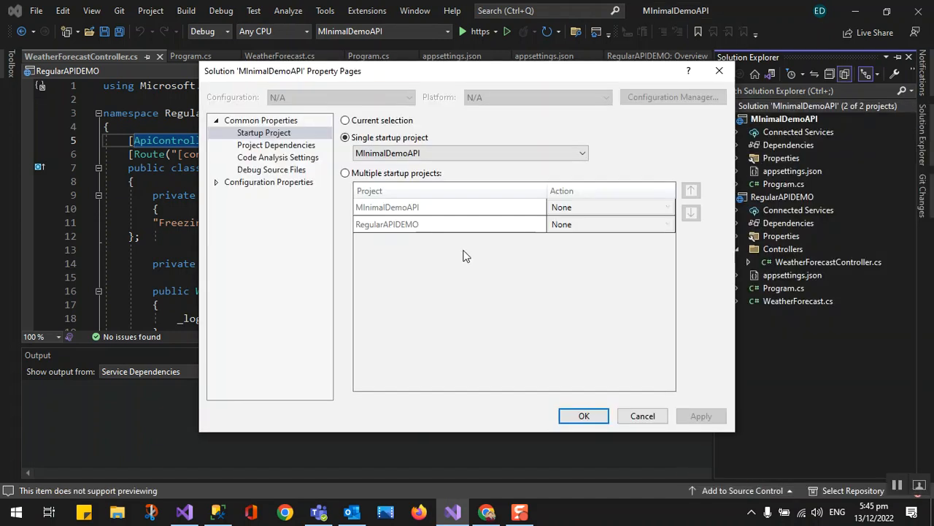
pyautogui.click(344, 172)
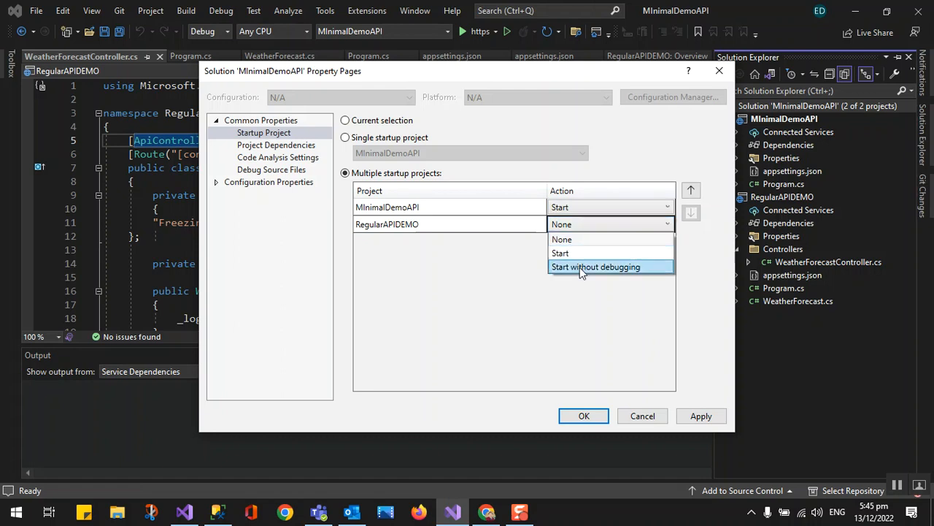
pyautogui.click(561, 252)
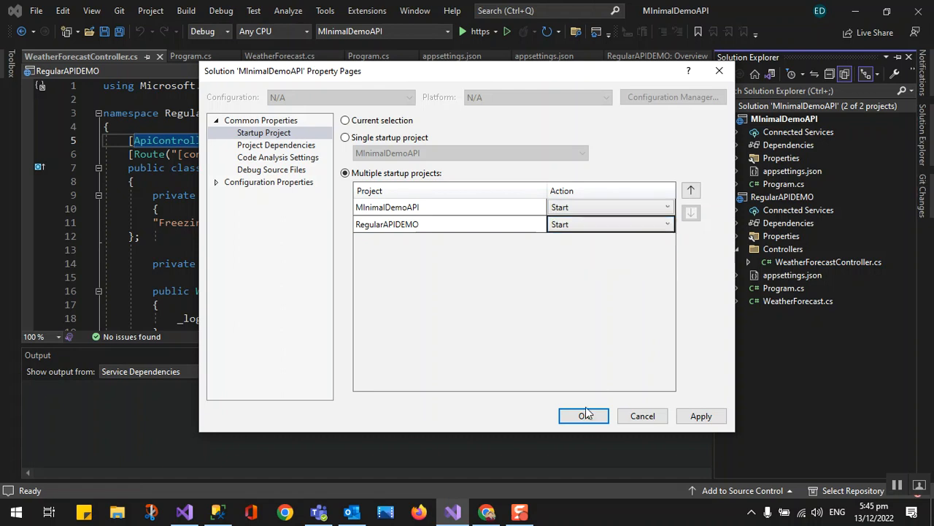
pyautogui.click(584, 414)
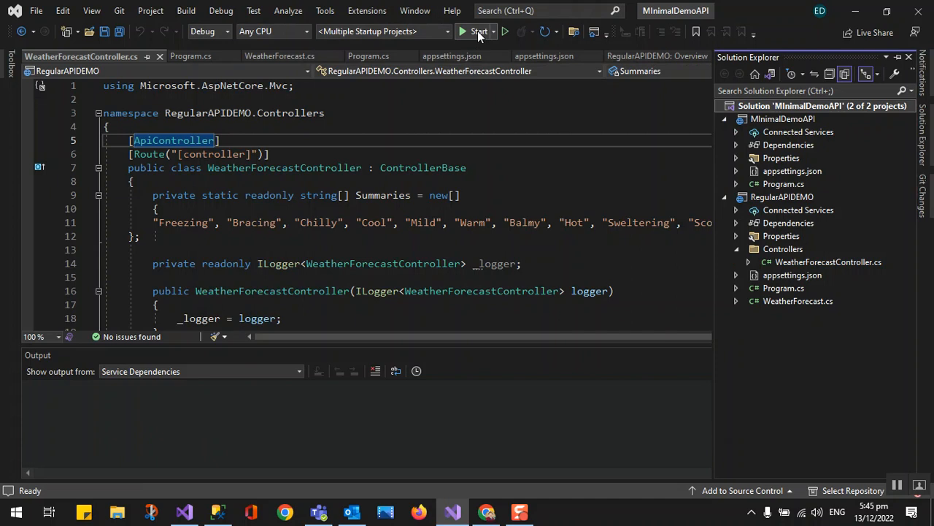
# Build and launch both API projects so their Swagger pages appear
pyautogui.click(479, 33)
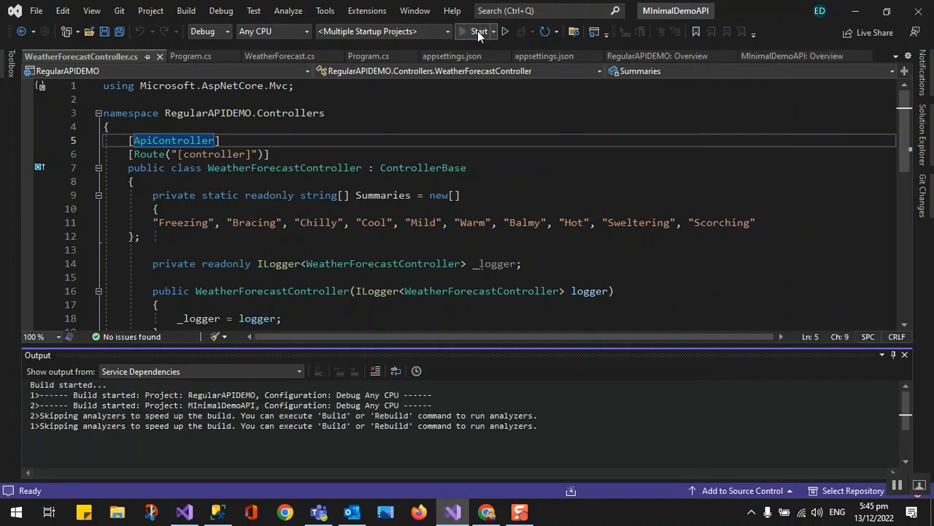
pyautogui.click(479, 32)
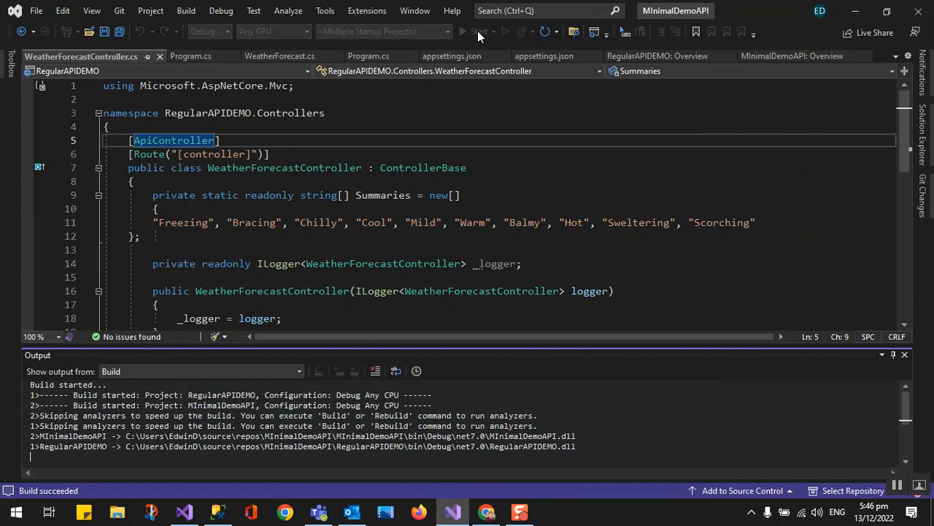
pyautogui.click(476, 33)
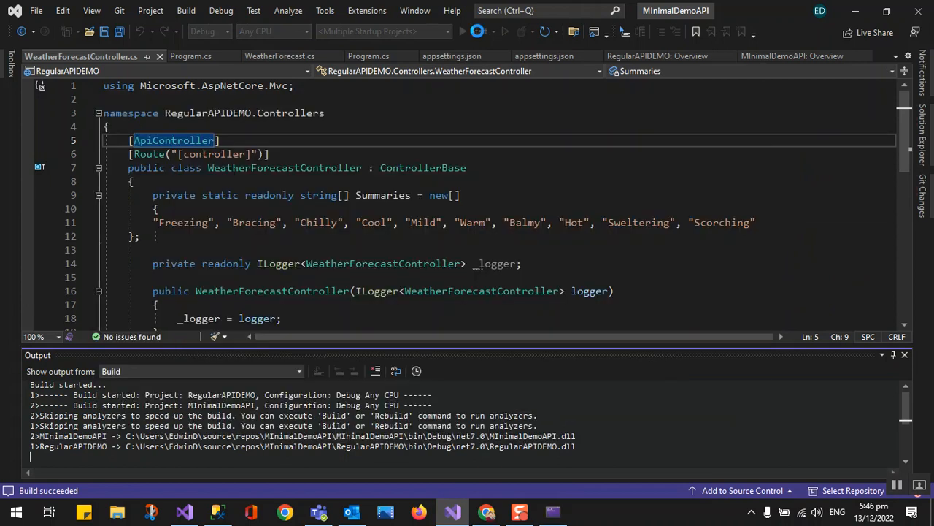
pyautogui.click(479, 33)
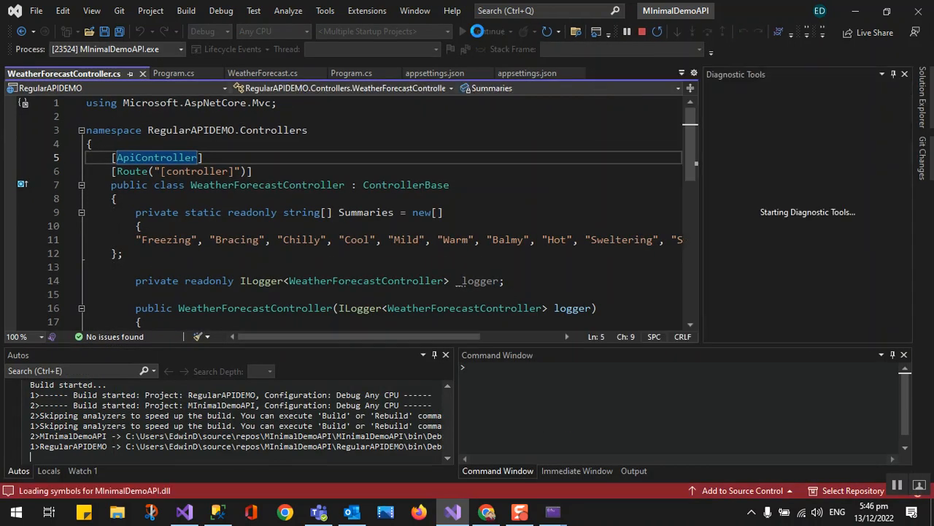
pyautogui.click(476, 32)
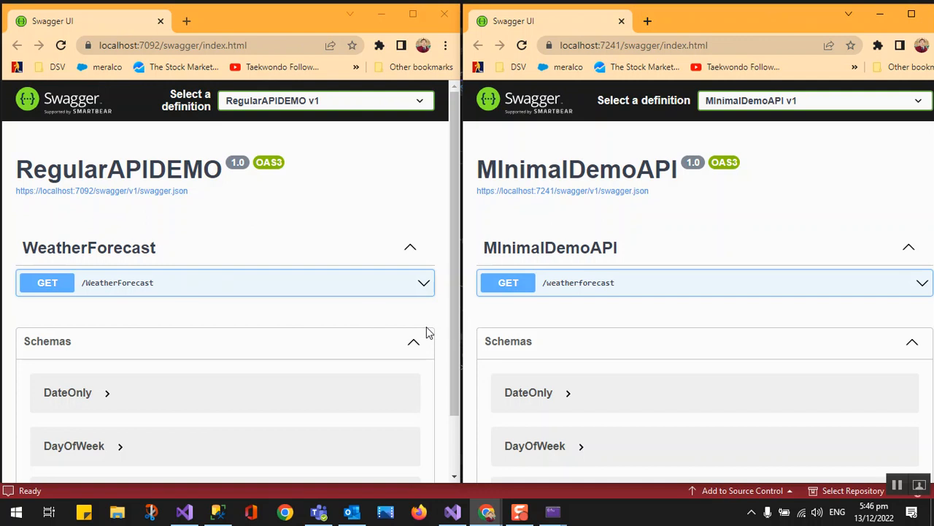
pyautogui.moveTo(645, 330)
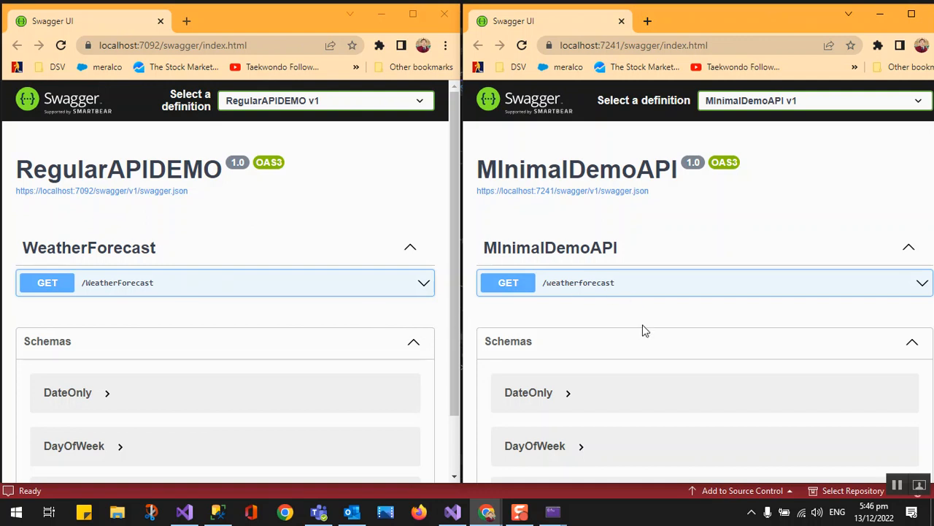
pyautogui.moveTo(596, 263)
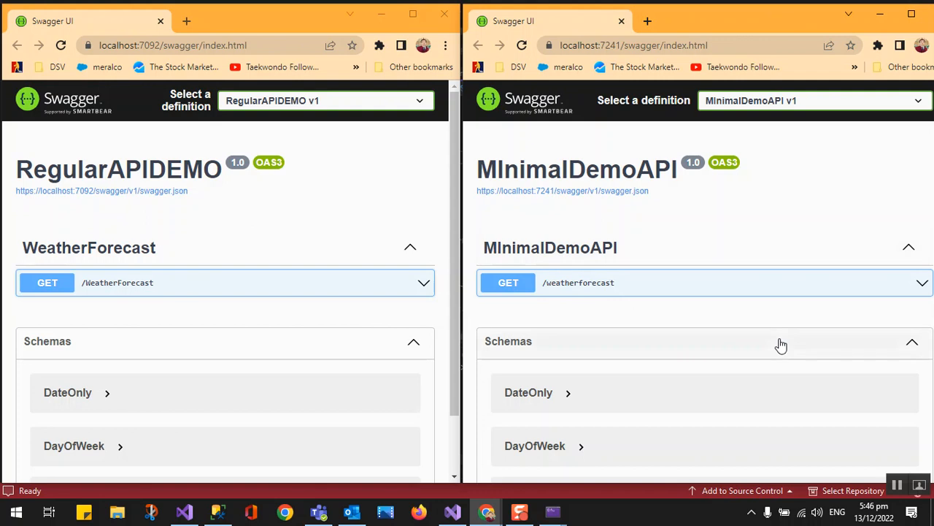
pyautogui.moveTo(251, 284)
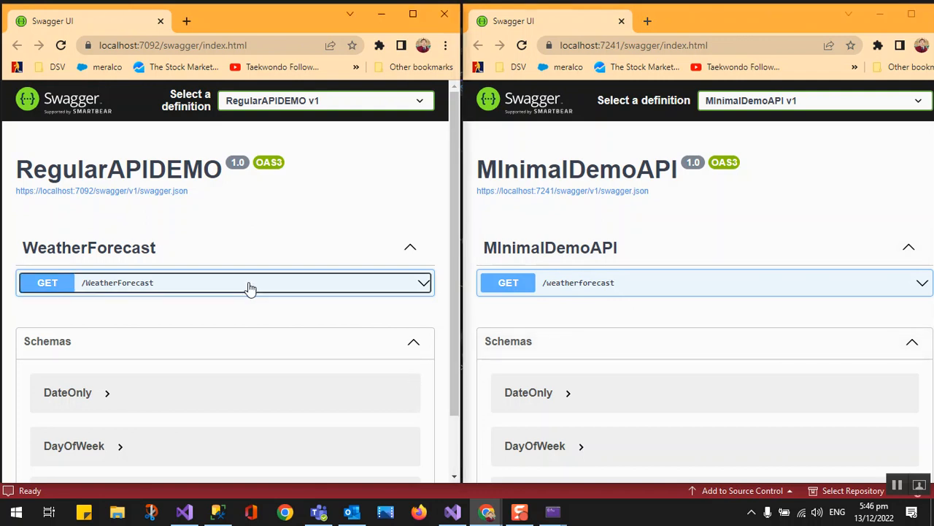
# Execute GET /WeatherForecast in Swagger UI and view the 200 responses with forecast JSON
pyautogui.click(251, 283)
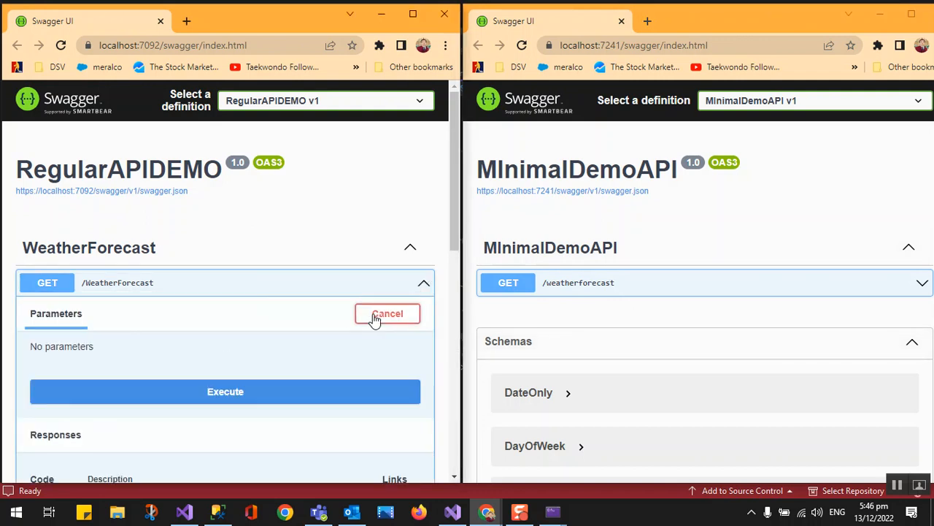
pyautogui.click(225, 391)
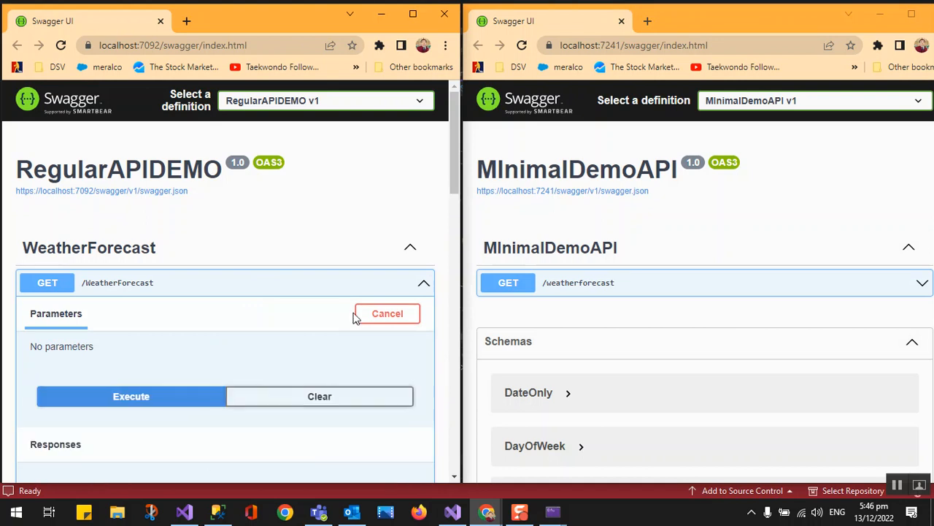
pyautogui.click(132, 396)
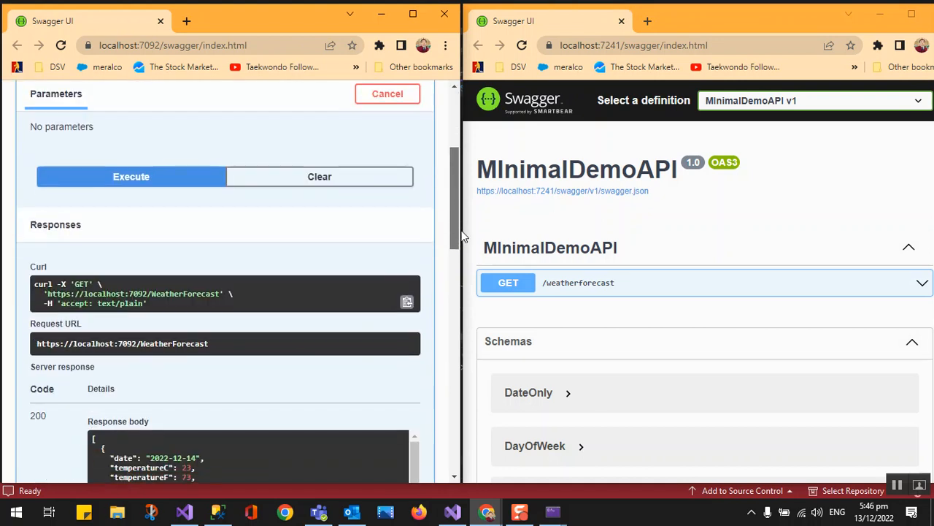
pyautogui.scroll(-3)
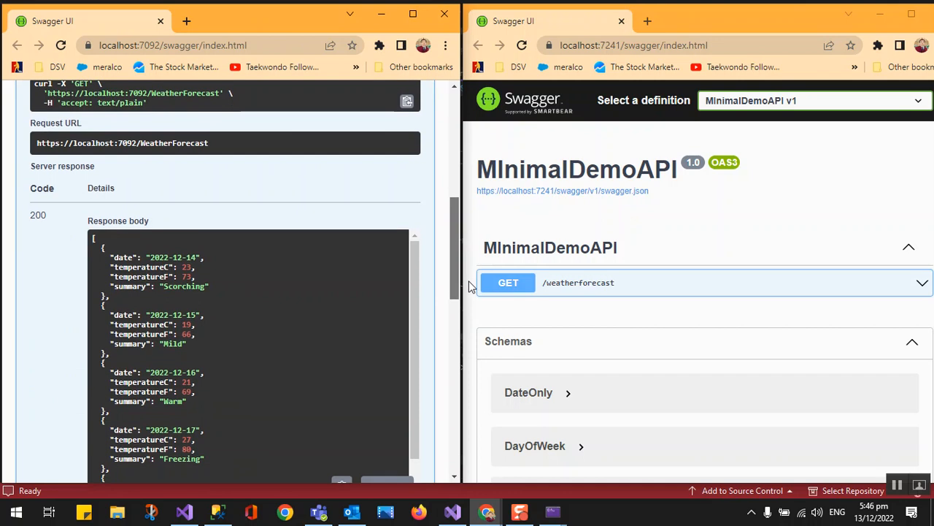
pyautogui.scroll(-3)
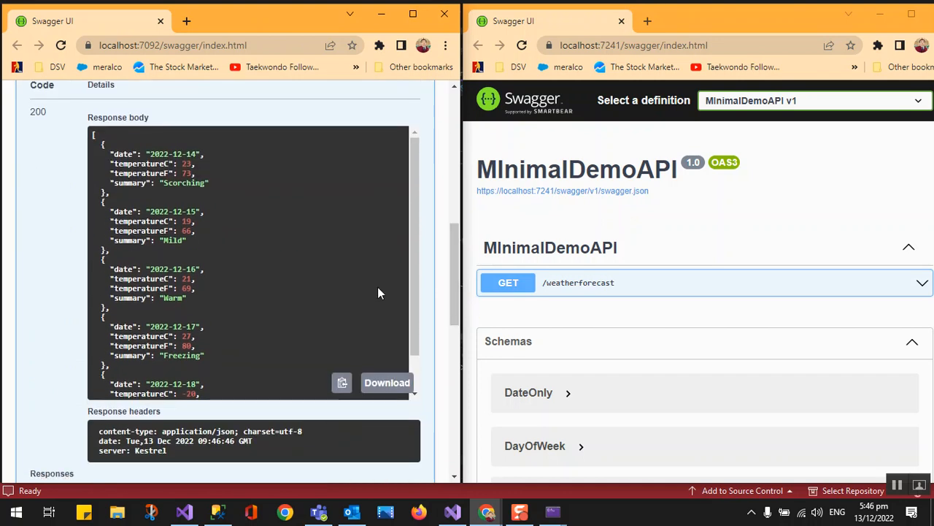
pyautogui.moveTo(169, 193)
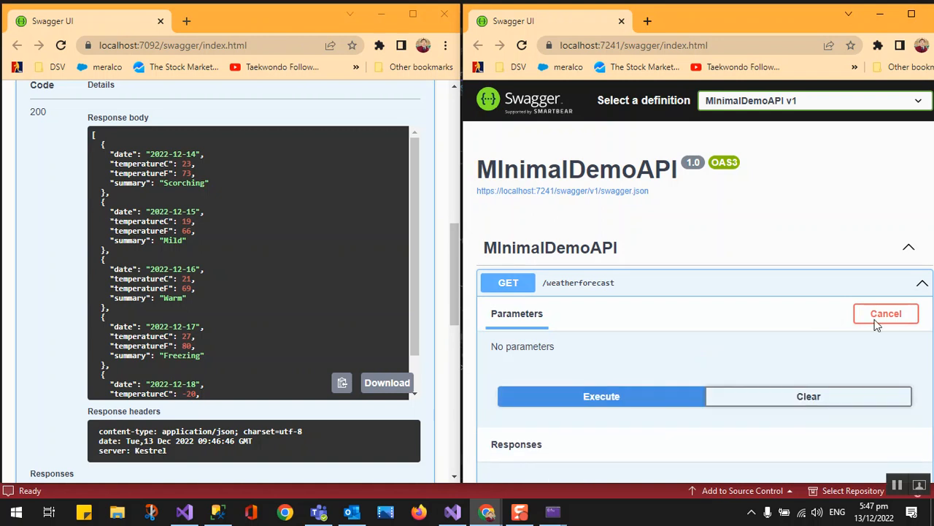
pyautogui.moveTo(803, 216)
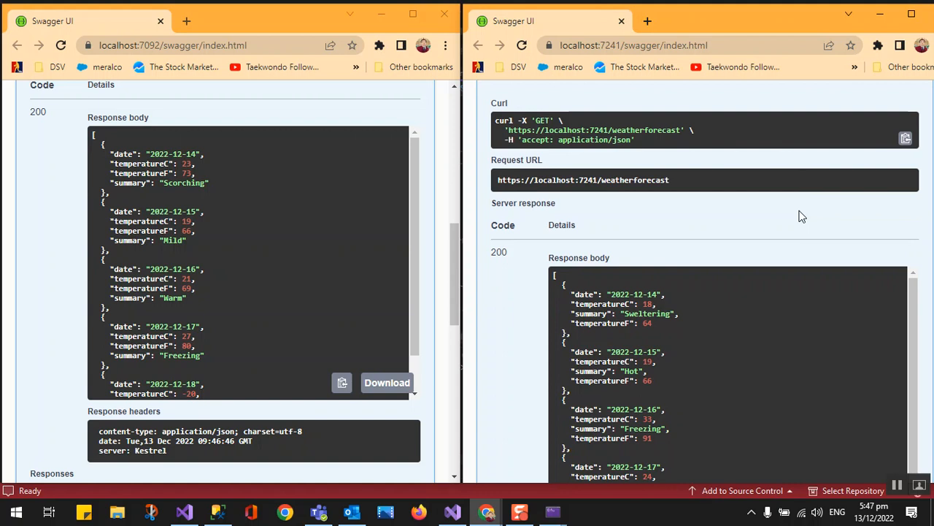
pyautogui.scroll(-3)
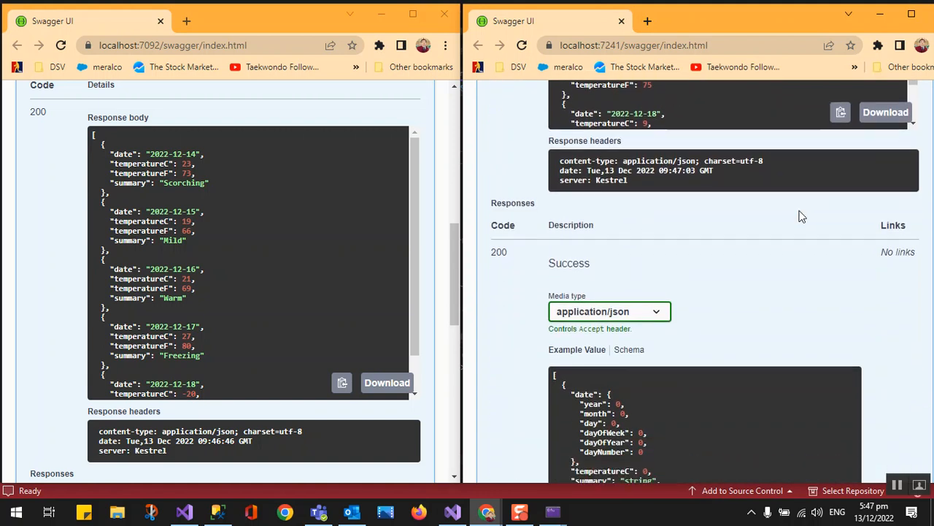
pyautogui.scroll(-3)
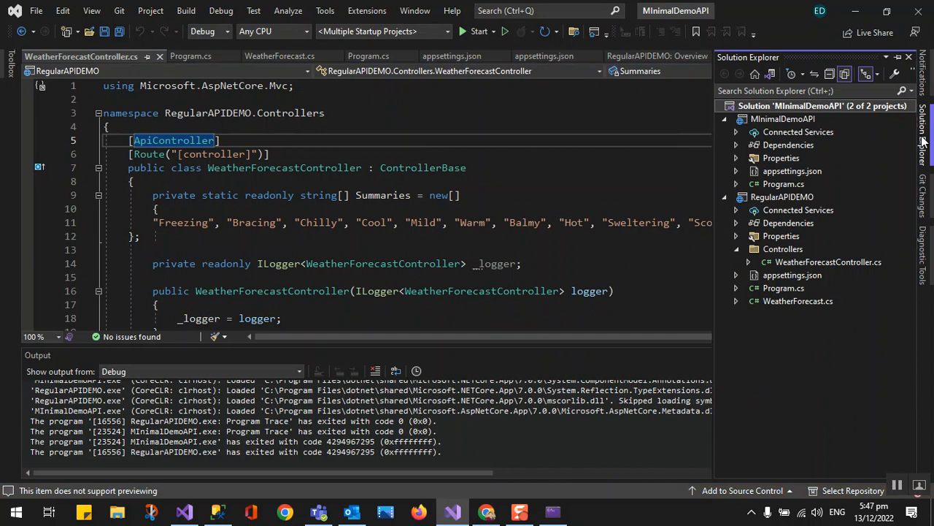
pyautogui.moveTo(792, 276)
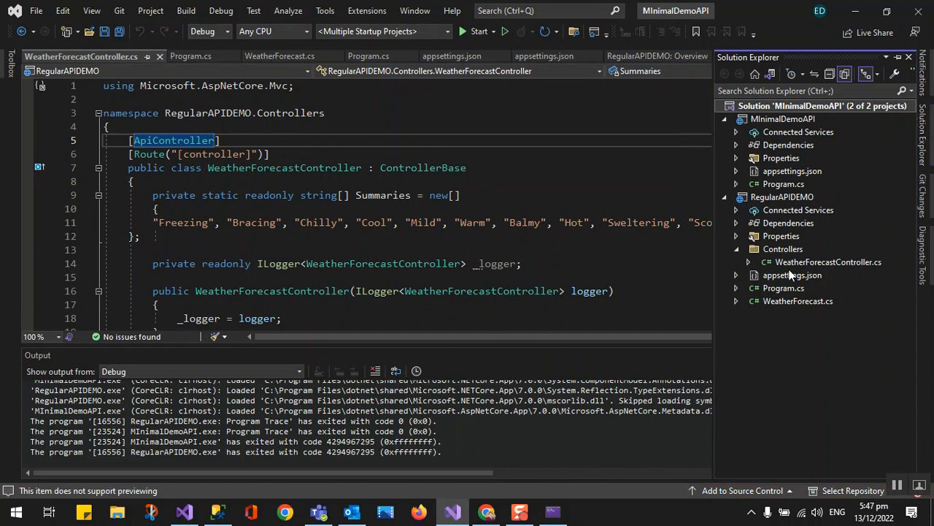
# Remove the RegularAPIDEMO project via its Solution Explorer context menu and confirm the removal
pyautogui.click(736, 249)
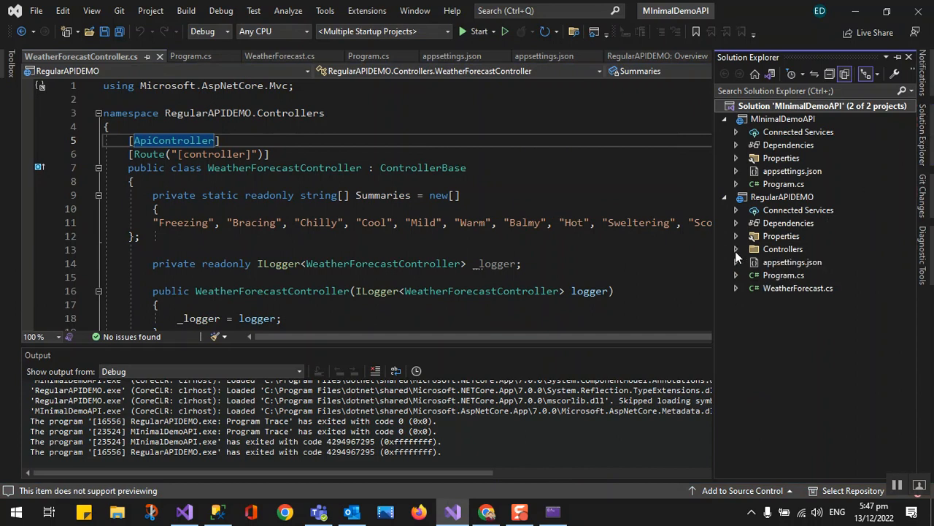
pyautogui.click(736, 249)
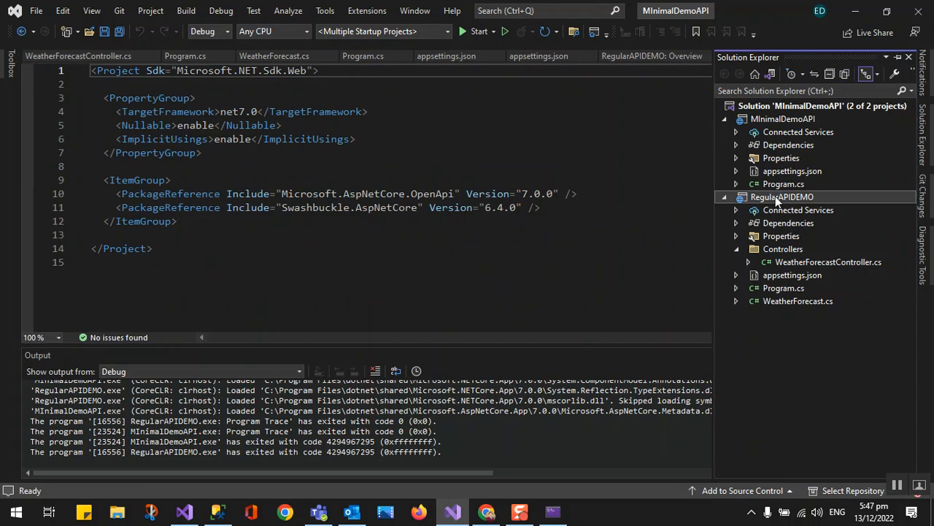
pyautogui.rightClick(783, 196)
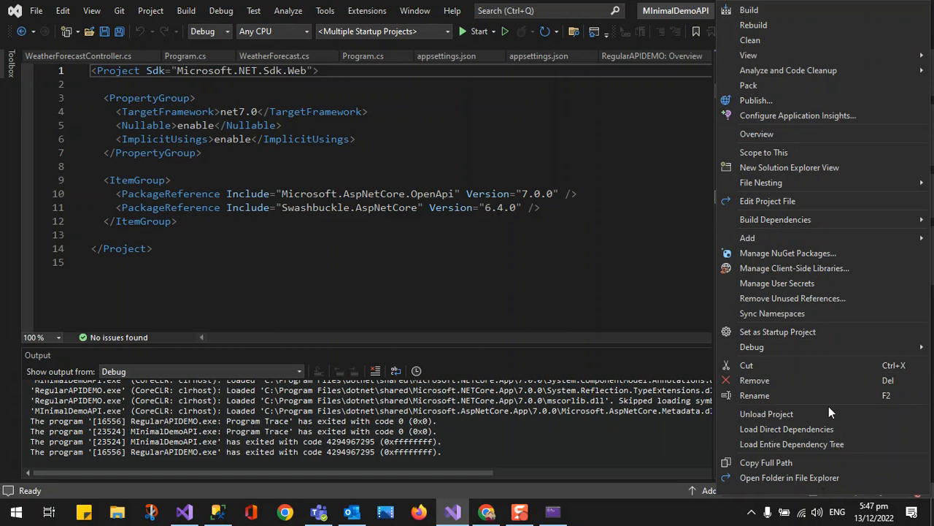
pyautogui.moveTo(771, 312)
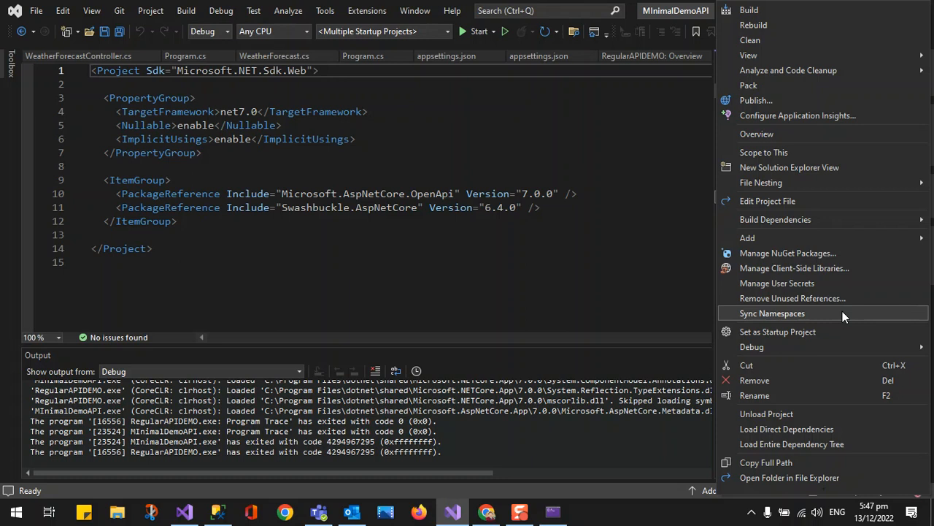
pyautogui.moveTo(824, 380)
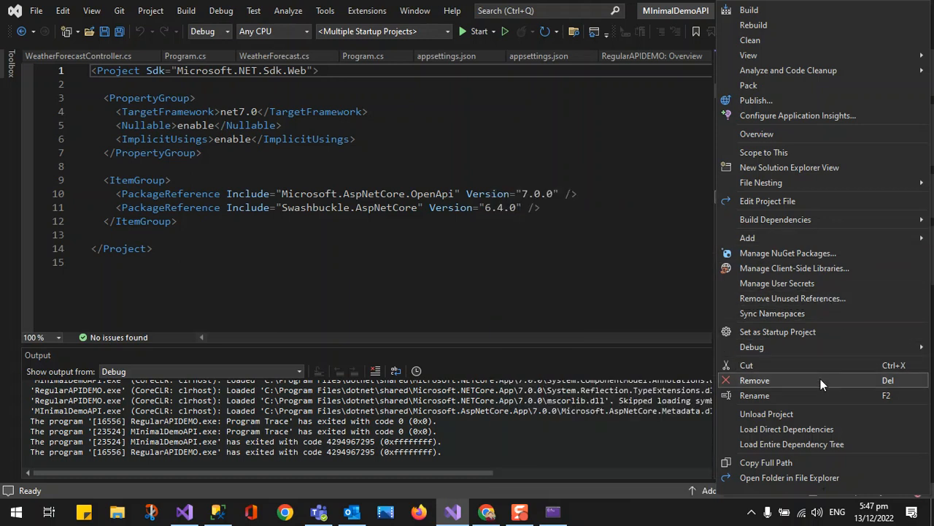
pyautogui.click(753, 379)
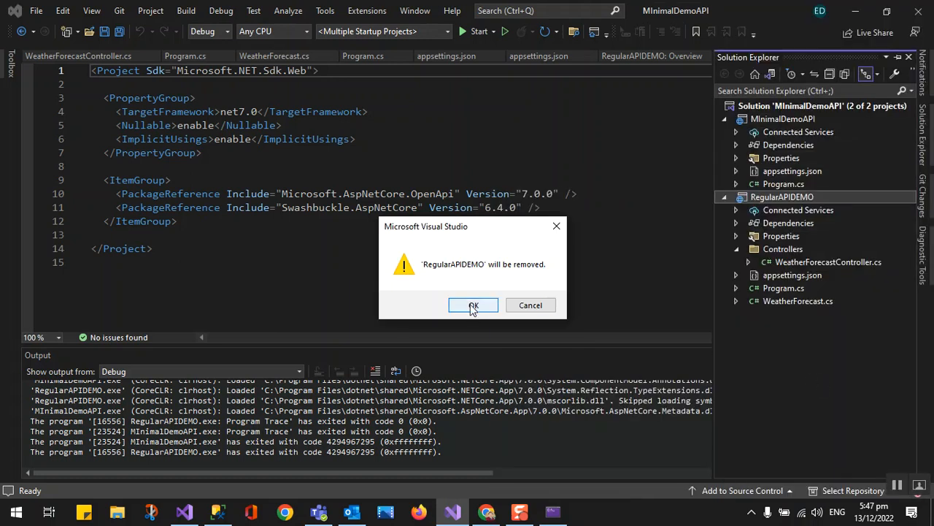
pyautogui.click(473, 305)
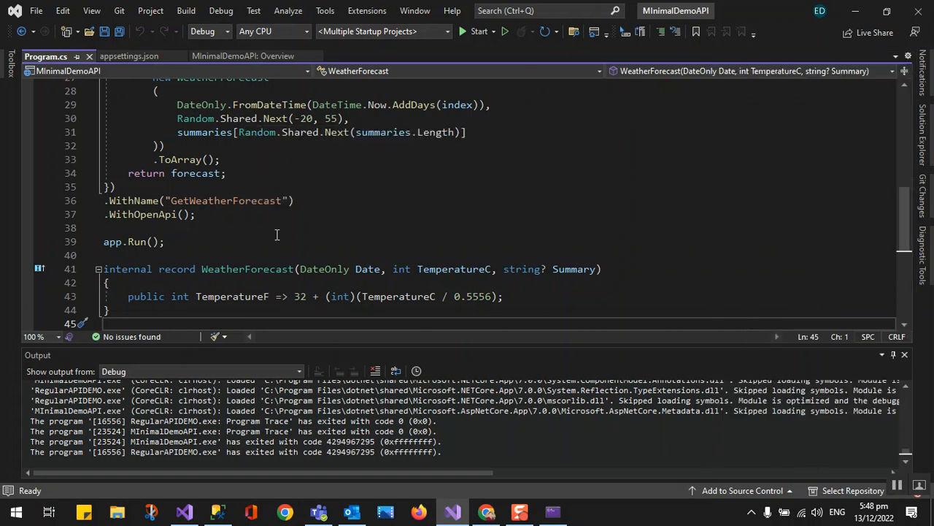
pyautogui.scroll(3)
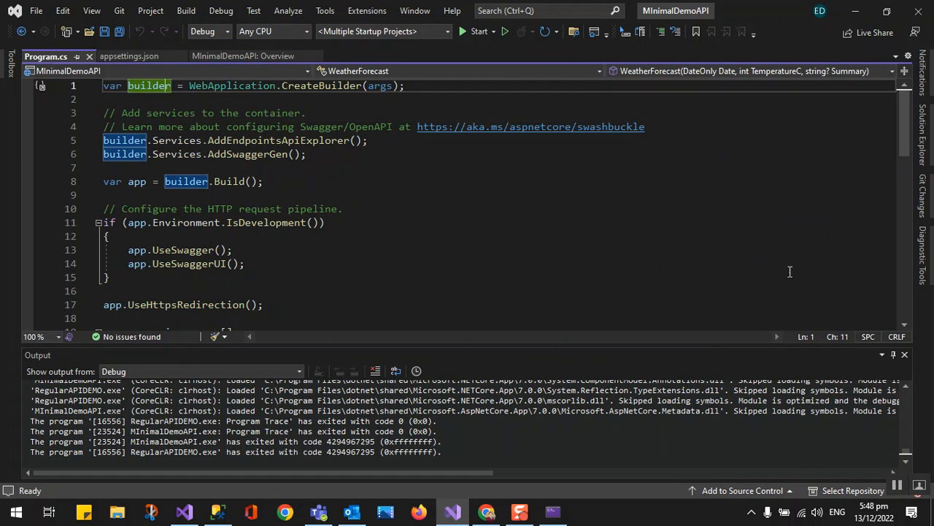
pyautogui.click(905, 355)
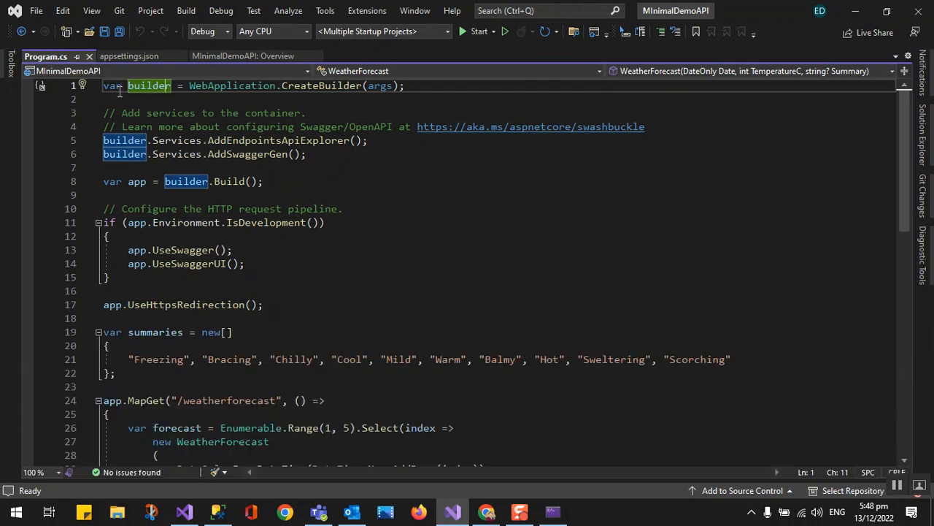
pyautogui.moveTo(232, 85)
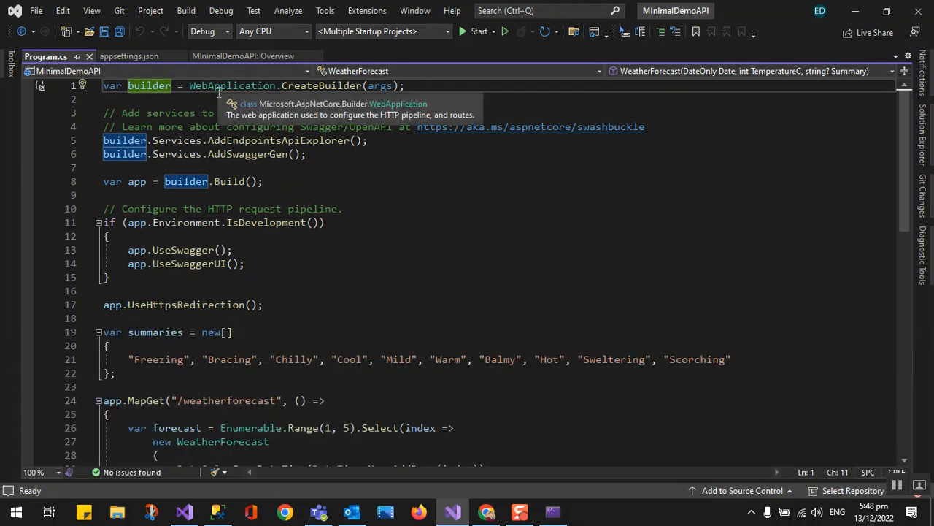
pyautogui.moveTo(436, 225)
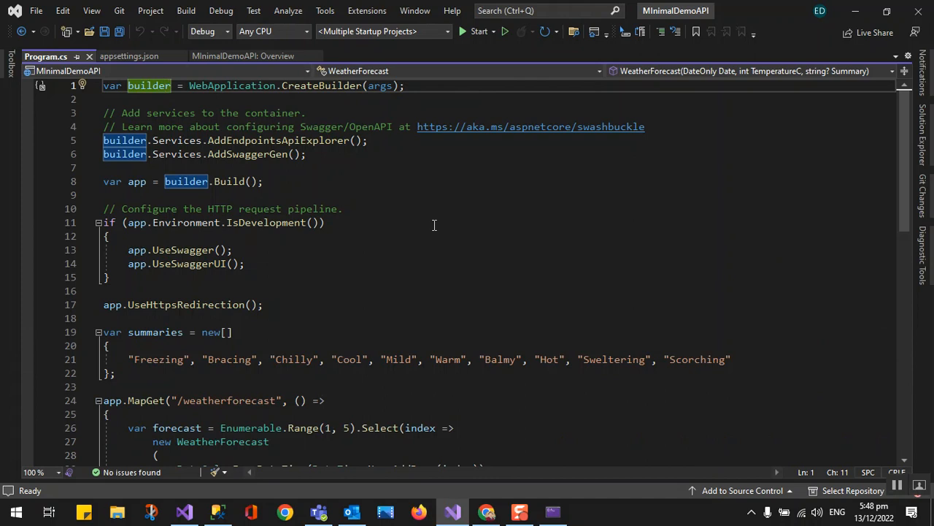
pyautogui.click(269, 140)
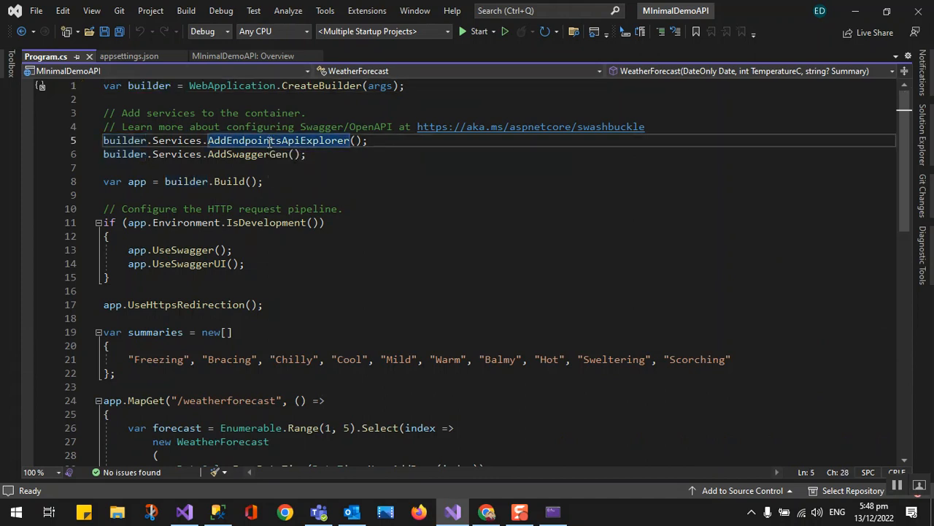
pyautogui.click(105, 167)
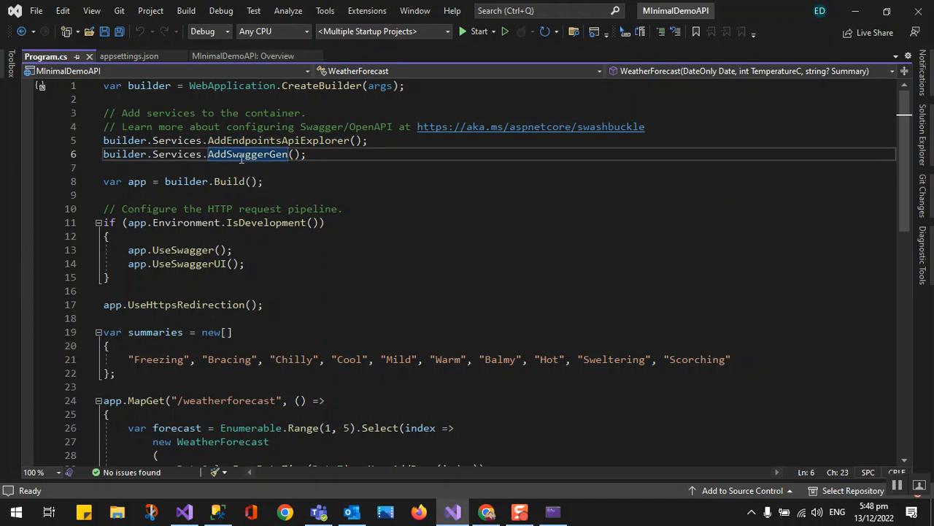
pyautogui.click(230, 222)
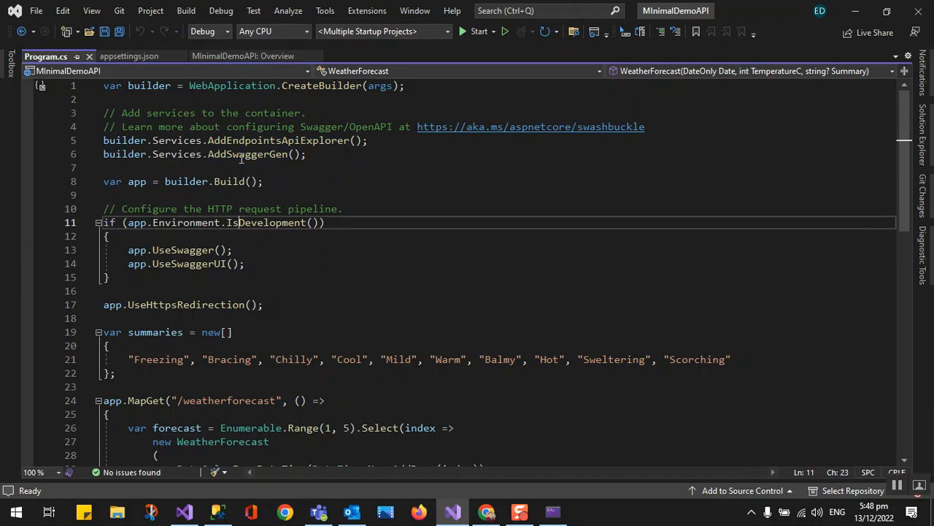
pyautogui.doubleClick(268, 222)
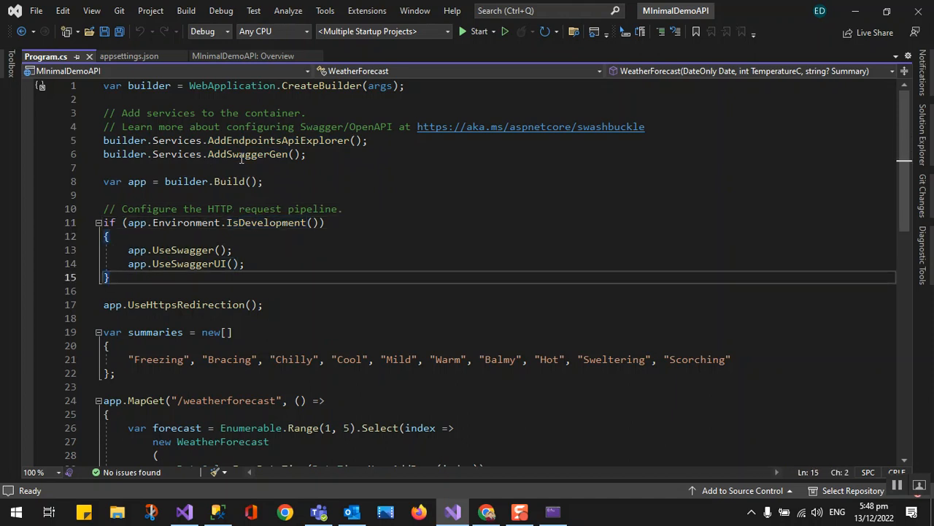
pyautogui.click(232, 331)
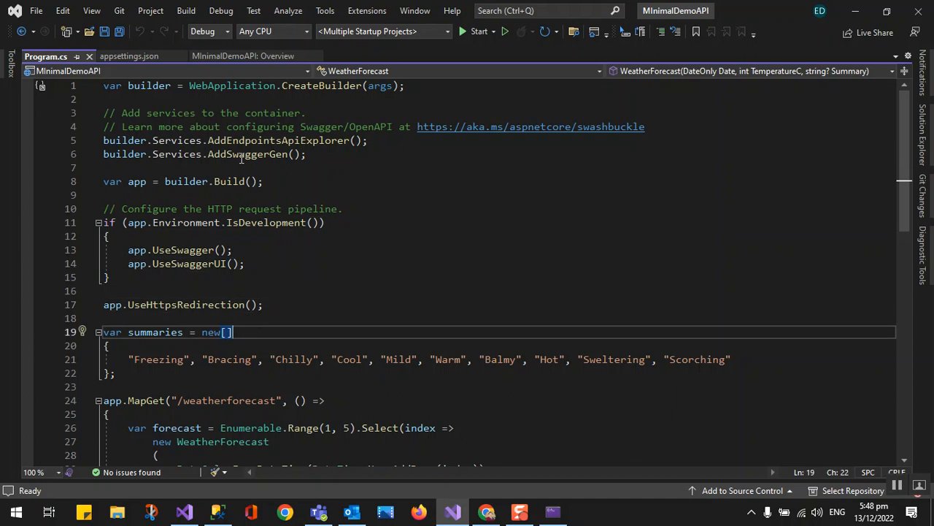
pyautogui.scroll(-3)
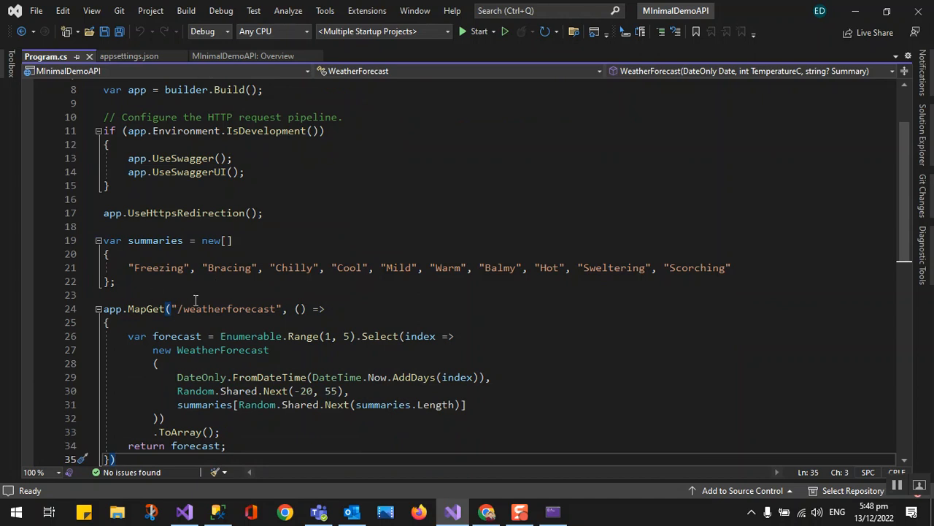
pyautogui.moveTo(155, 239)
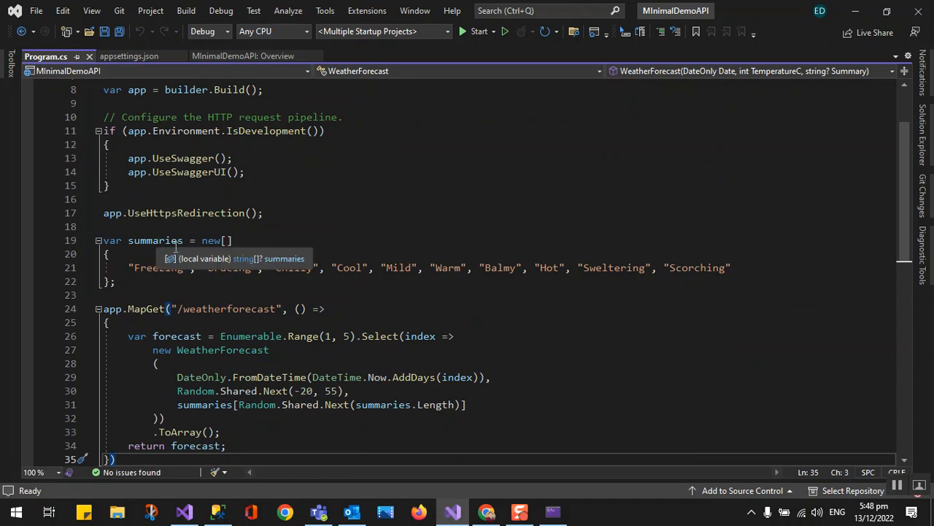
pyautogui.moveTo(169, 283)
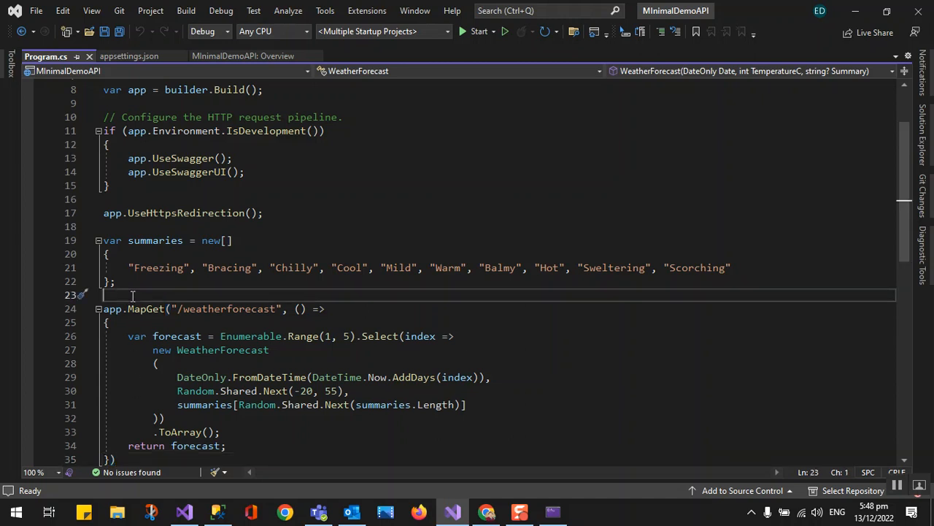
pyautogui.moveTo(138, 310)
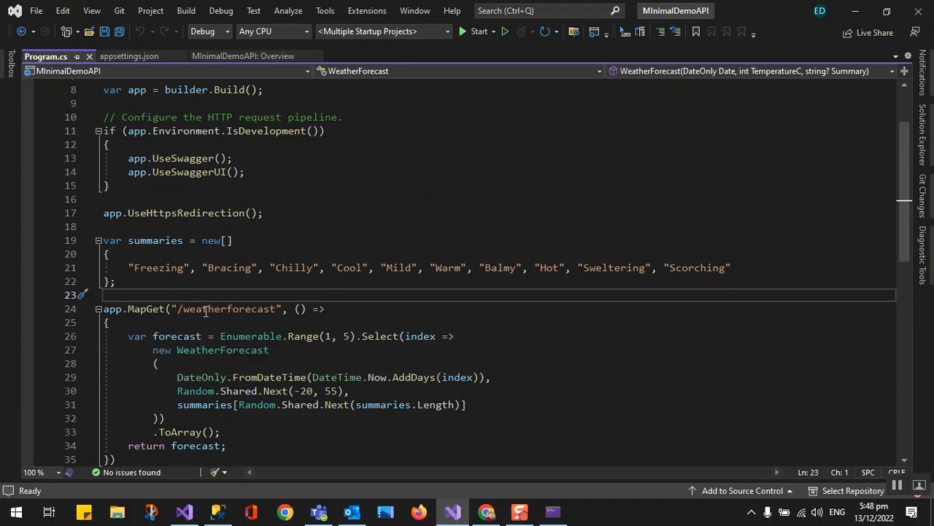
pyautogui.click(207, 310)
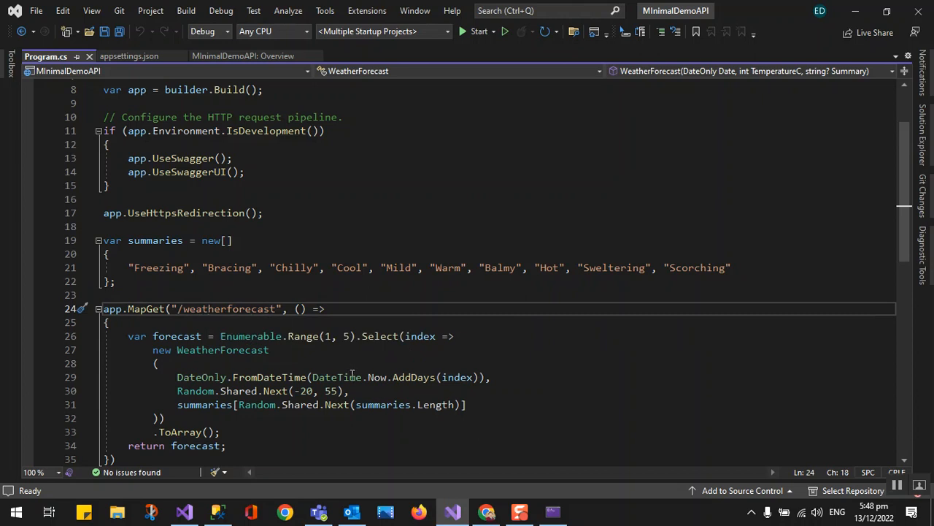
pyautogui.click(328, 308)
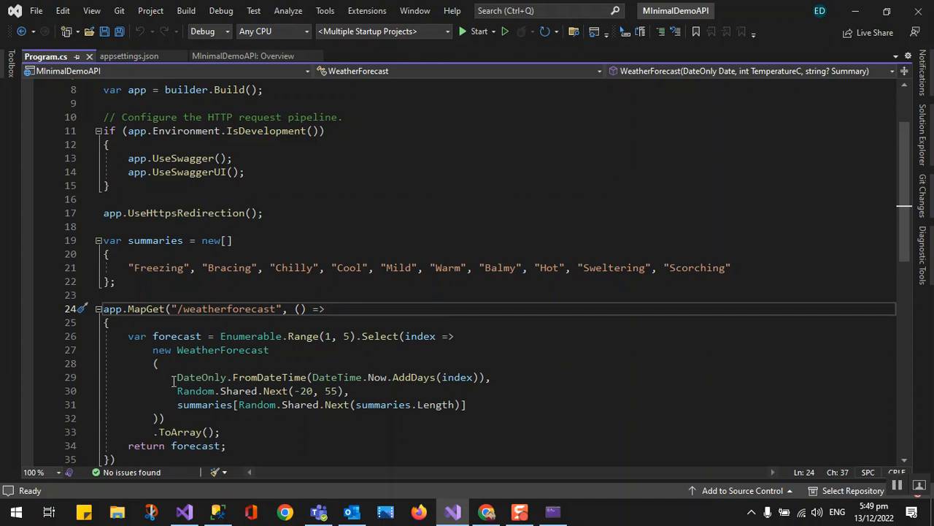
pyautogui.click(174, 376)
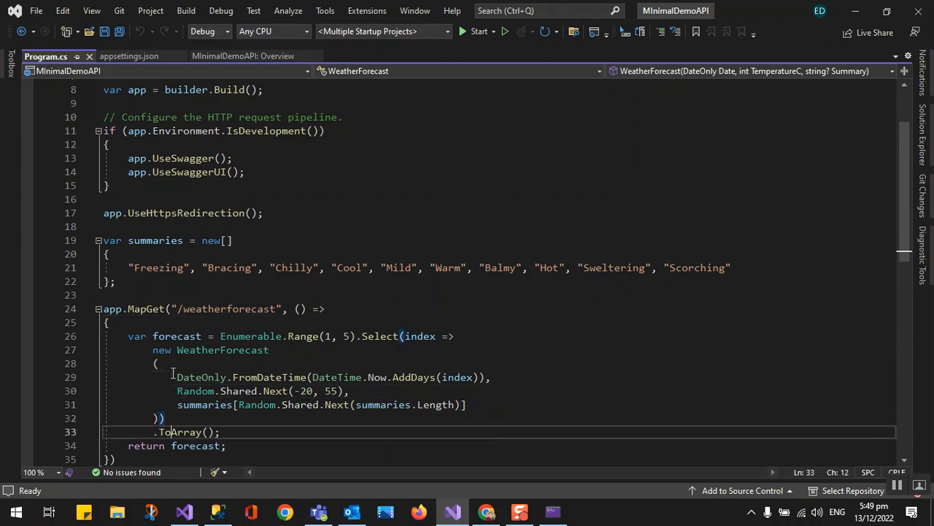
pyautogui.scroll(-3)
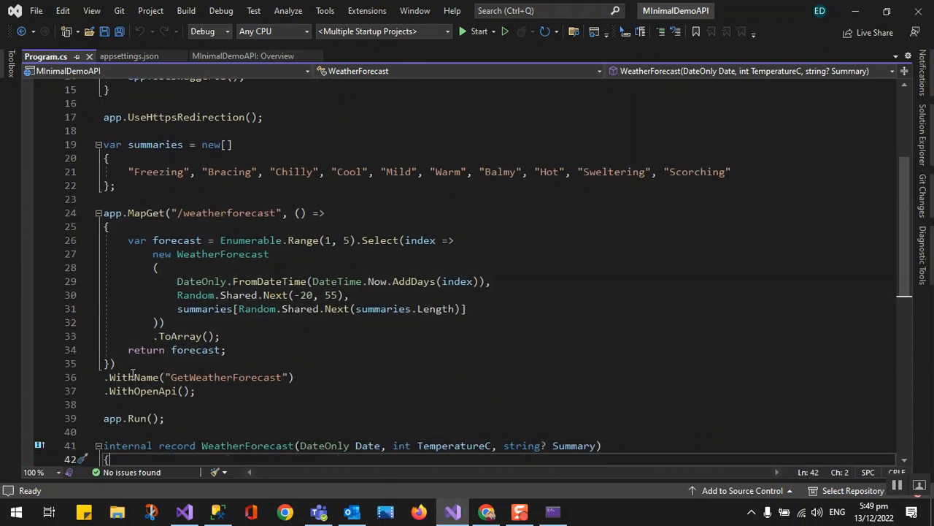
pyautogui.moveTo(134, 376)
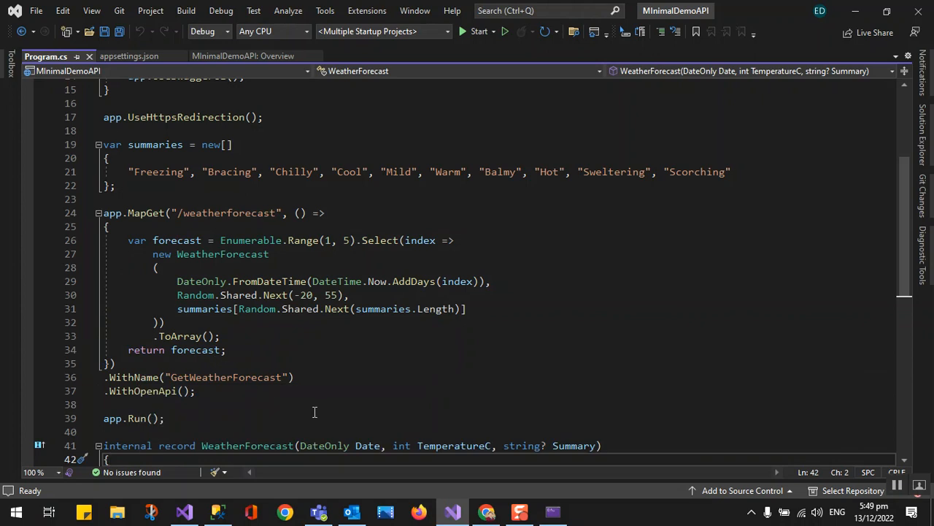
pyautogui.moveTo(143, 391)
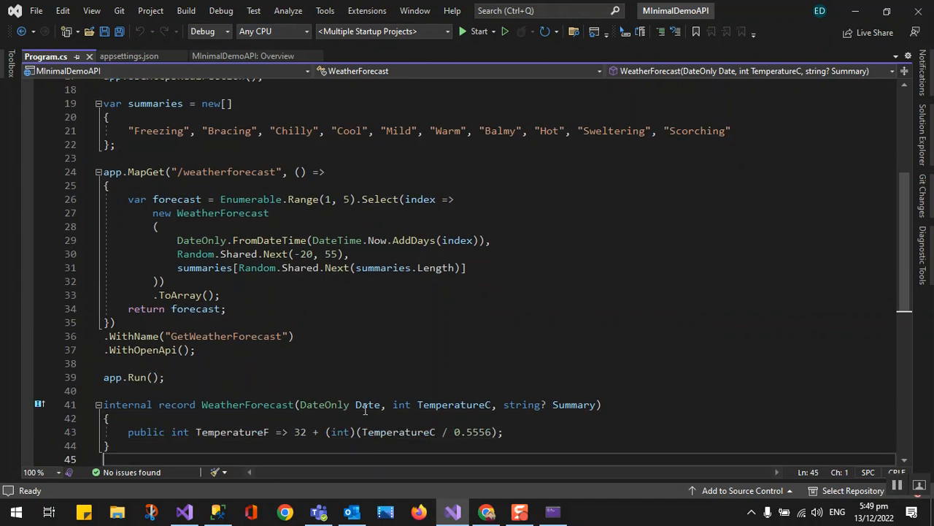
pyautogui.moveTo(262, 418)
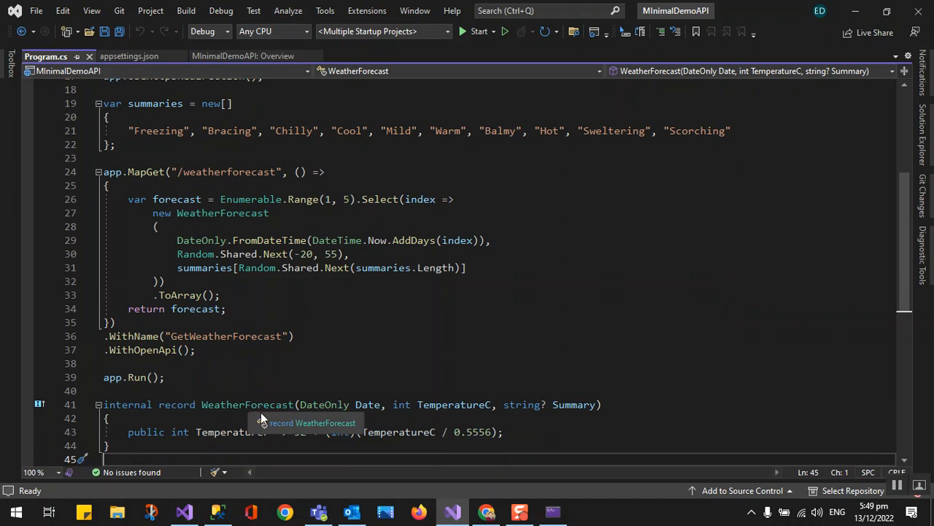
pyautogui.moveTo(470, 350)
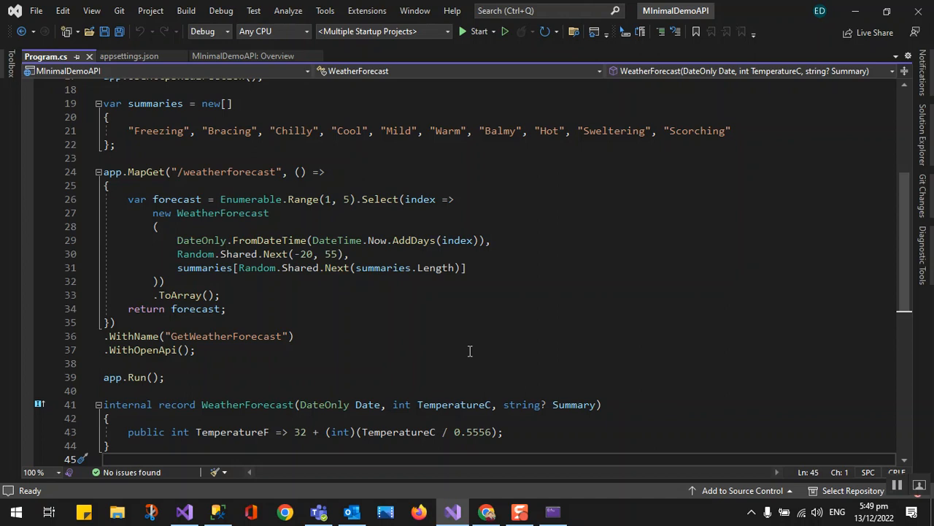
pyautogui.moveTo(398, 345)
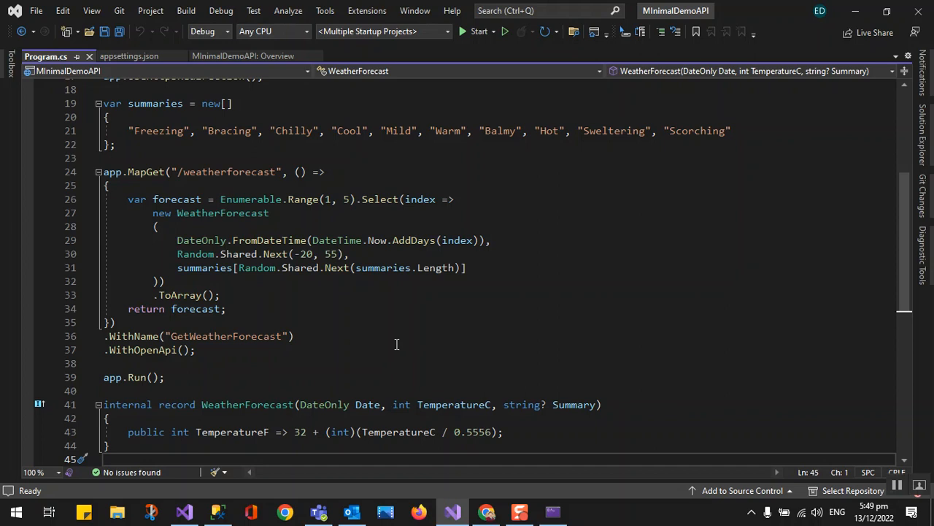
pyautogui.click(219, 295)
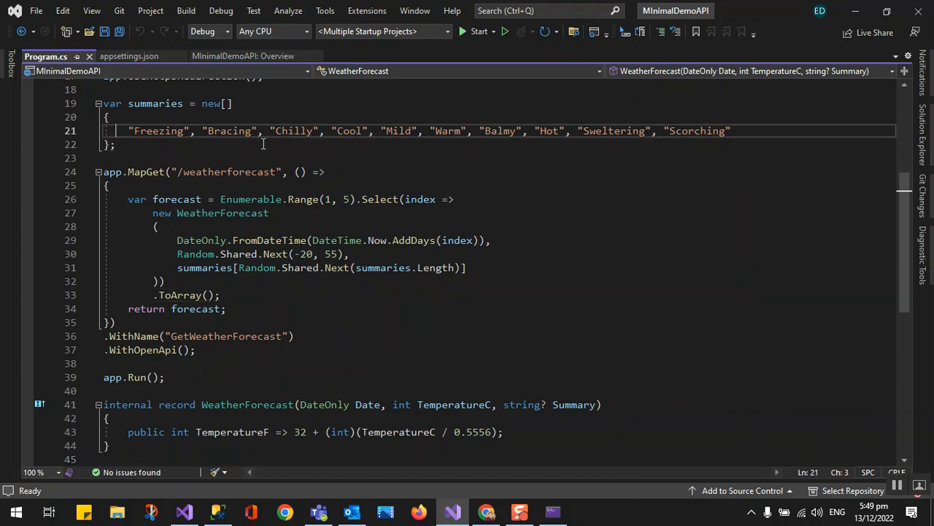
pyautogui.scroll(3)
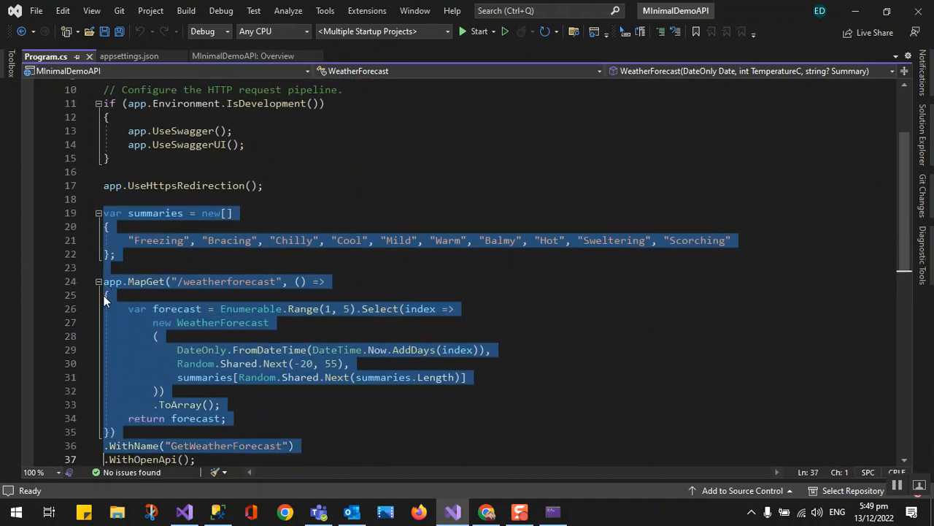
# Delete the summaries array, weatherforecast MapGet block and WeatherForecast record, then build MinimalDemoAPI
pyautogui.scroll(-3)
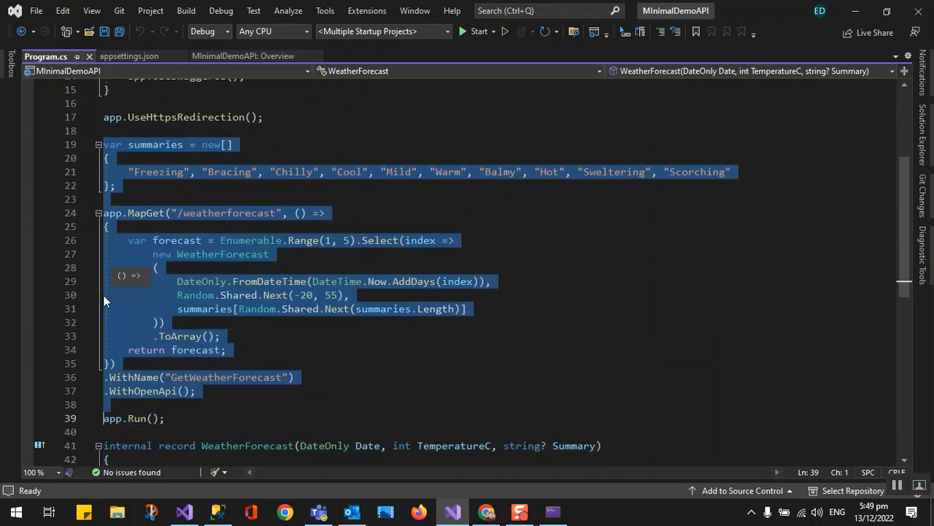
pyautogui.press('Delete')
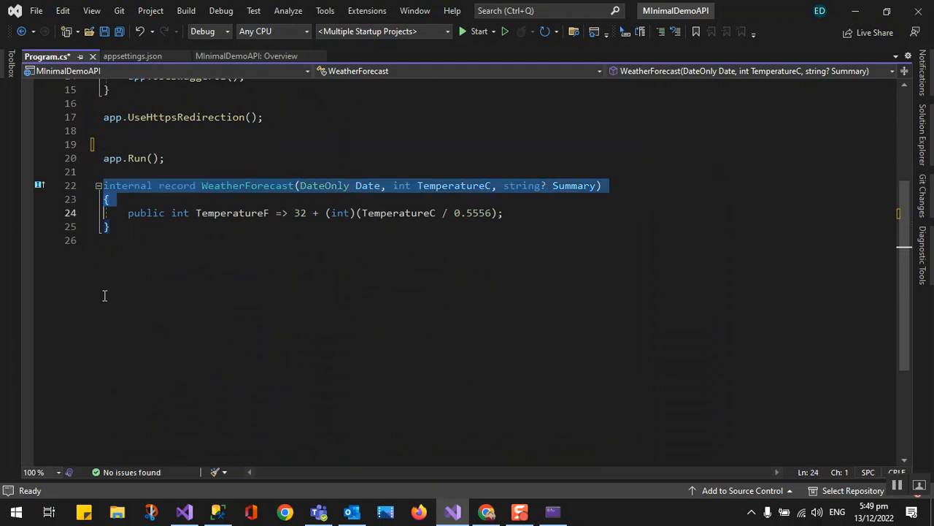
pyautogui.press('Delete')
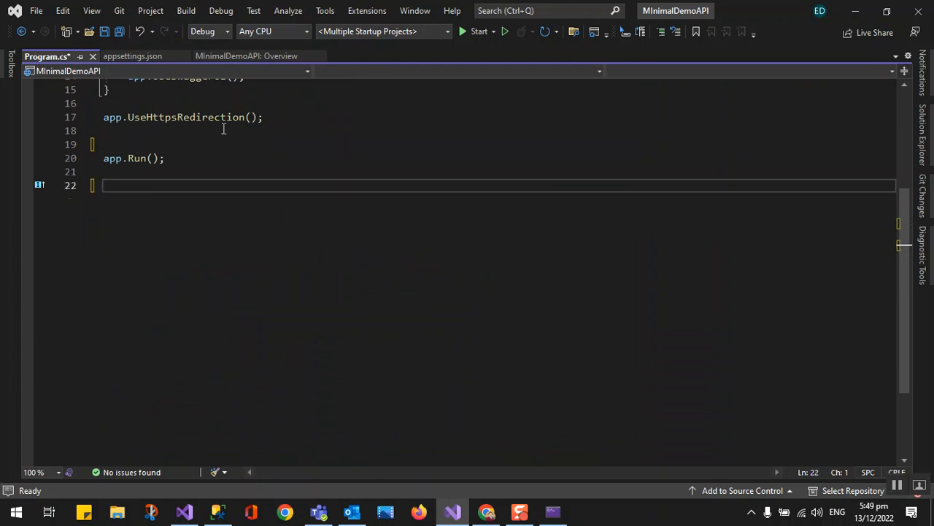
pyautogui.click(207, 30)
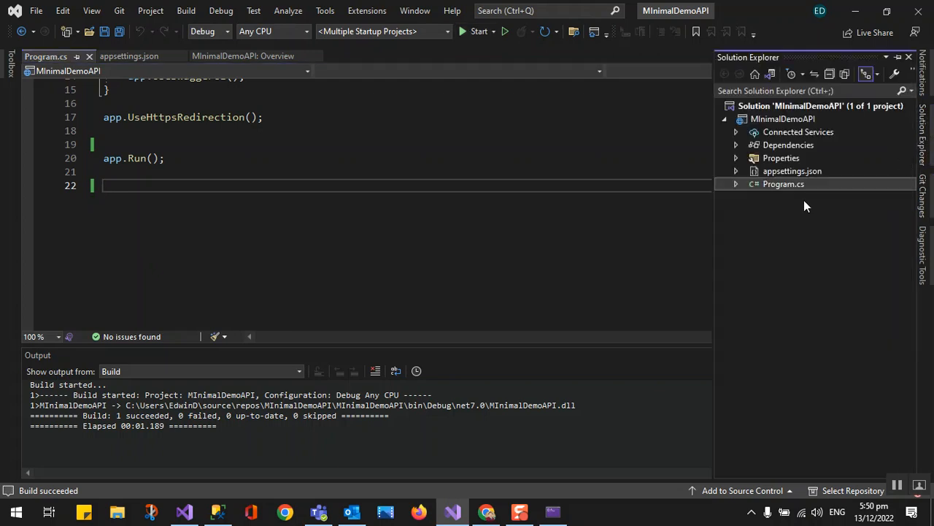
# In the solution's properties, choose Single startup project MinimalDemoAPI and confirm with OK
pyautogui.click(820, 106)
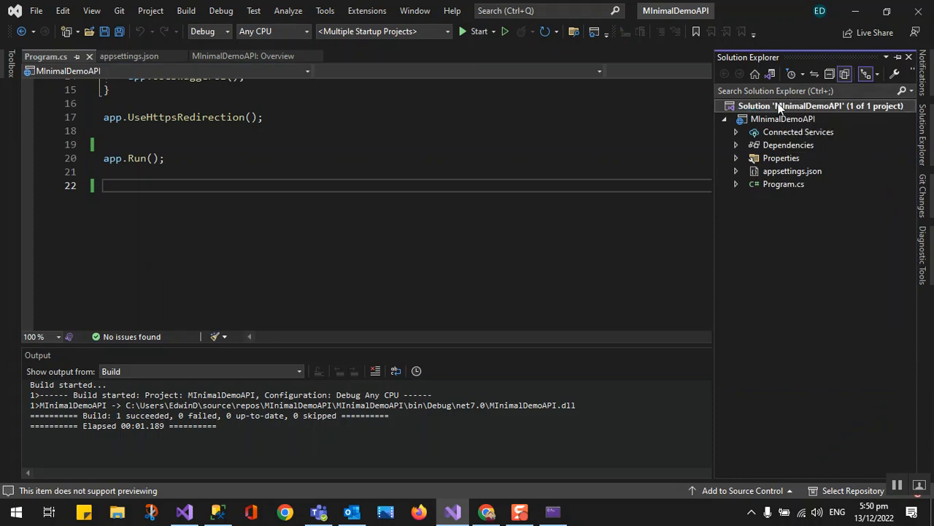
pyautogui.rightClick(821, 105)
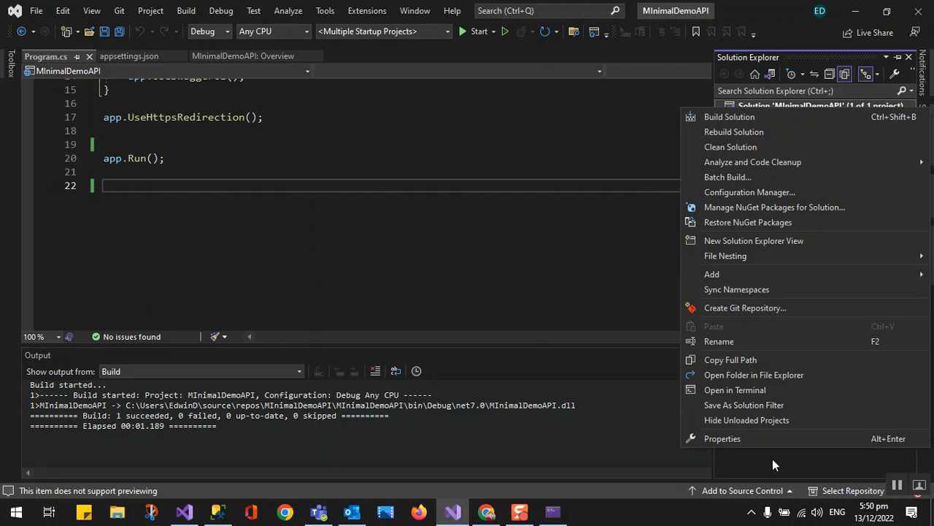
pyautogui.click(721, 438)
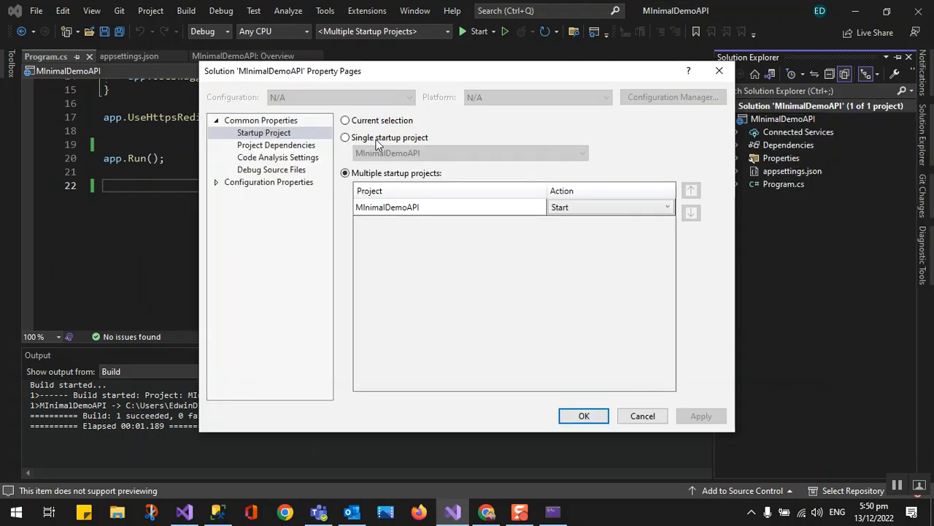
pyautogui.click(344, 120)
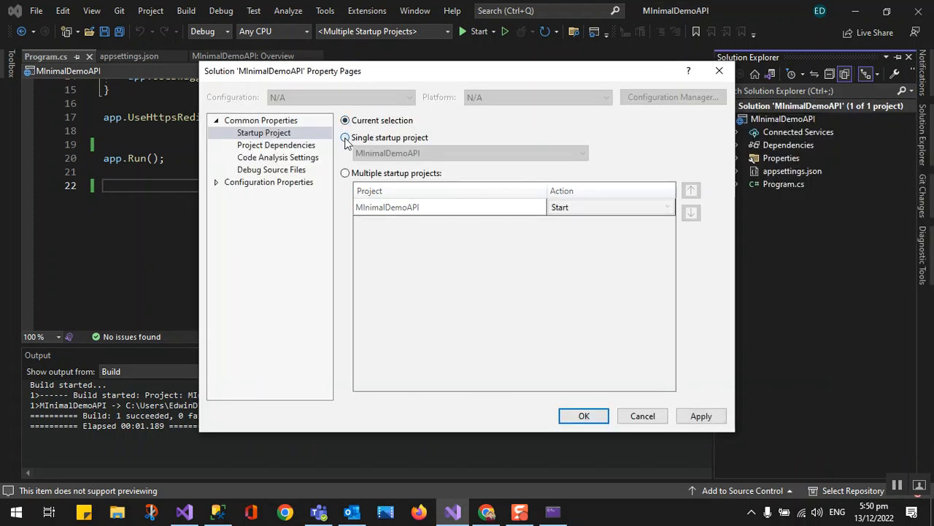
pyautogui.click(345, 137)
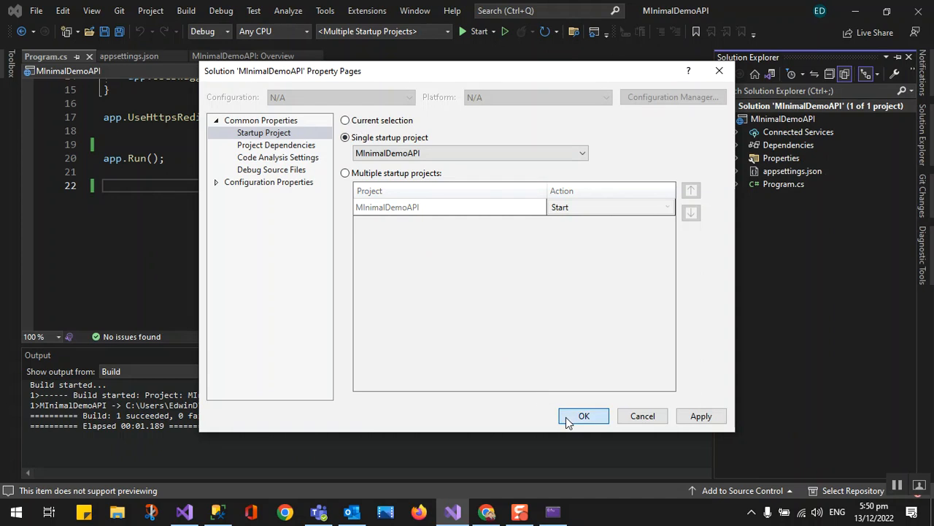
pyautogui.click(584, 414)
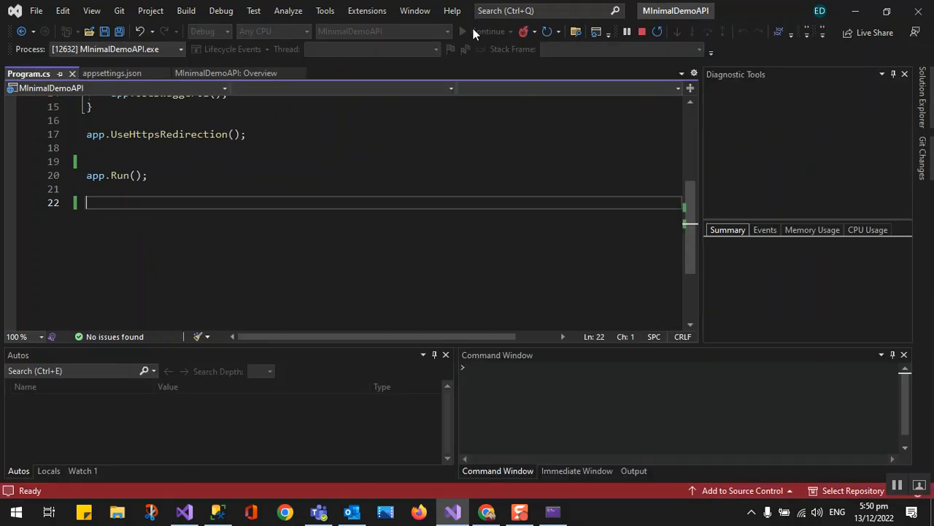
# View the Swagger page reporting 'No operations defined in spec!' and close the Chrome window
pyautogui.click(462, 31)
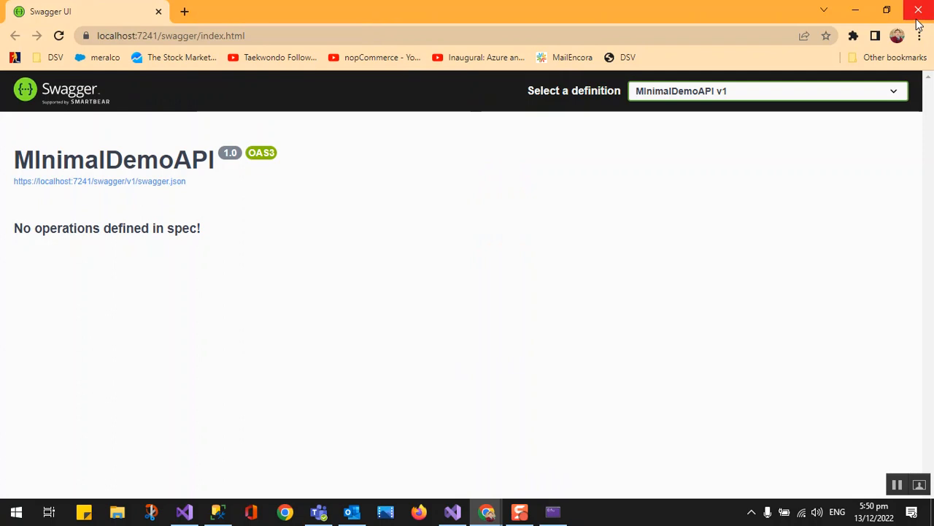
pyautogui.moveTo(597, 295)
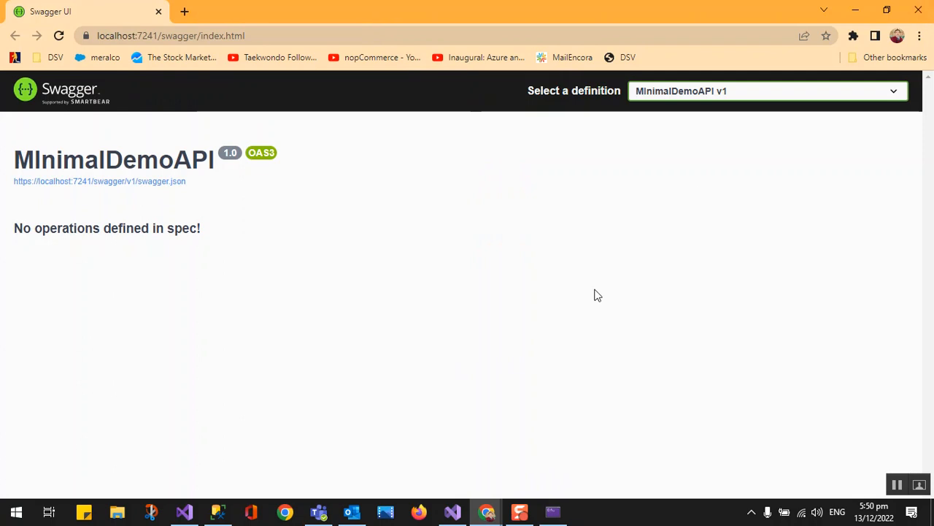
pyautogui.moveTo(923, 359)
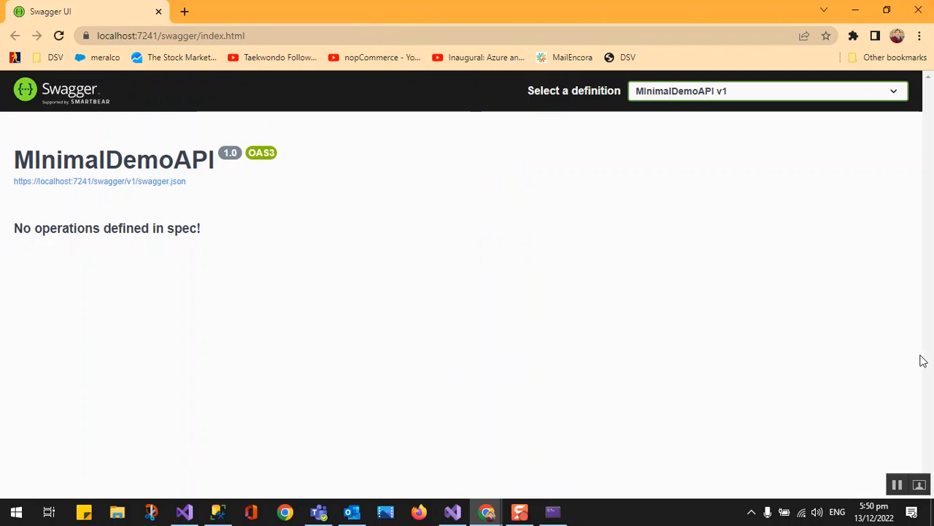
pyautogui.moveTo(920, 13)
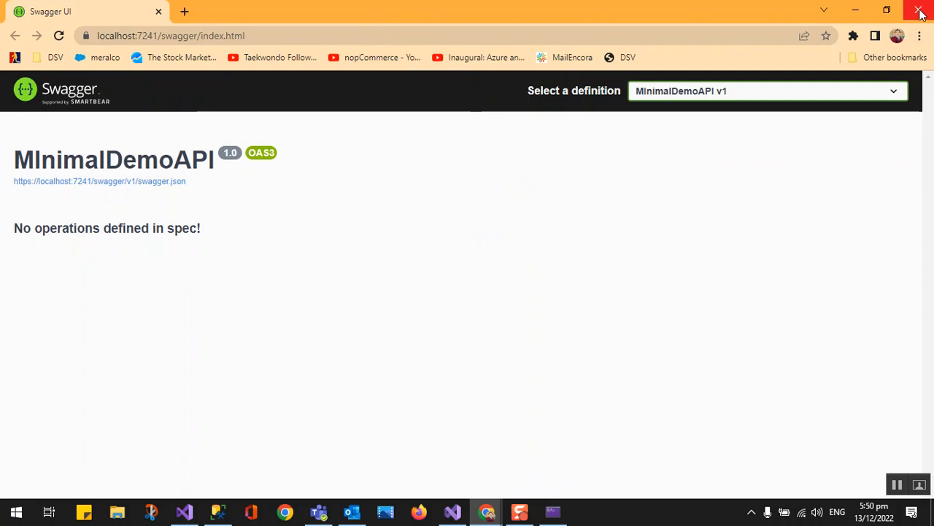
pyautogui.click(919, 13)
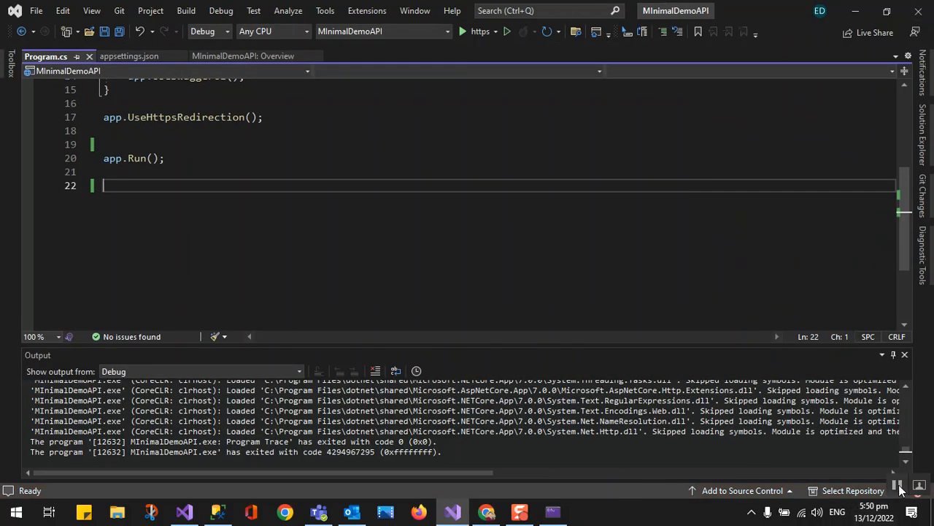
# Start app.MapGet on a new line after the Swagger block, correcting unwanted IntelliSense route completions
pyautogui.scroll(3)
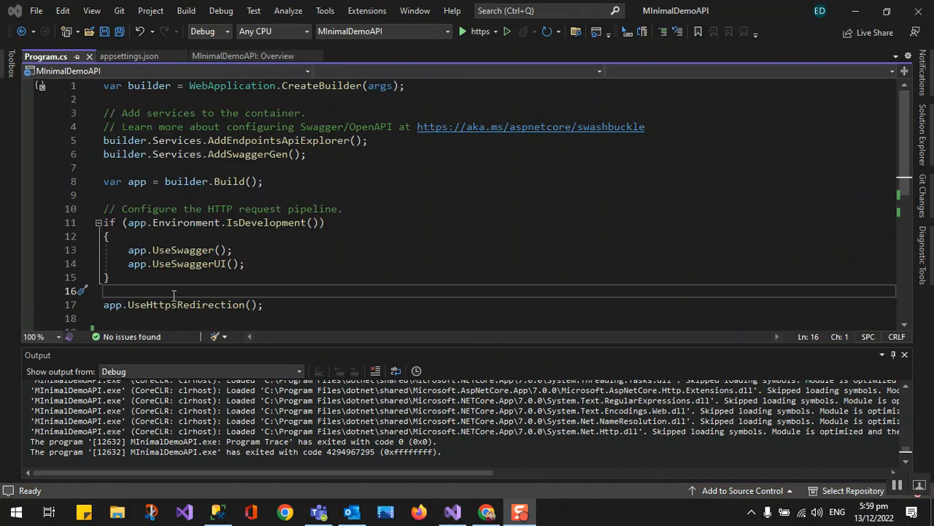
pyautogui.press('Enter')
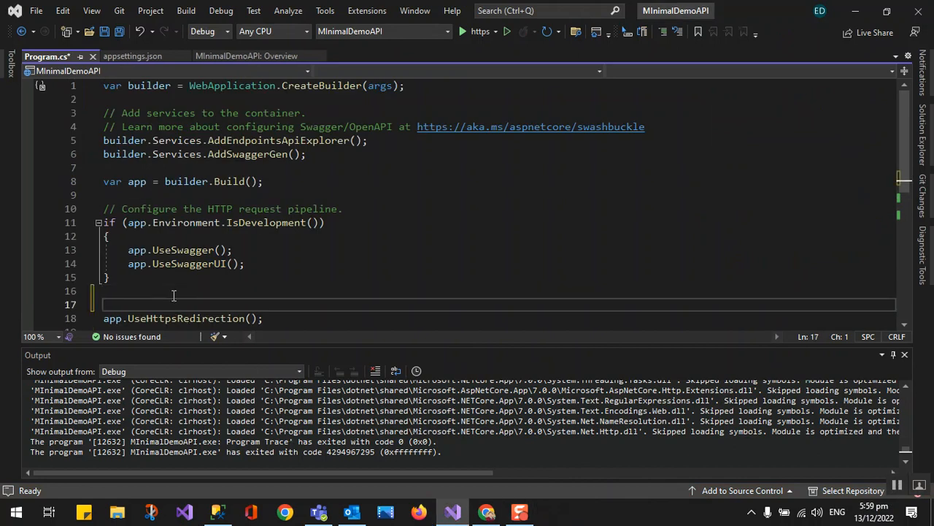
pyautogui.write('app.')
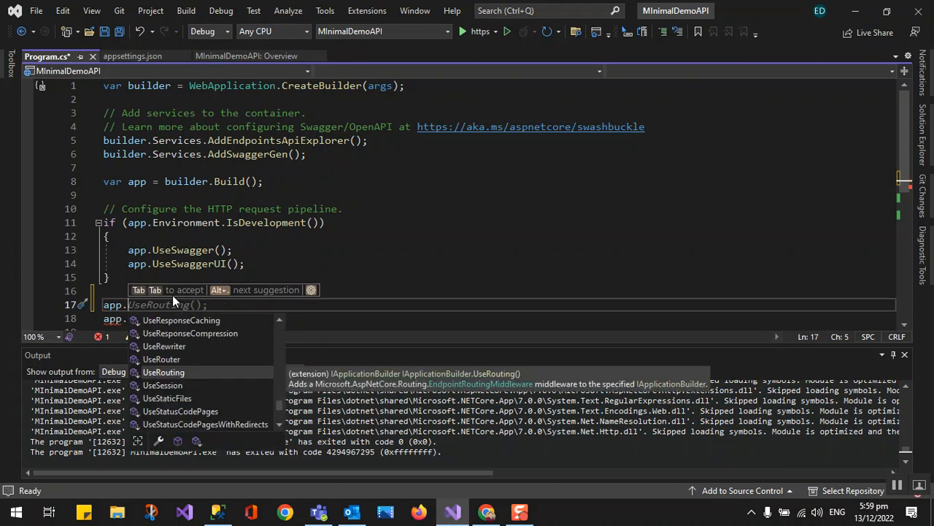
pyautogui.write('M')
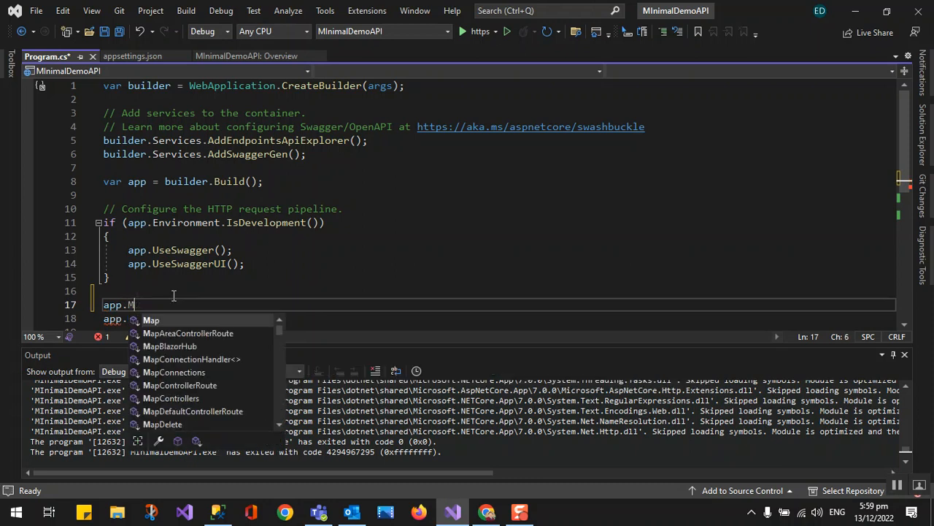
pyautogui.write('a')
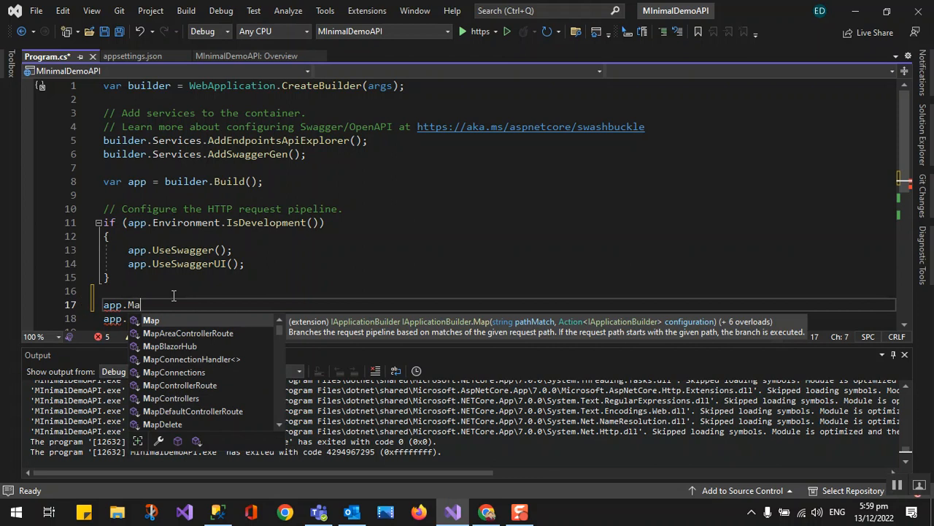
pyautogui.write('p')
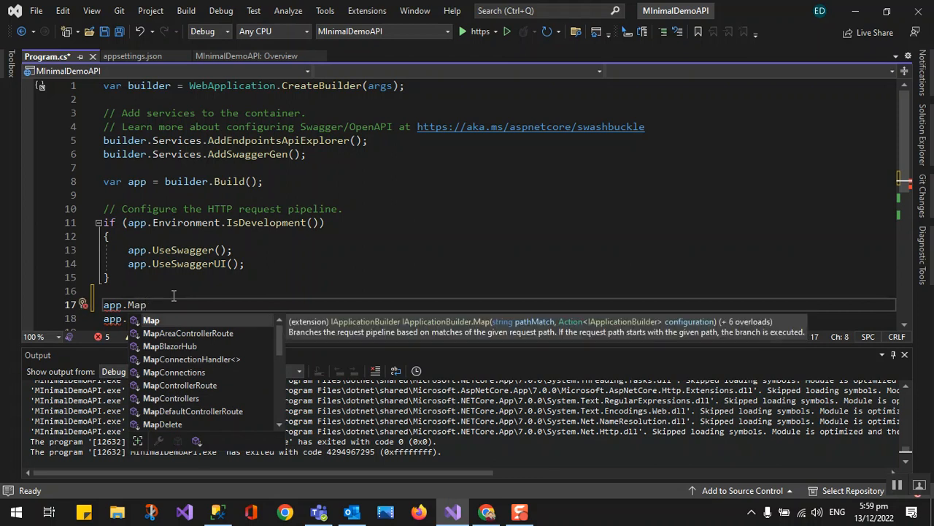
pyautogui.write('Get(app.Conf;')
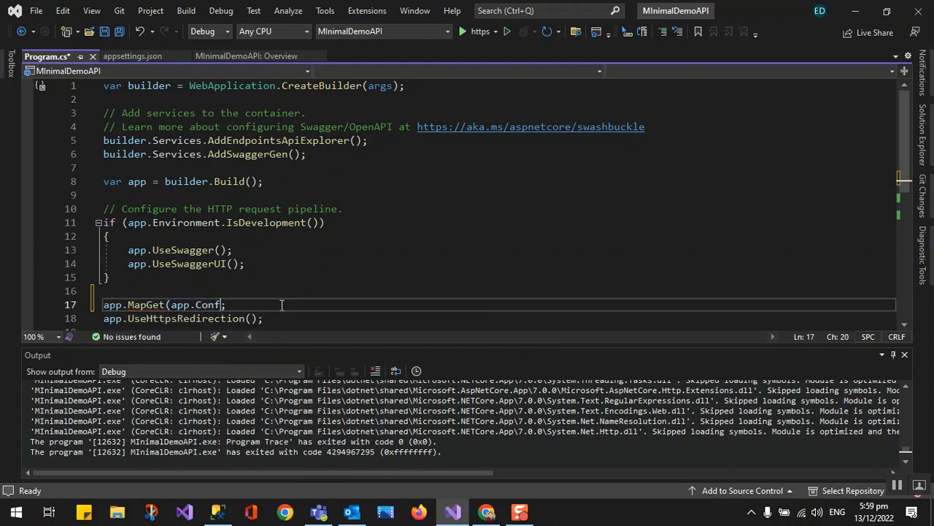
pyautogui.press('BackSpace')
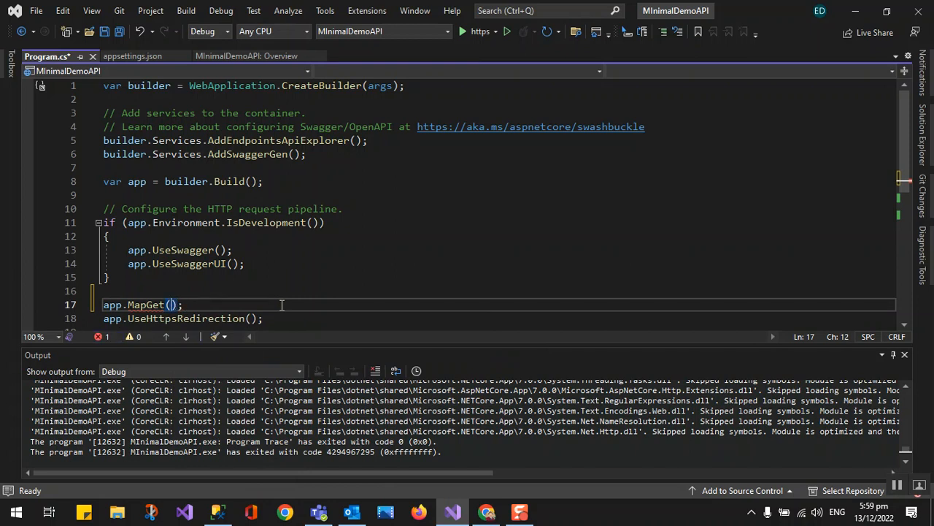
pyautogui.write('/')
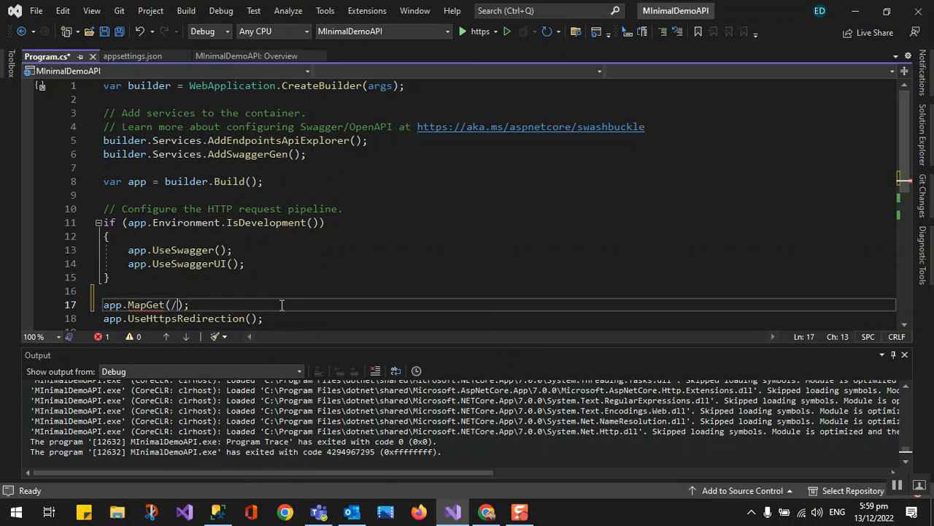
pyautogui.write('api')
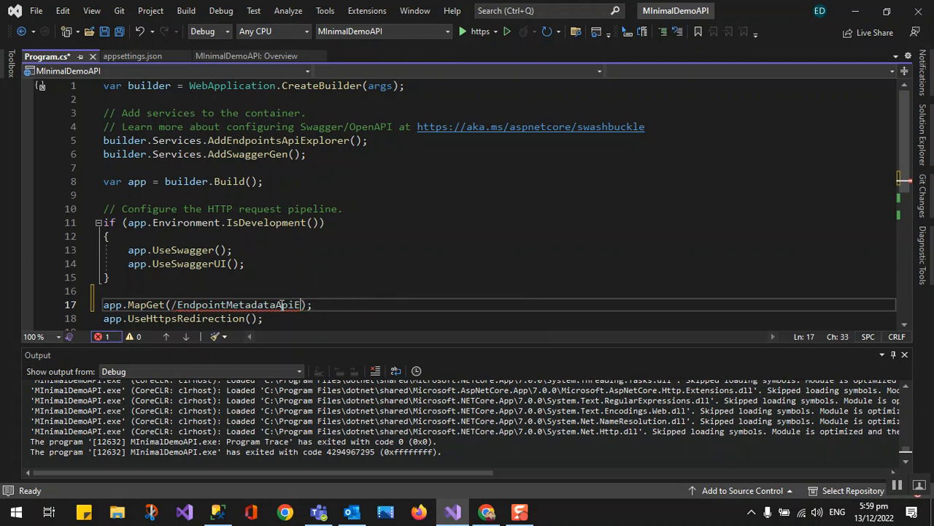
pyautogui.press('BackSpace')
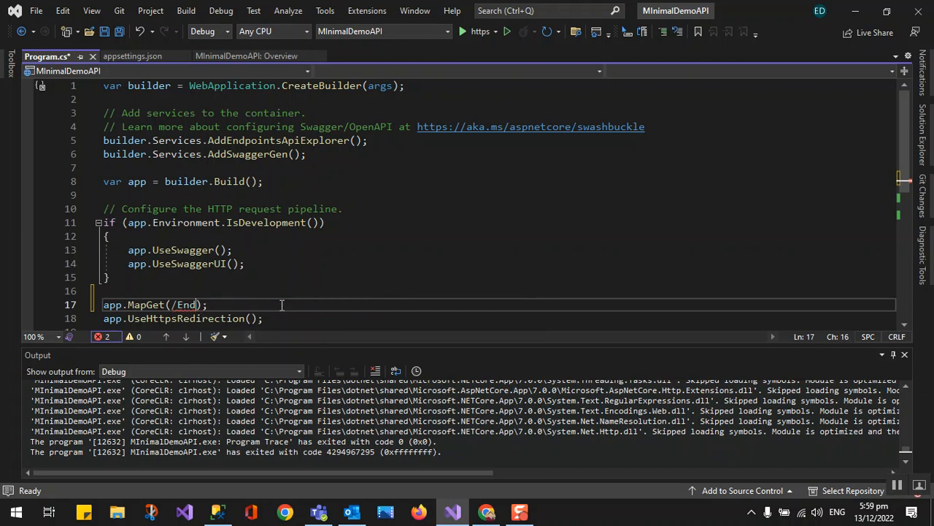
pyautogui.write('He')
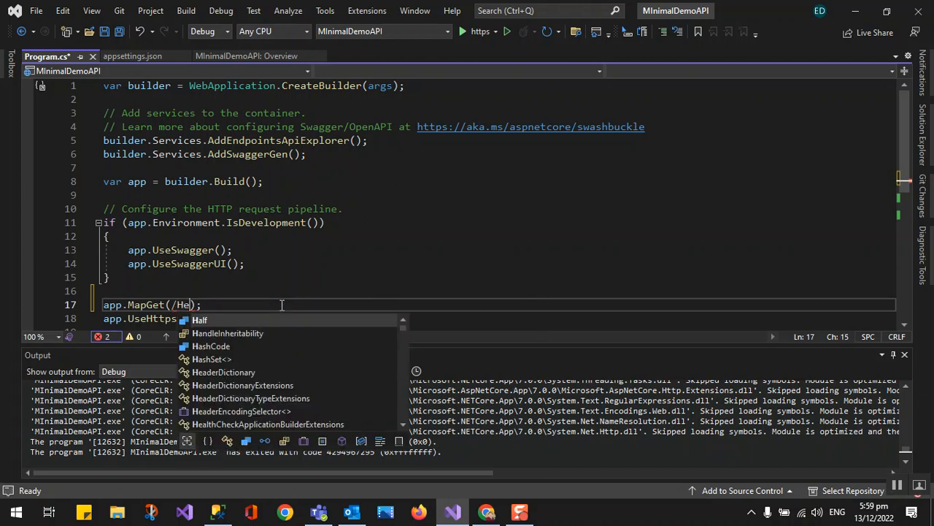
pyautogui.write('lloWor')
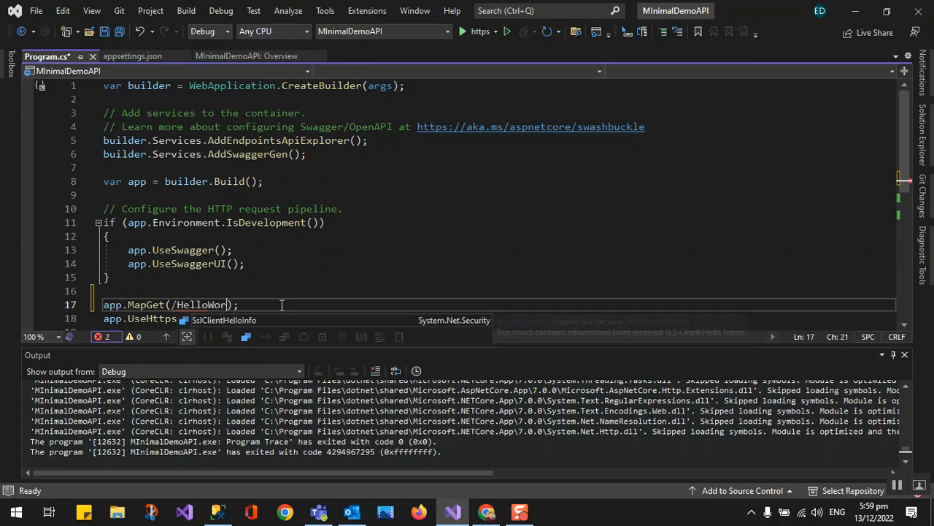
pyautogui.write('d')
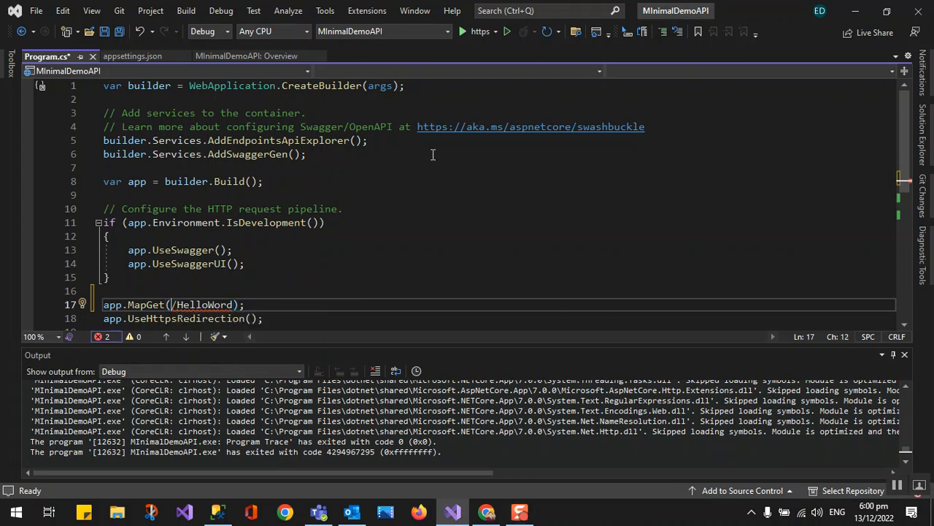
# Finish the endpoint as app.MapGet("api/HelloWord", () => "Hello World");
pyautogui.write('""')
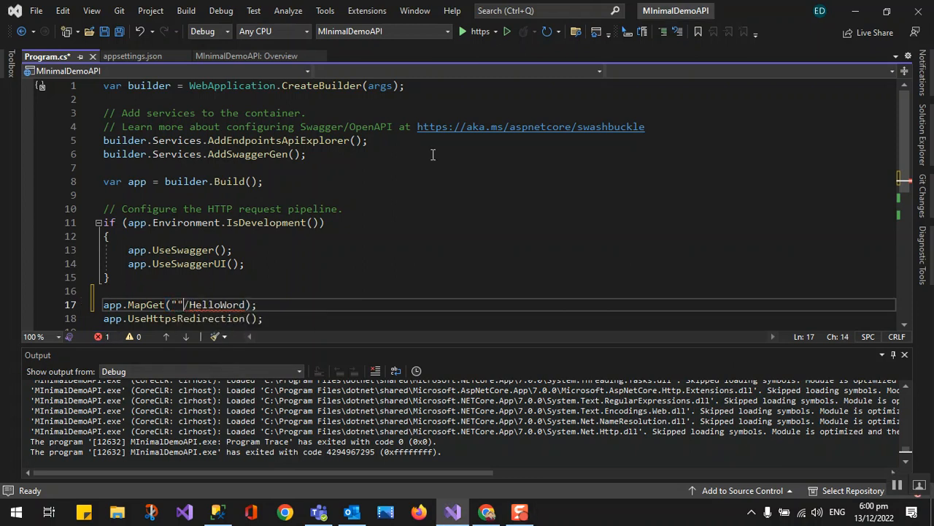
pyautogui.write('api')
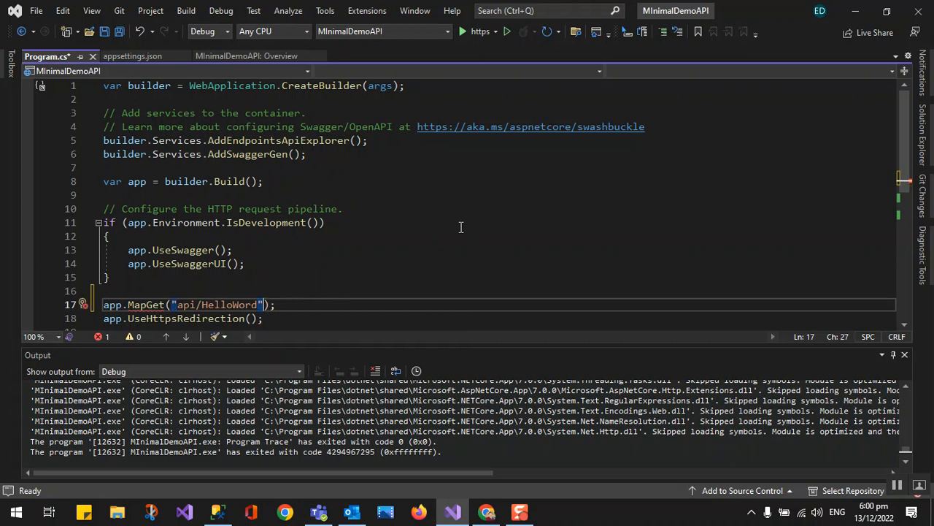
pyautogui.write(', (')
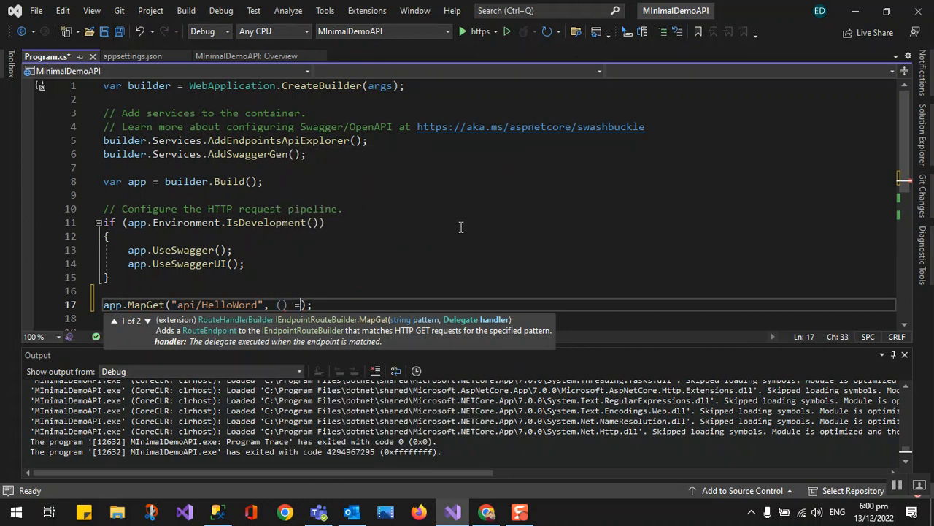
pyautogui.write('=> ""')
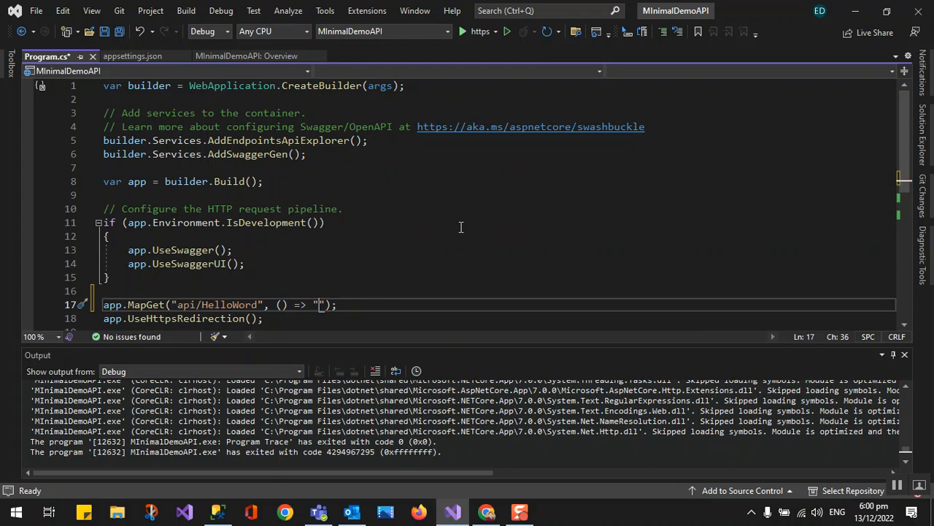
pyautogui.write('He')
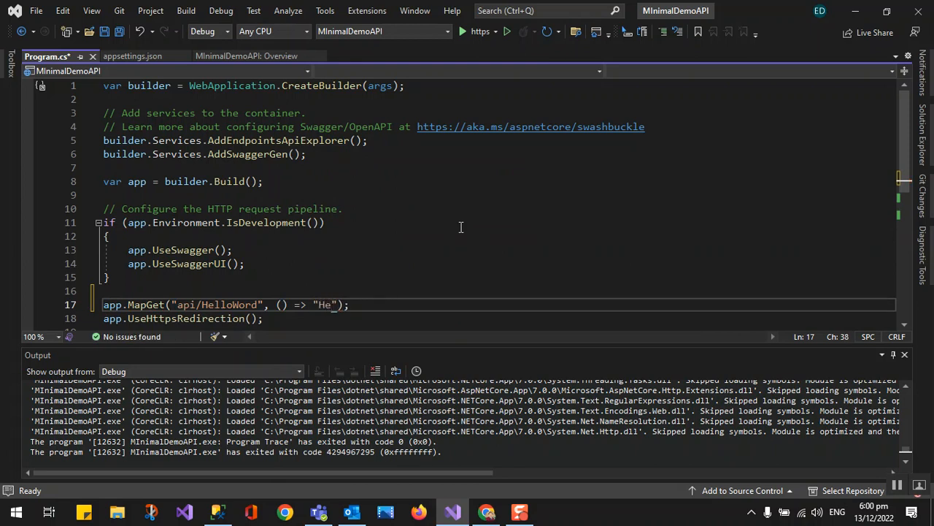
pyautogui.write('llo Wor')
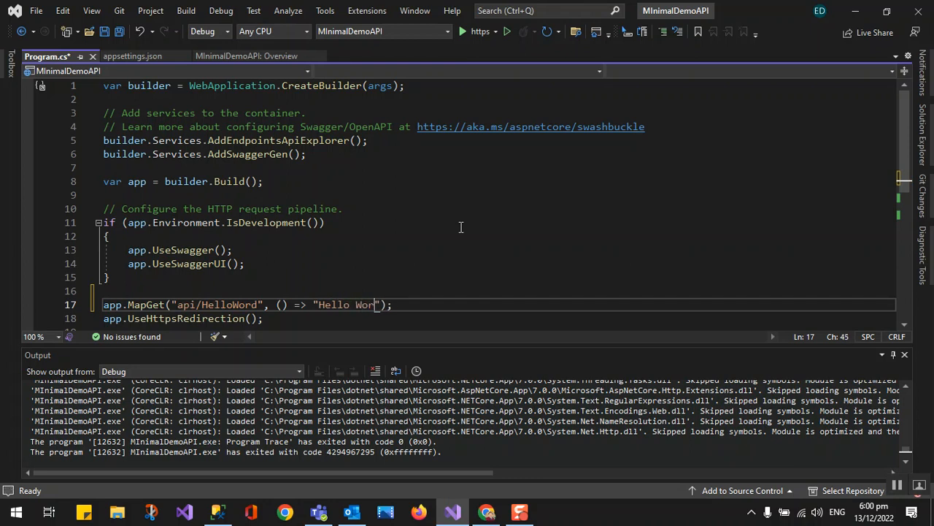
pyautogui.write('ld')
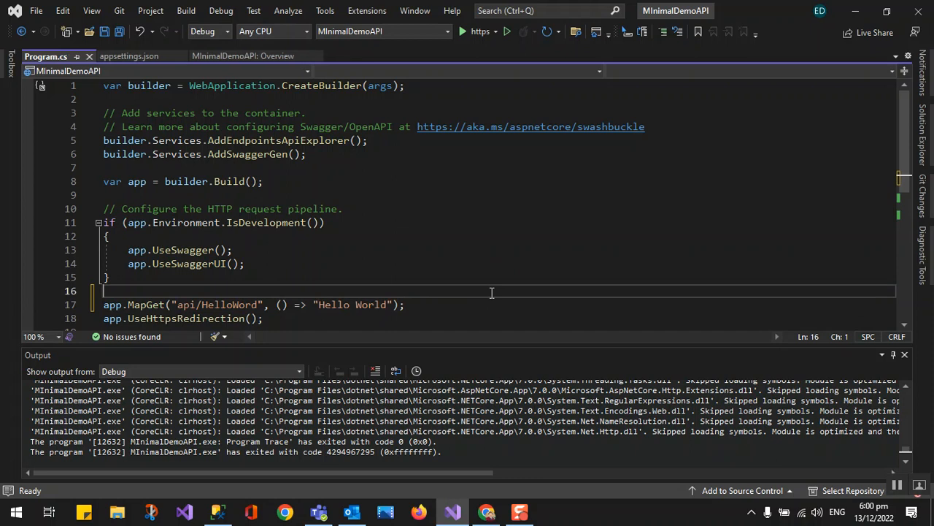
# Execute GET /api/HelloWord in Swagger UI and see the 200 response with body "Hello World"
pyautogui.click(461, 31)
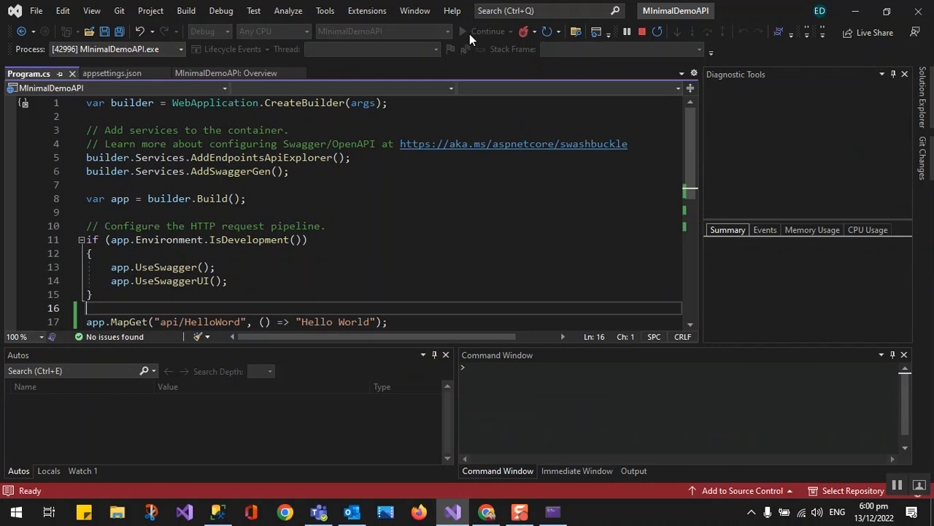
pyautogui.click(461, 31)
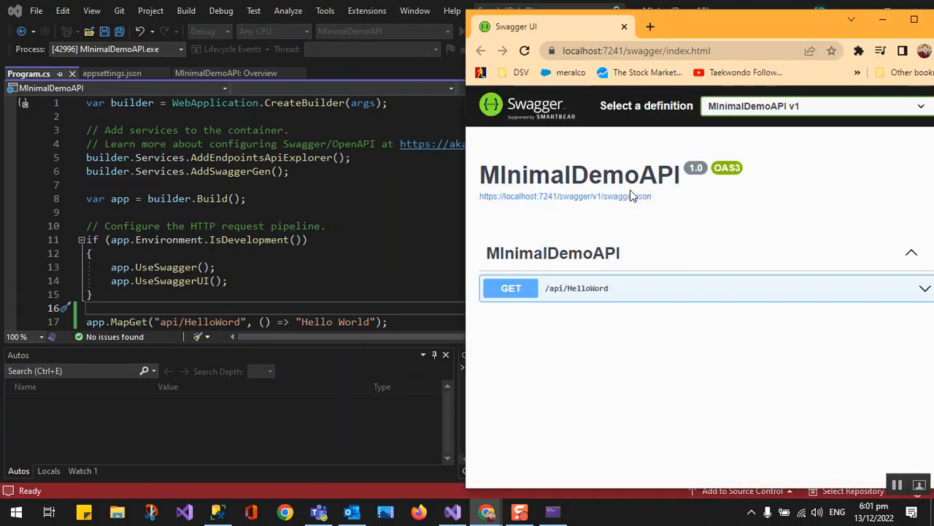
pyautogui.moveTo(556, 295)
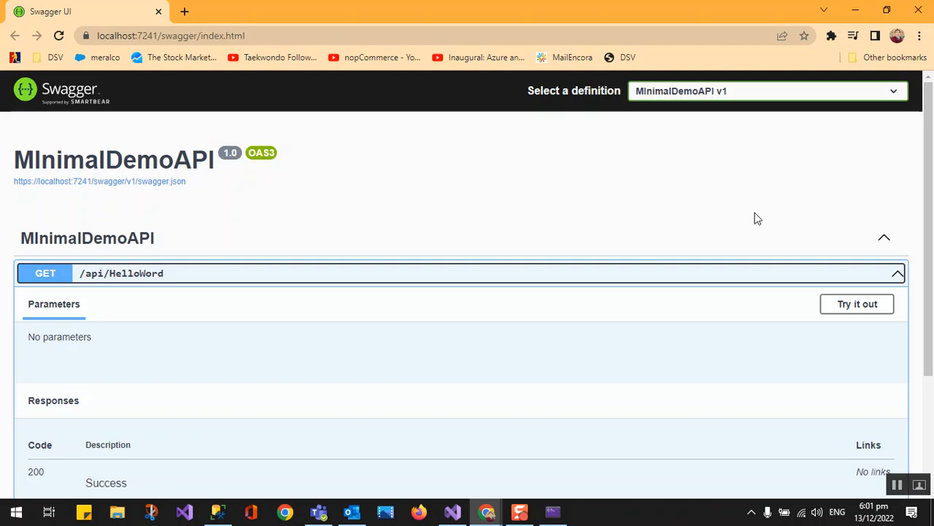
pyautogui.click(857, 304)
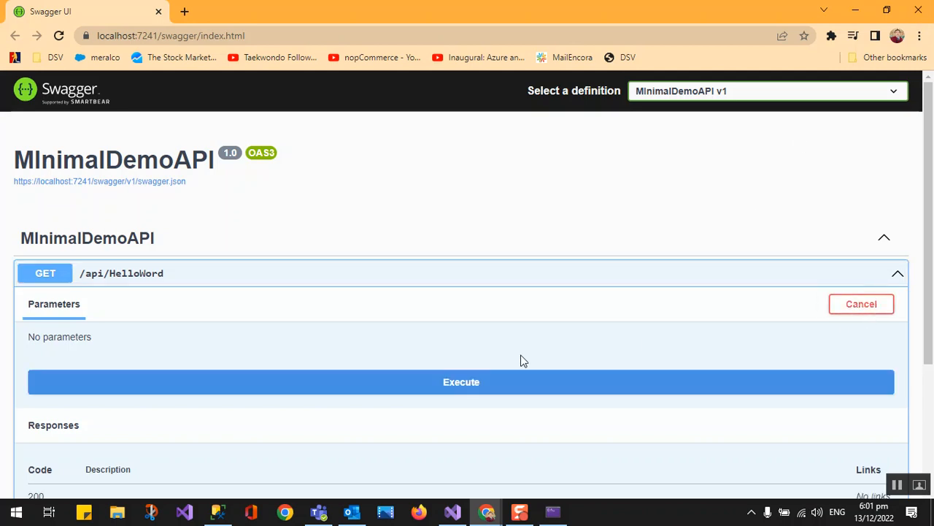
pyautogui.click(461, 382)
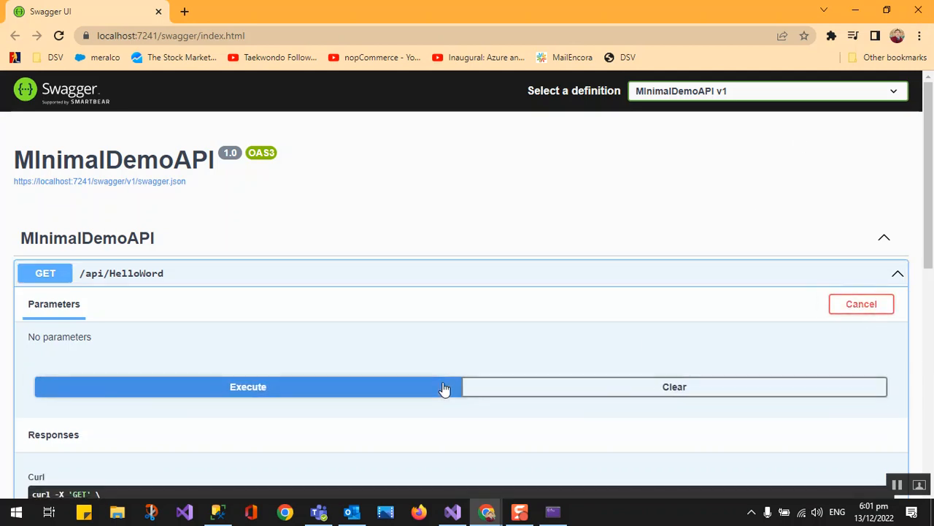
pyautogui.click(248, 385)
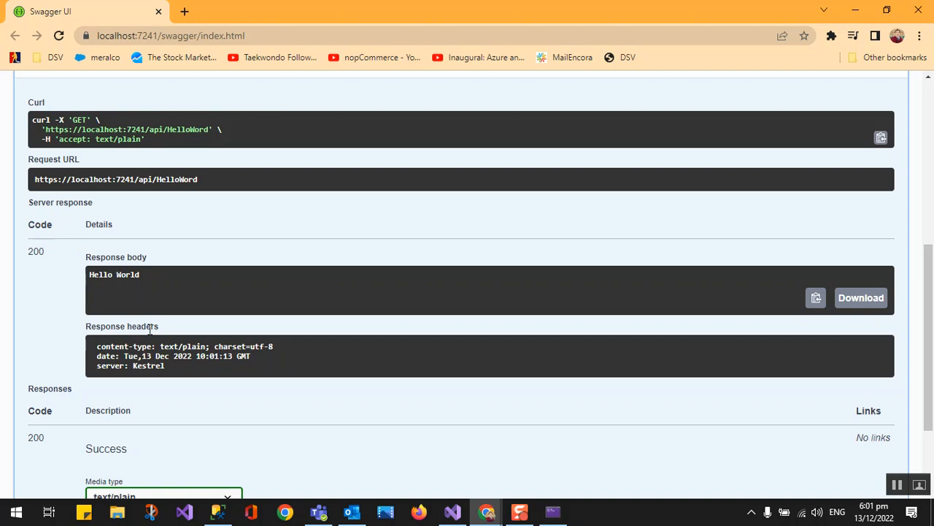
pyautogui.moveTo(274, 377)
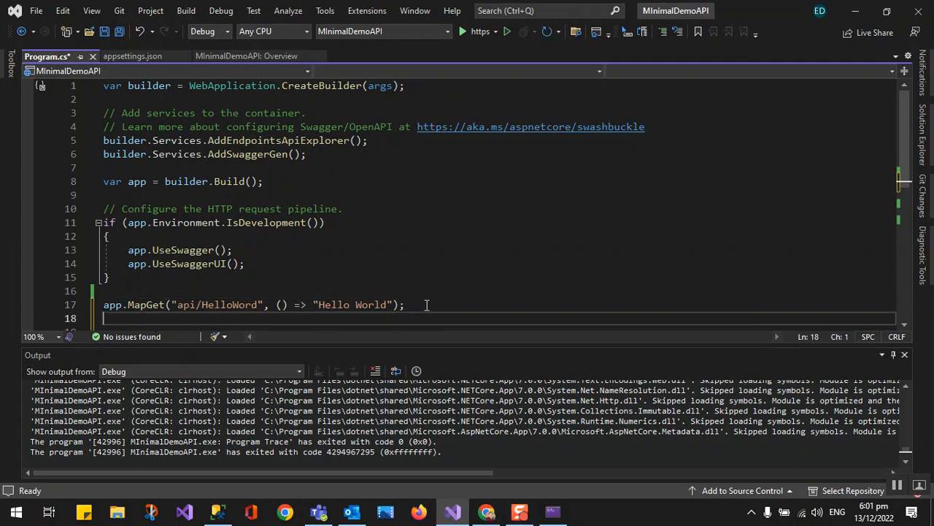
# Add app.MapPost("api/HelloWord", () => "Hello World 2"); below MapGet and start the app via https
pyautogui.write('app.Ma')
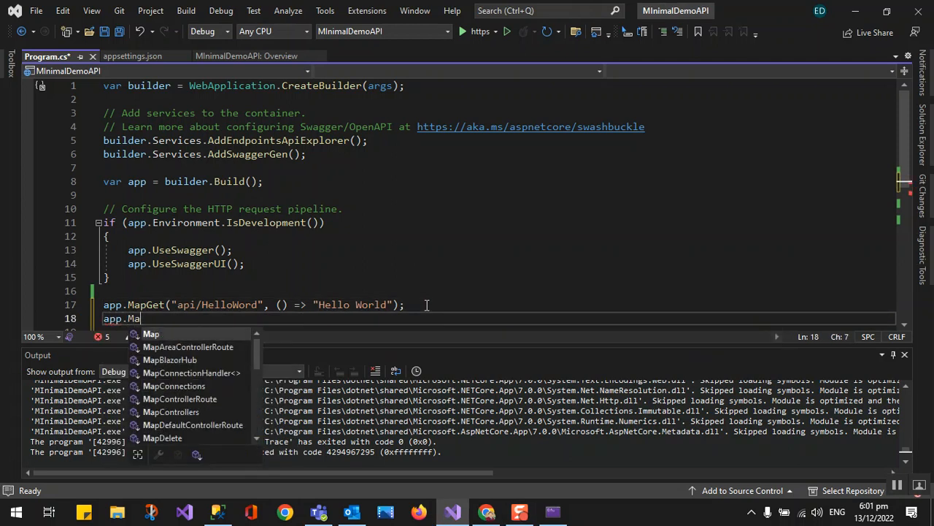
pyautogui.write('Post("')
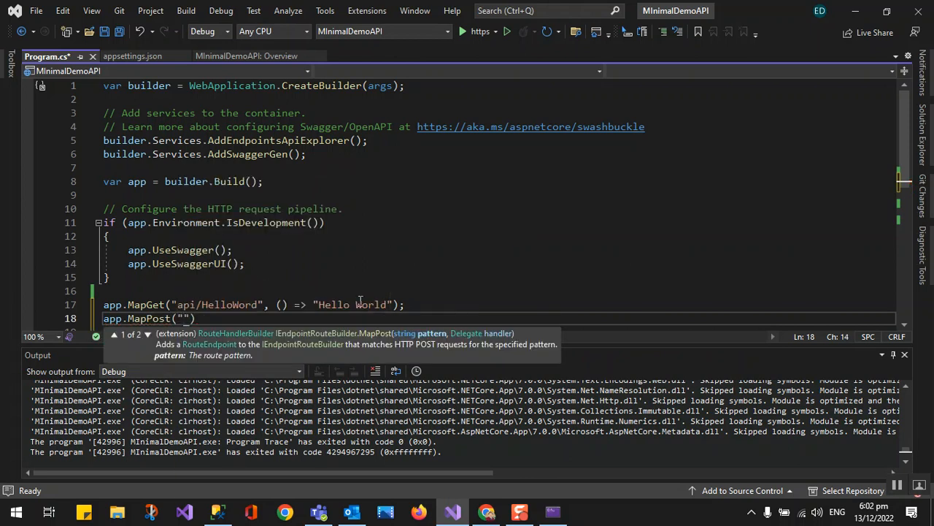
pyautogui.write('api/')
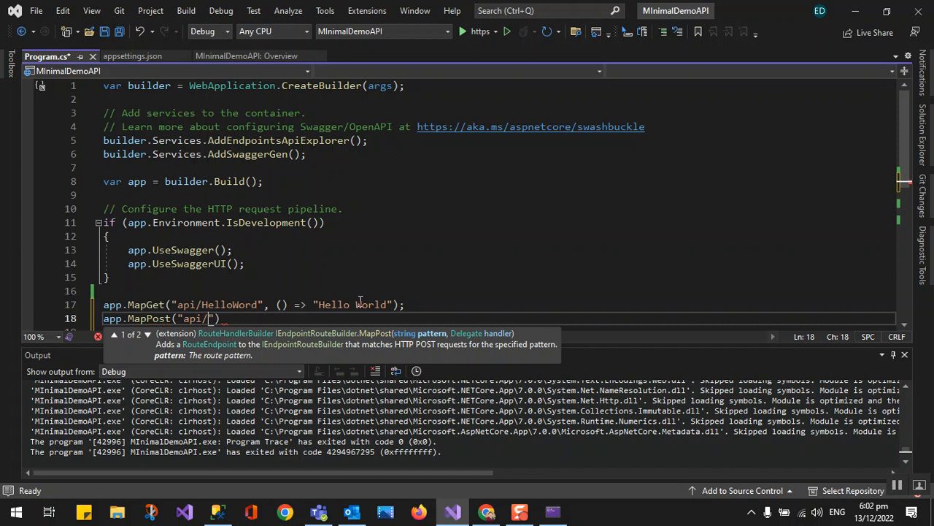
pyautogui.write('Hello')
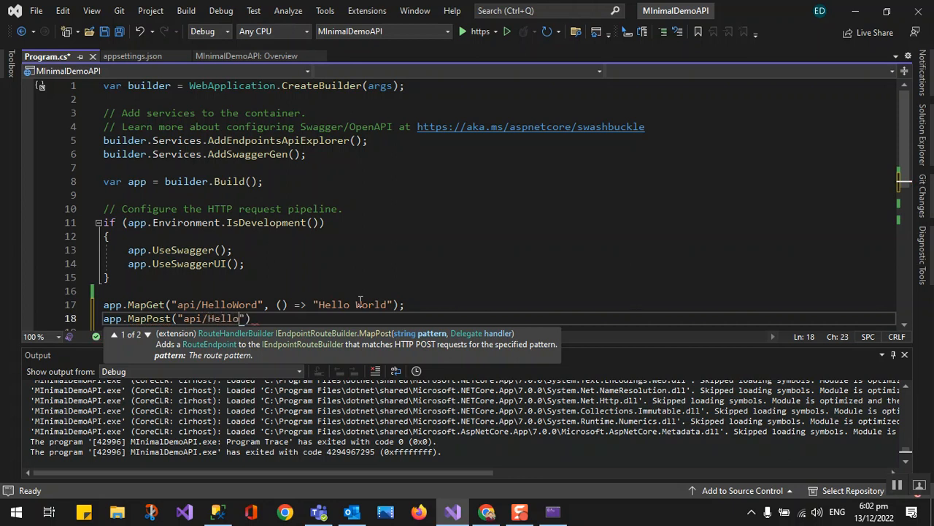
pyautogui.write('w')
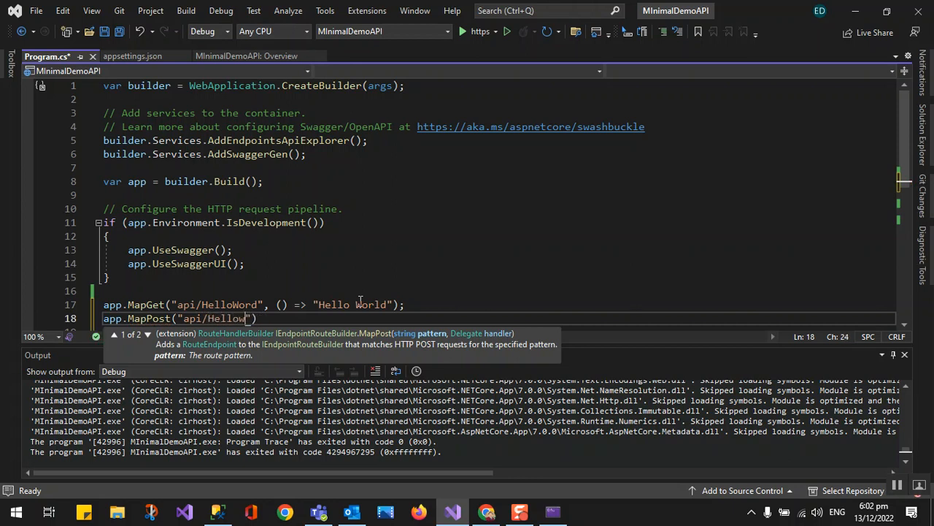
pyautogui.write('Word2')
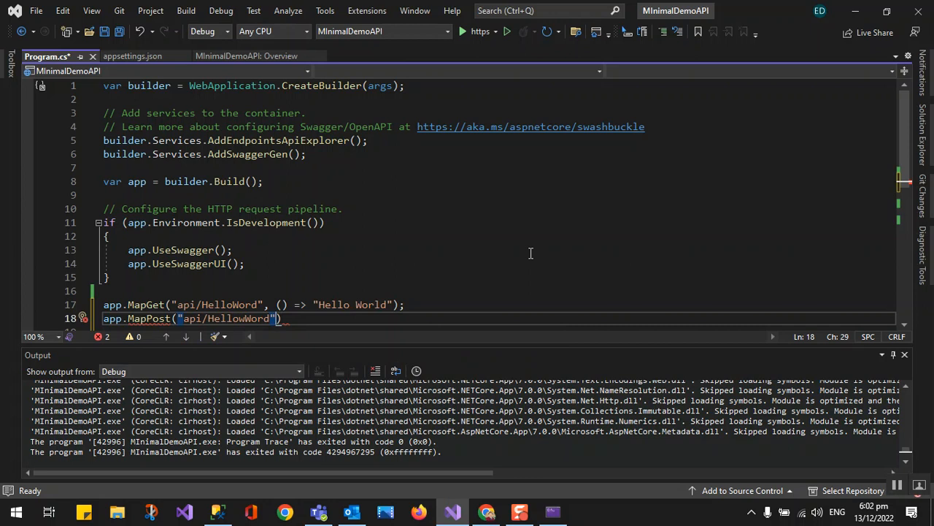
pyautogui.write(', (')
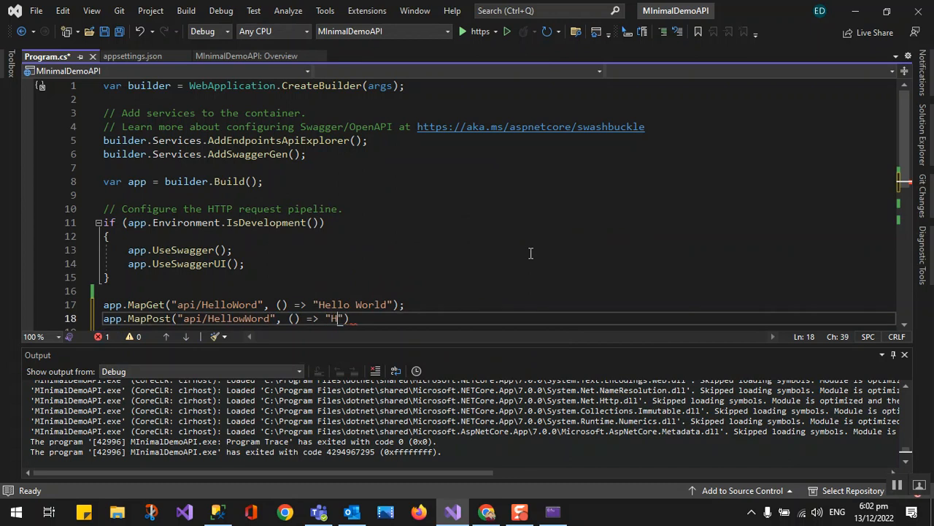
pyautogui.write('ello World 2')
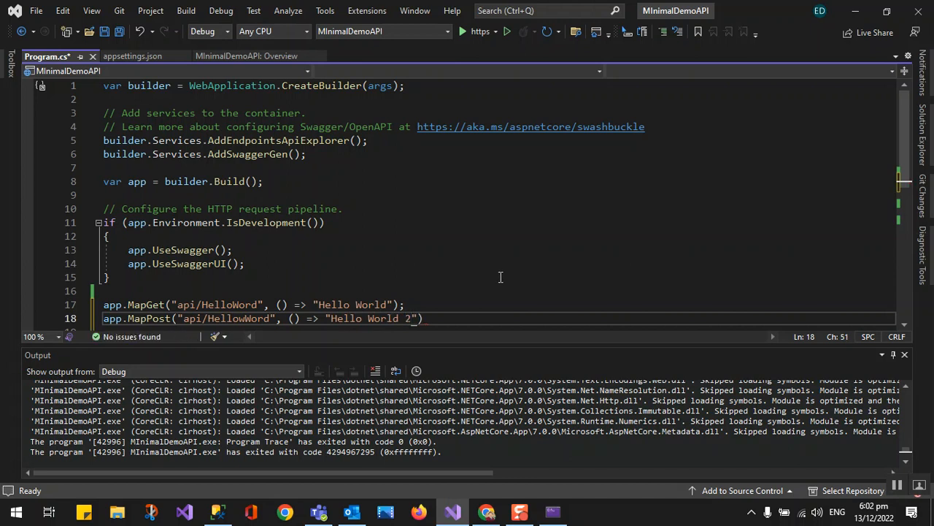
pyautogui.write(';')
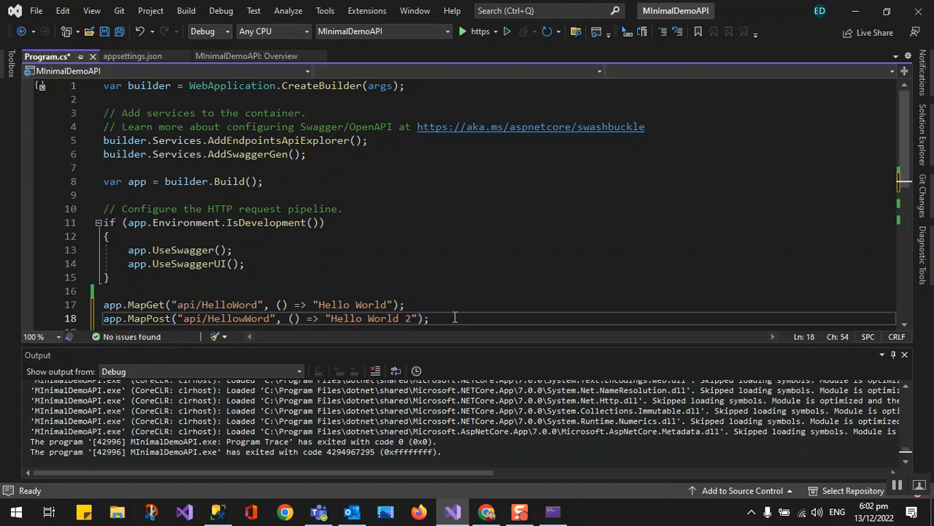
pyautogui.click(108, 278)
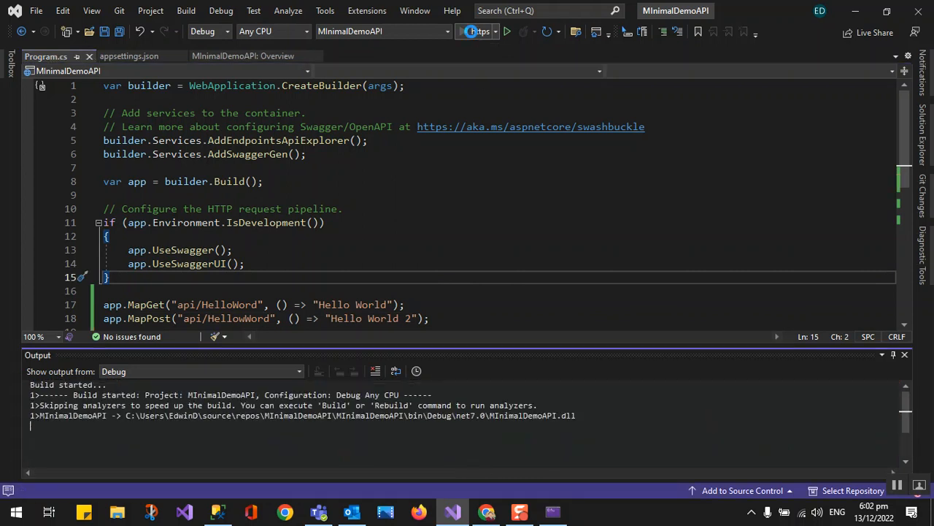
# Execute POST /api/HelloWord in the maximized Swagger UI and see the 200 response with "Hello World 2"
pyautogui.click(507, 31)
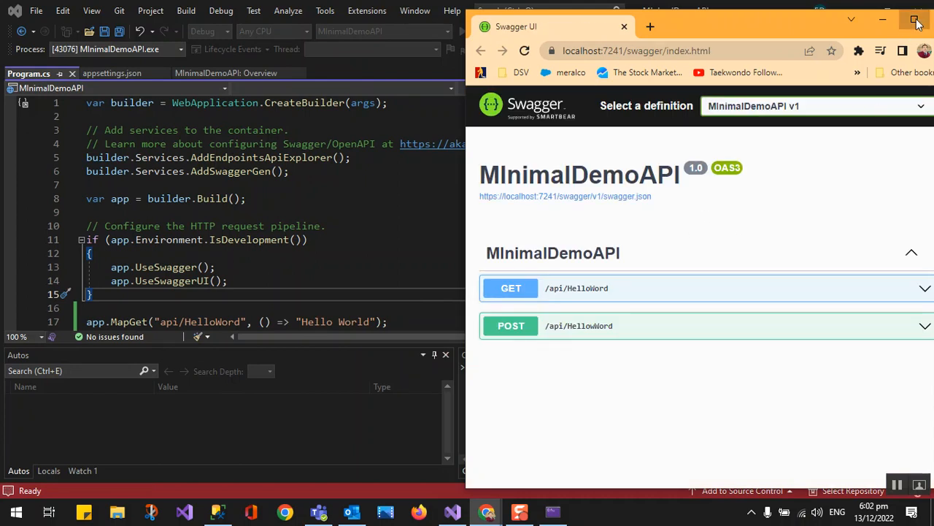
pyautogui.click(900, 21)
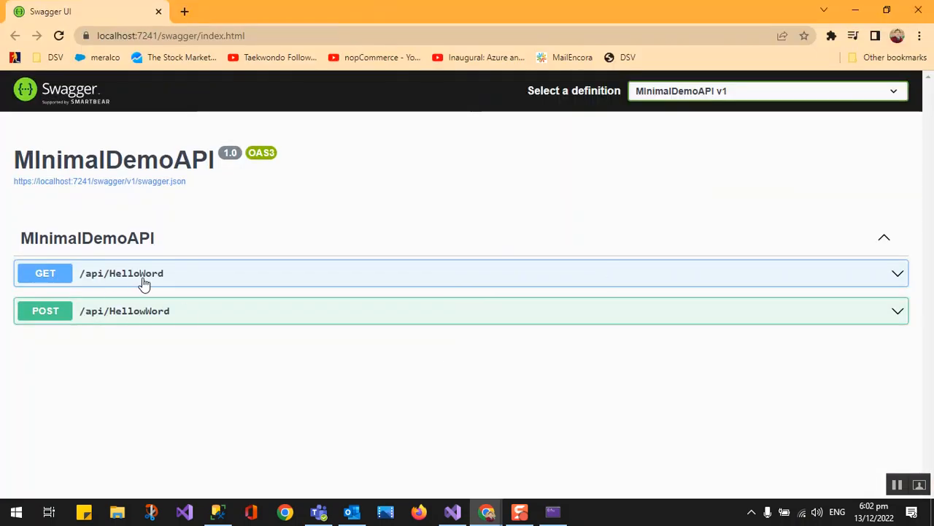
pyautogui.moveTo(146, 310)
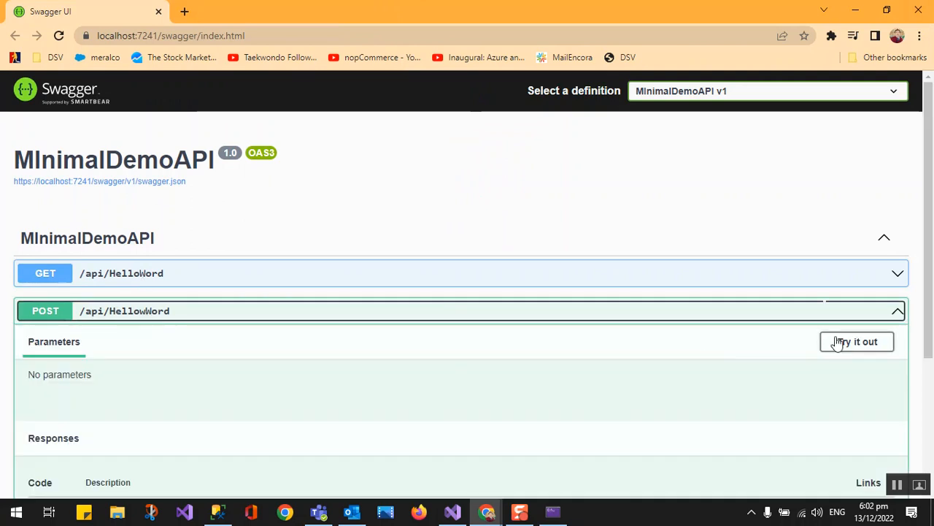
pyautogui.click(856, 342)
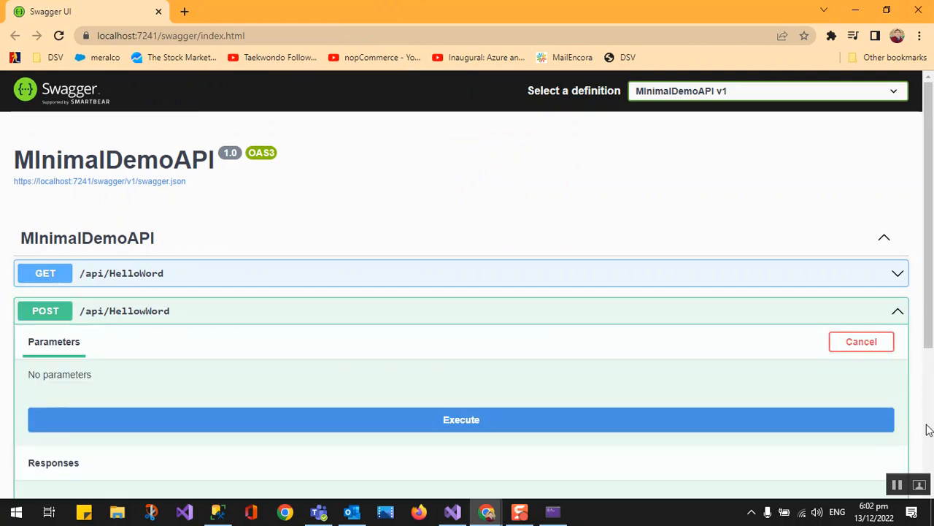
pyautogui.scroll(-3)
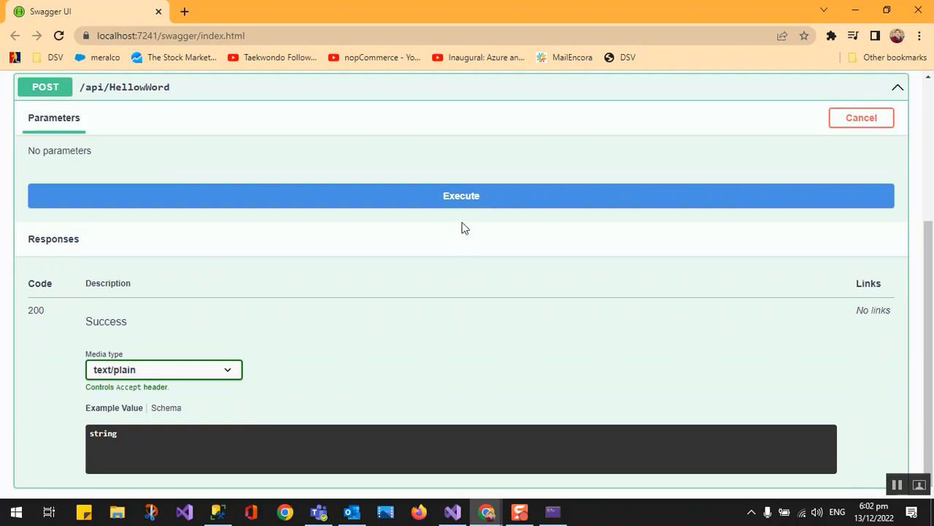
pyautogui.click(462, 196)
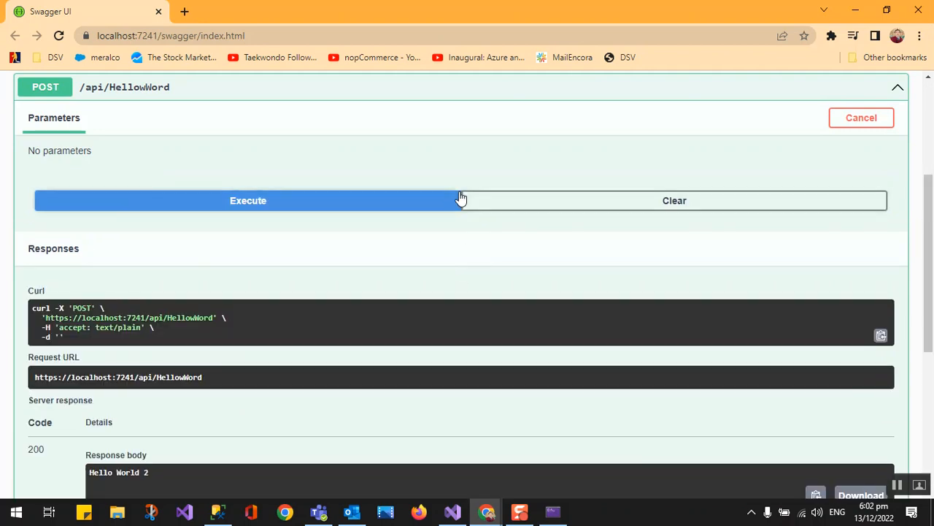
pyautogui.moveTo(928, 449)
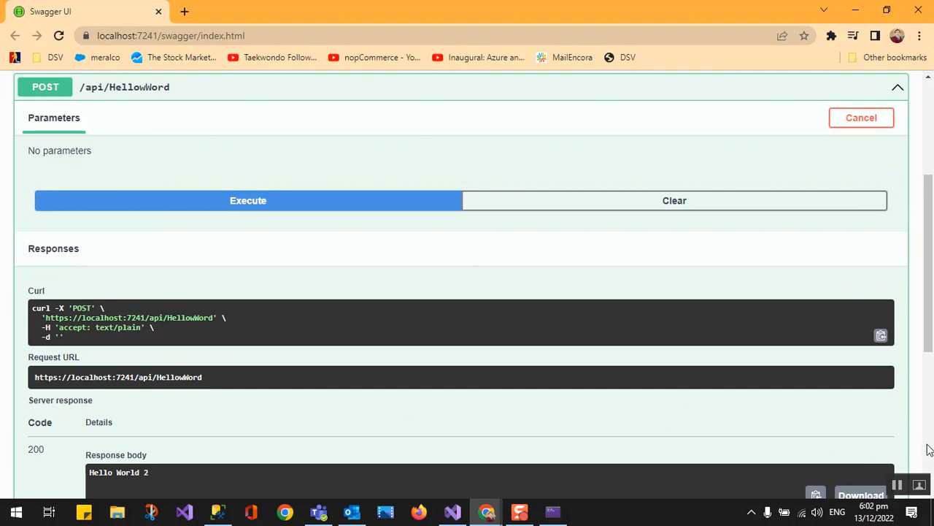
pyautogui.scroll(-3)
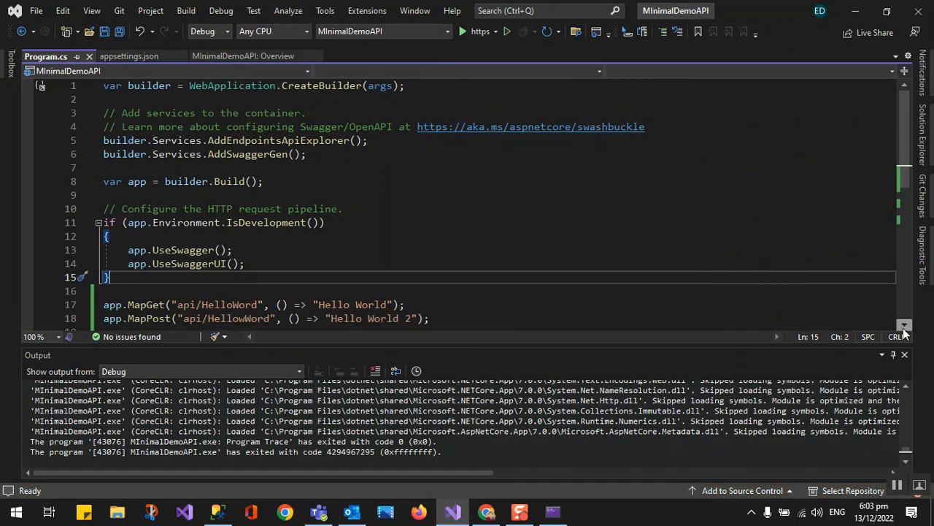
pyautogui.scroll(-3)
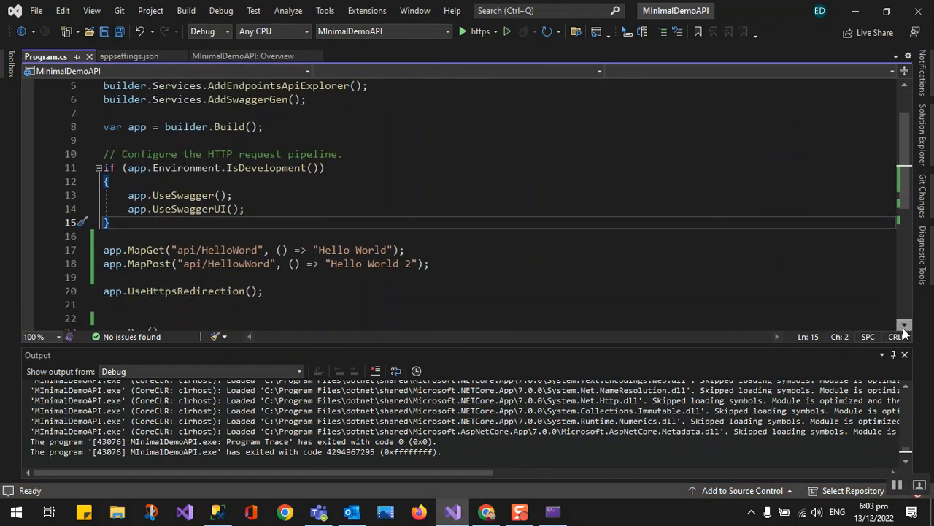